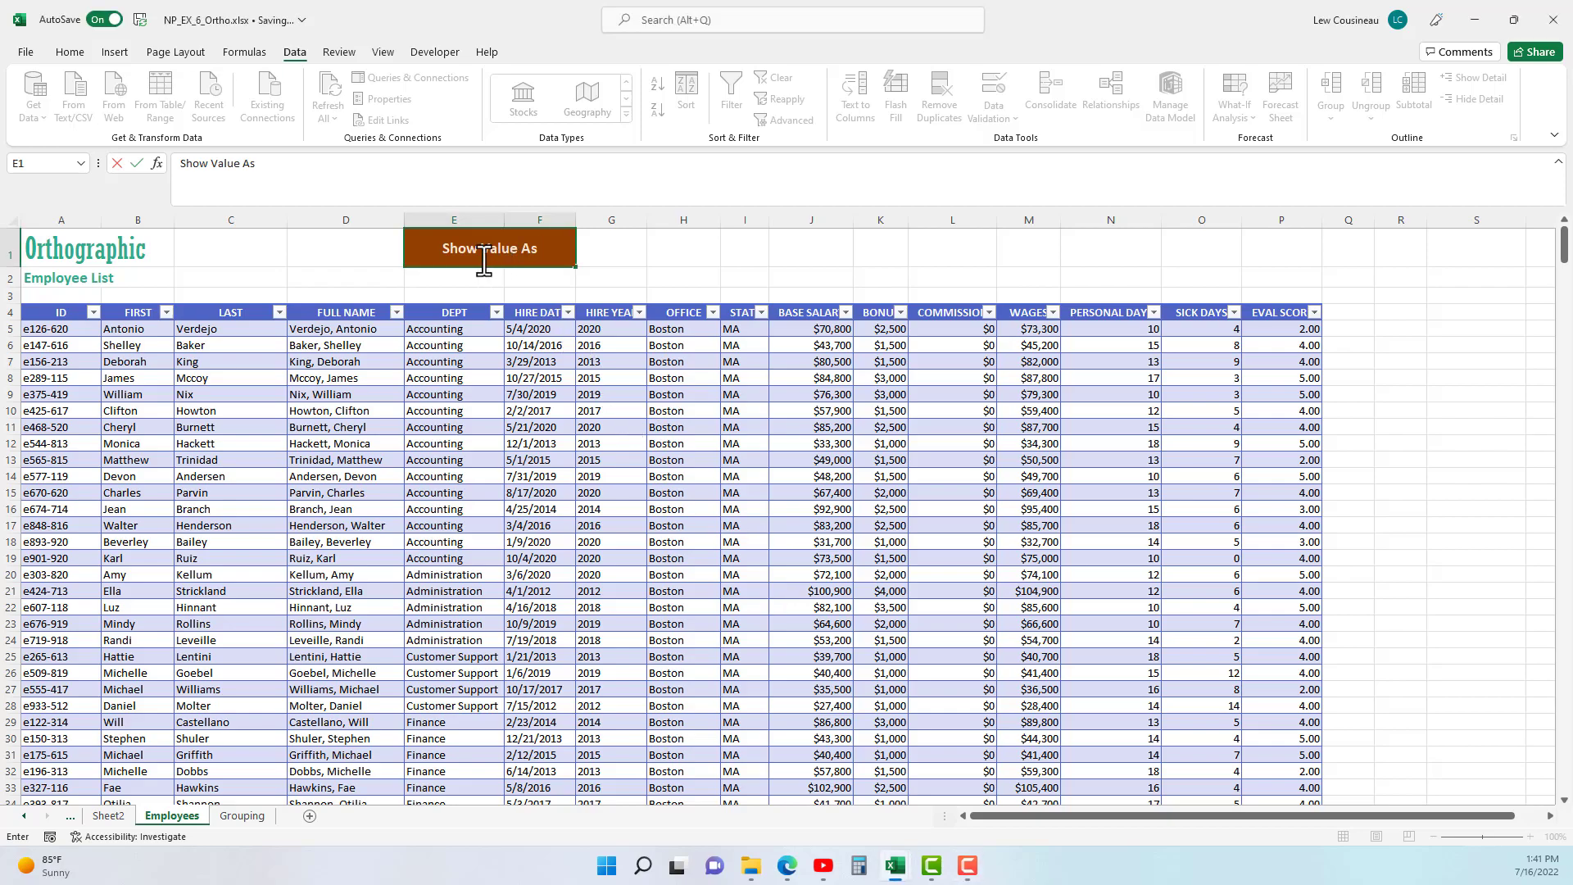
Switch from the Show Value As heading to the Sheet2 PivotTable of departments and Count of ID
double_click(488, 248)
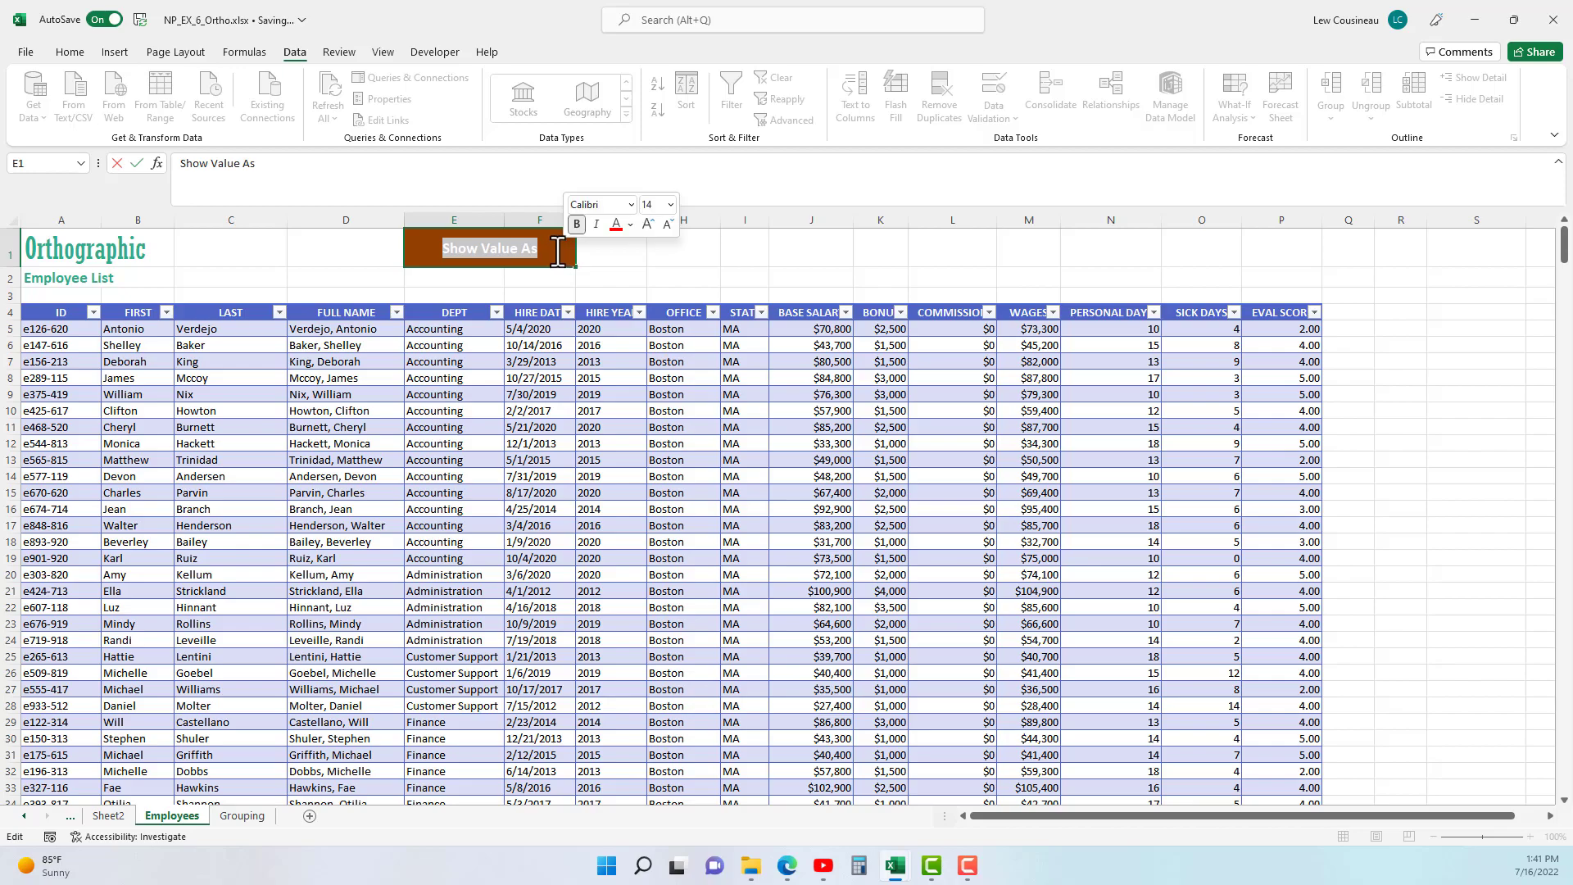
click(108, 815)
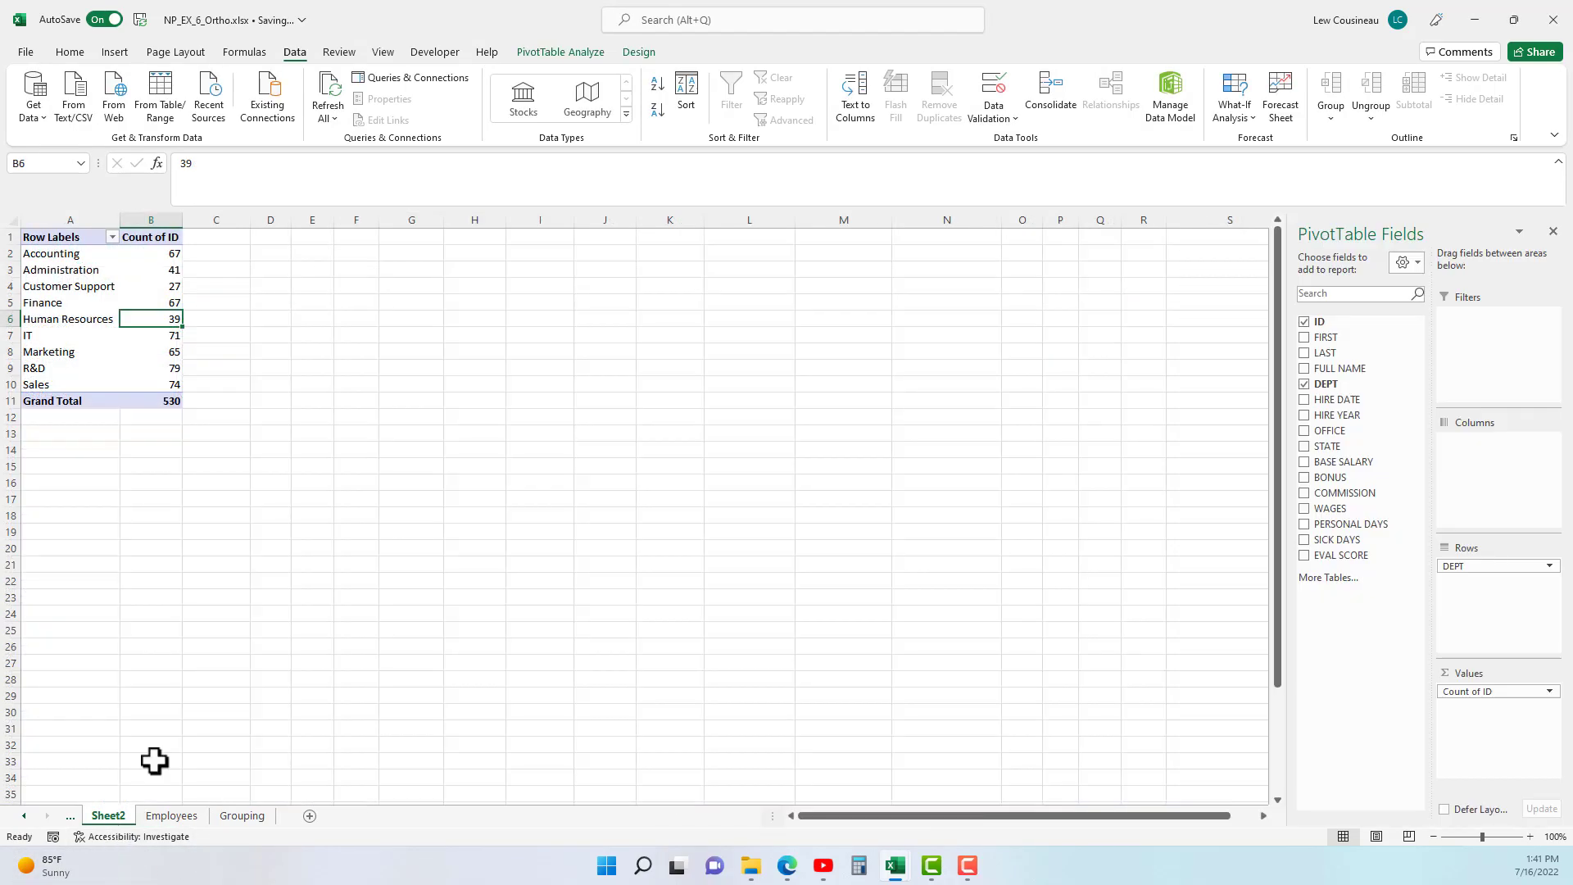
mouse_move(283, 482)
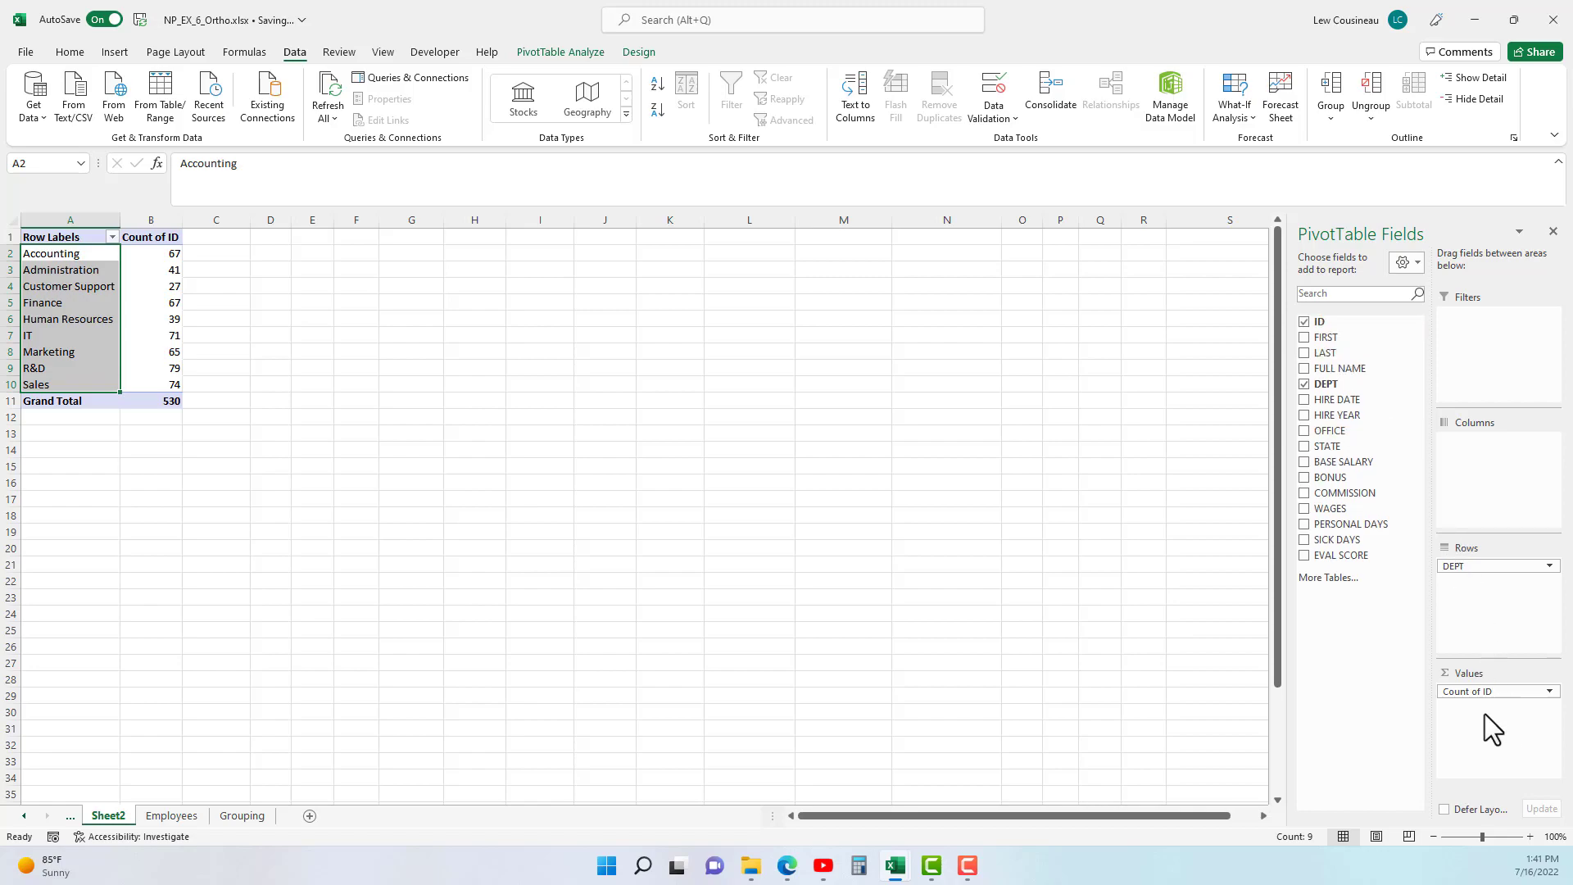
Select the Accounting count value in the PivotTable
click(151, 252)
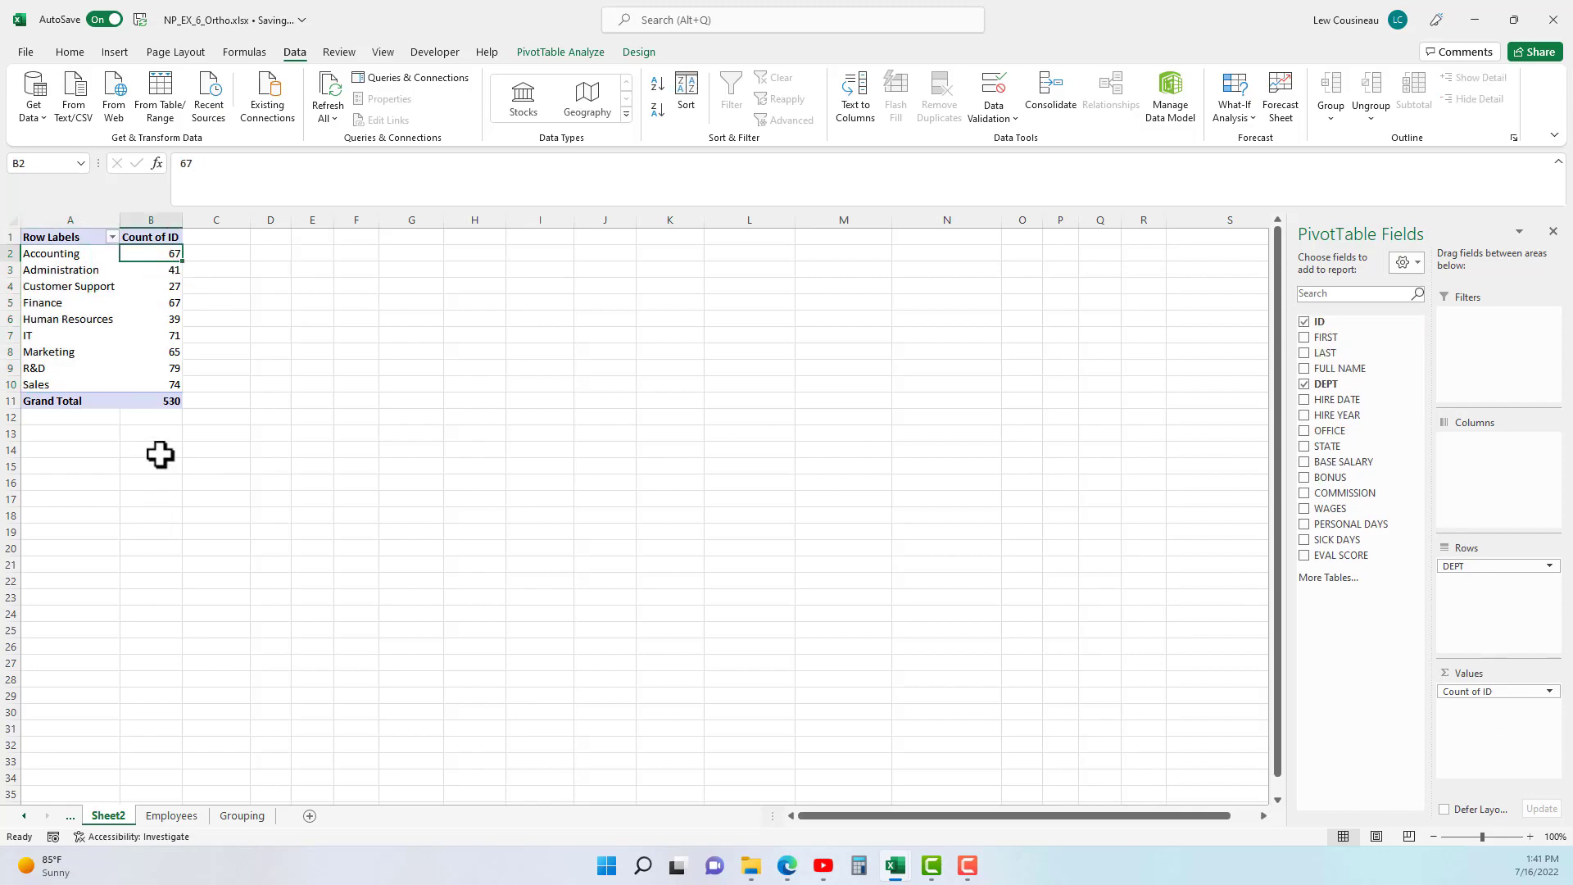
mouse_move(831, 242)
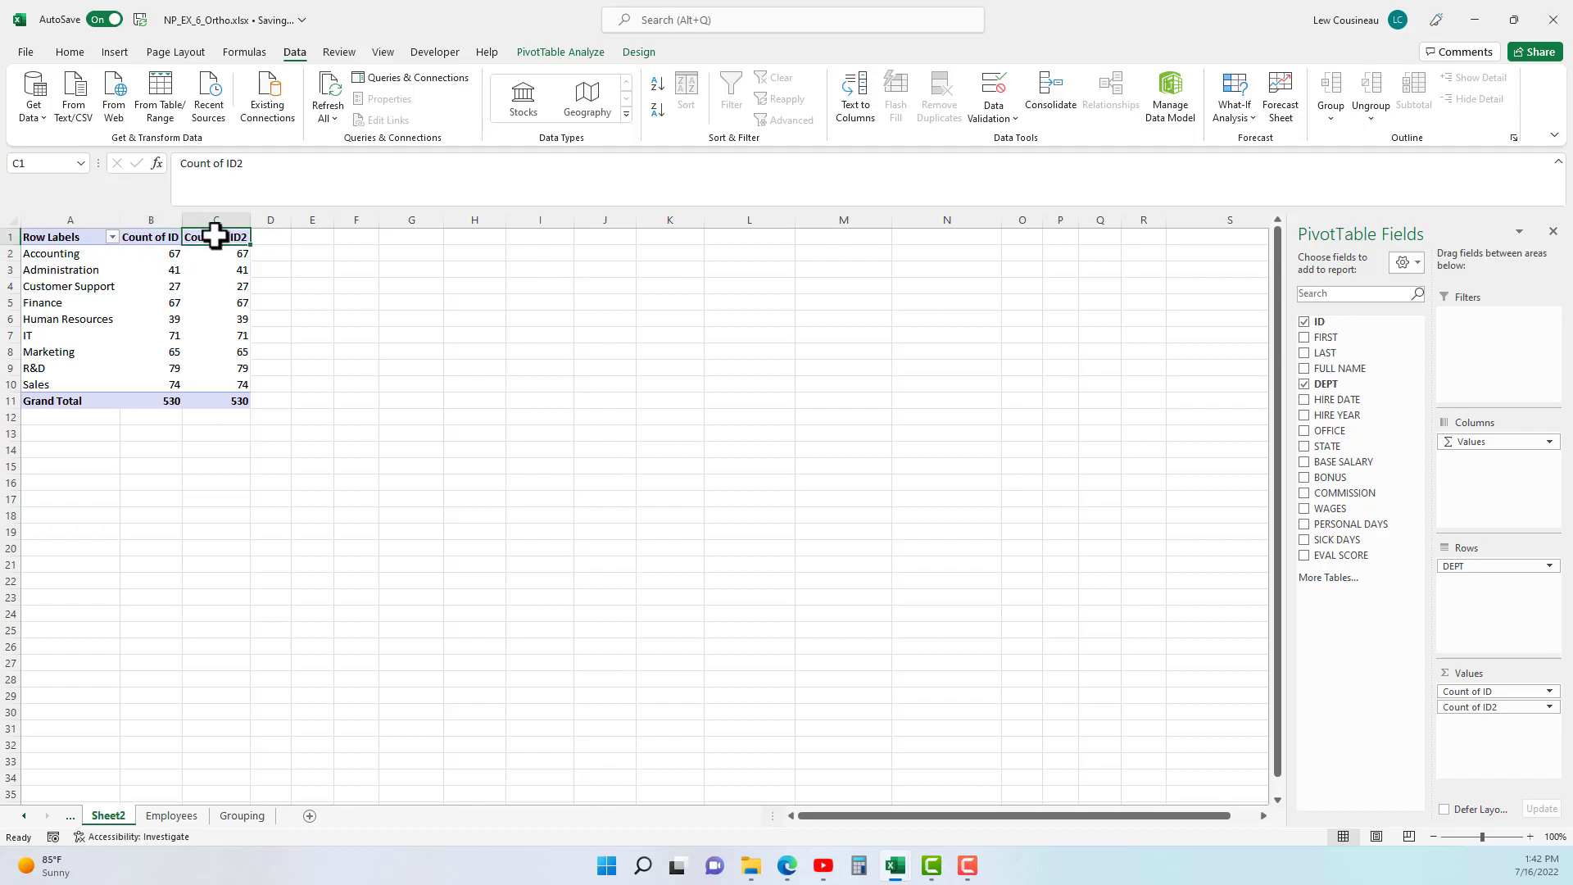
Show Count of ID2 as % of Grand Total so the column sums to 100.00%
right_click(216, 236)
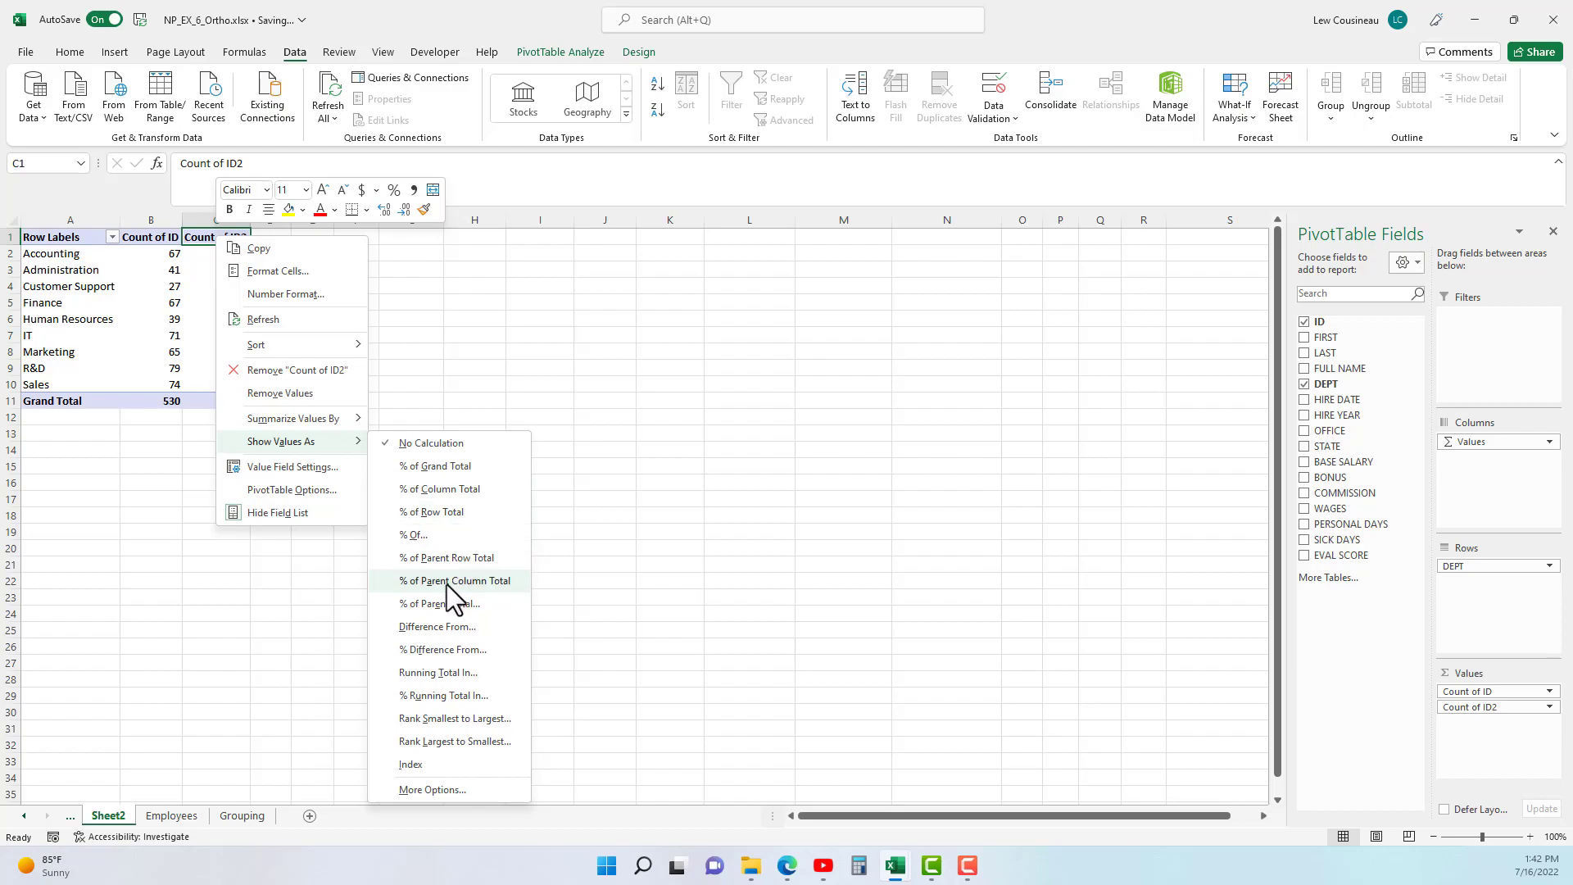
mouse_move(464, 764)
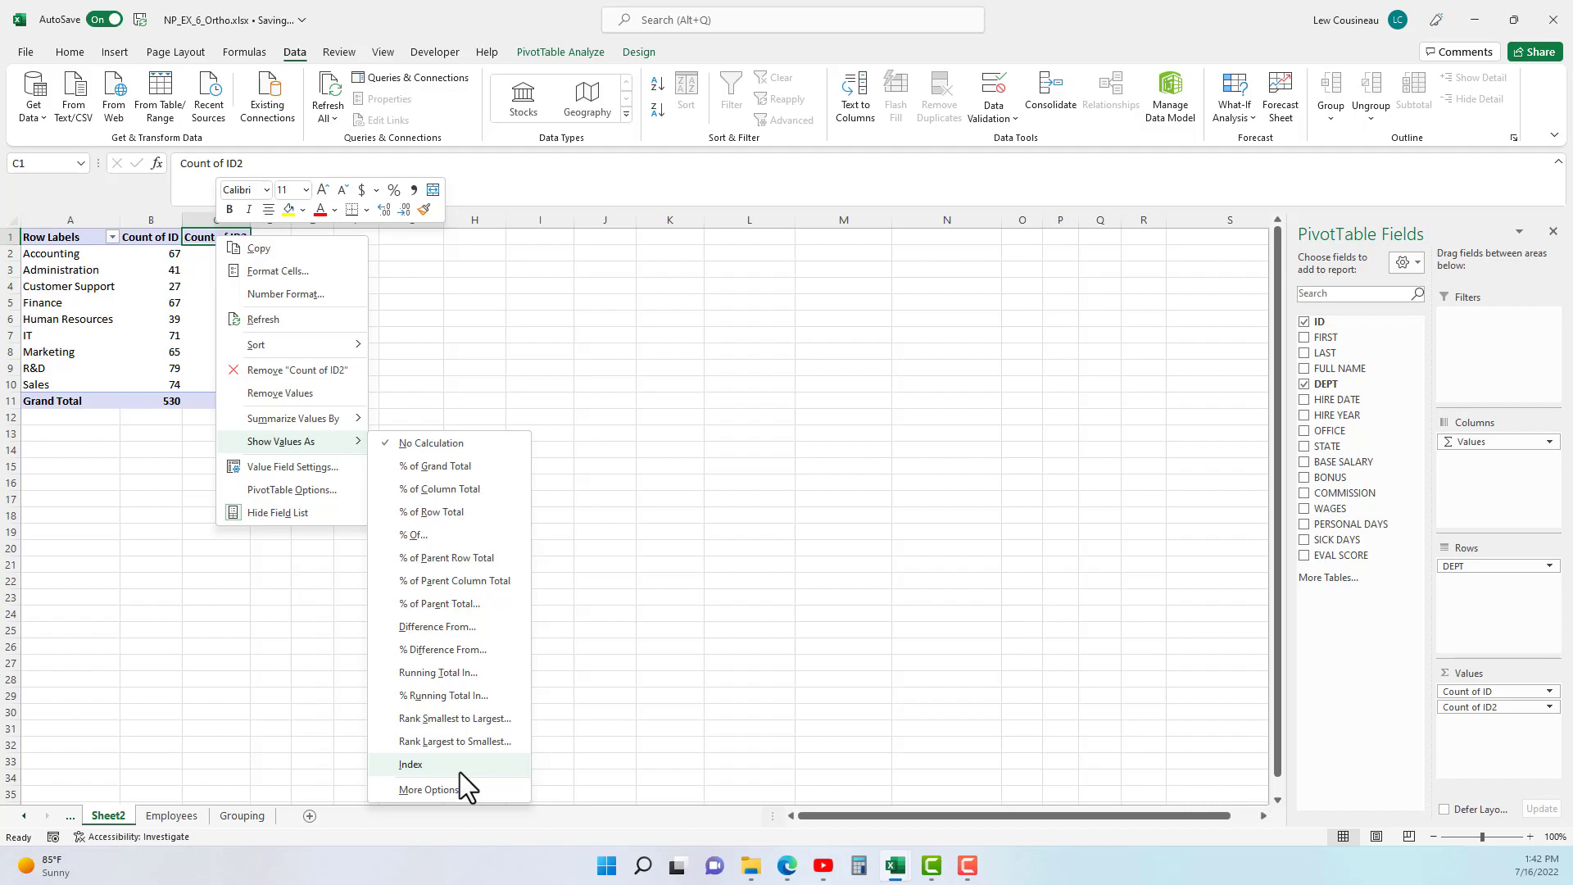
mouse_move(454, 678)
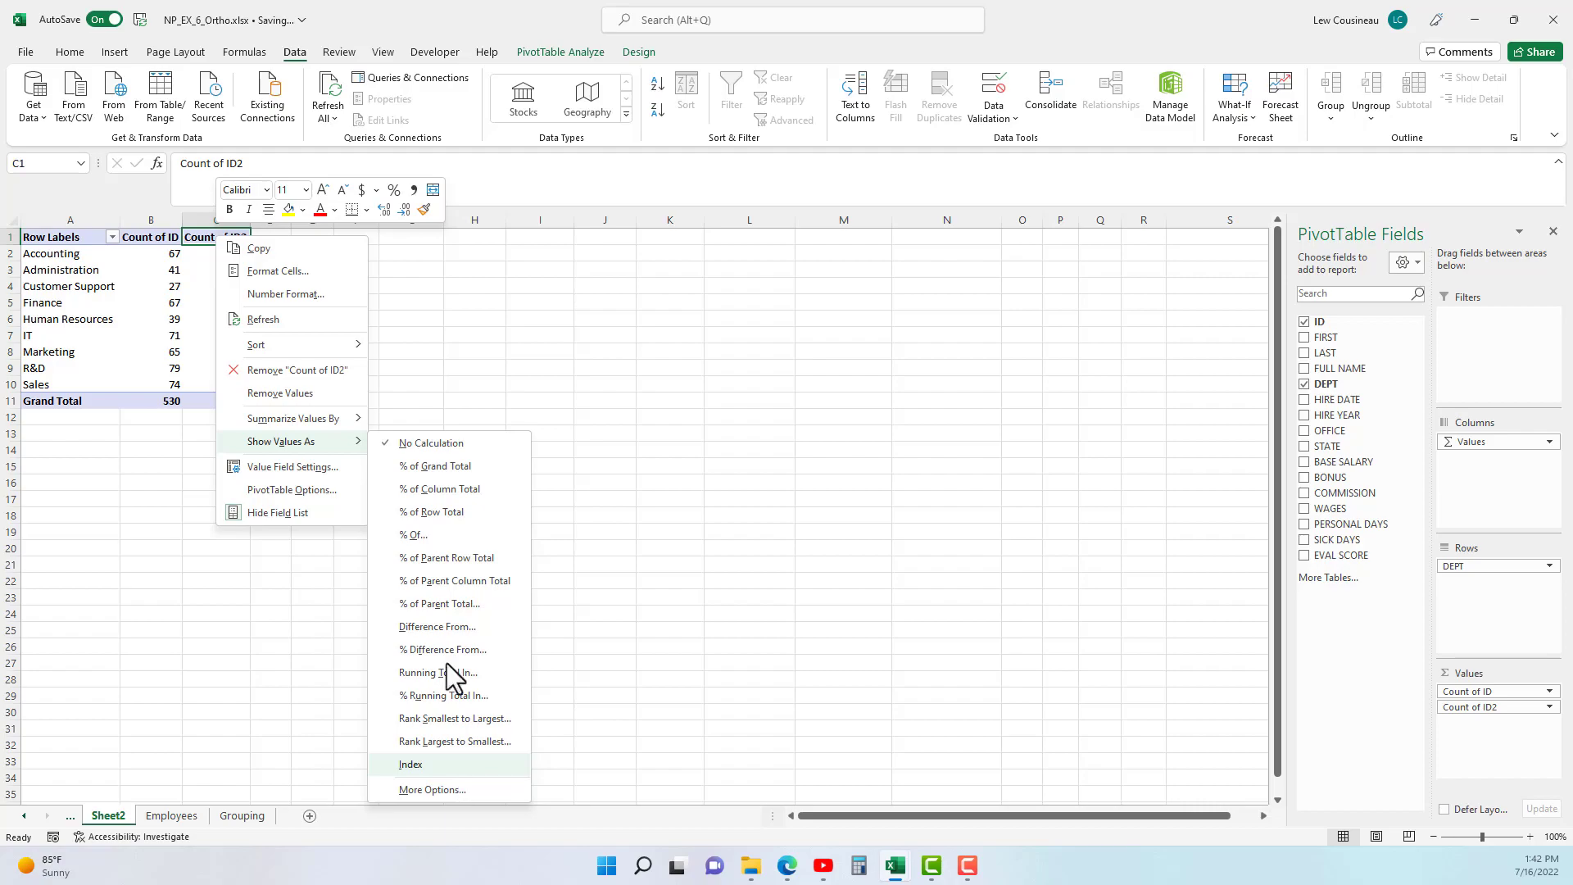
mouse_move(434, 466)
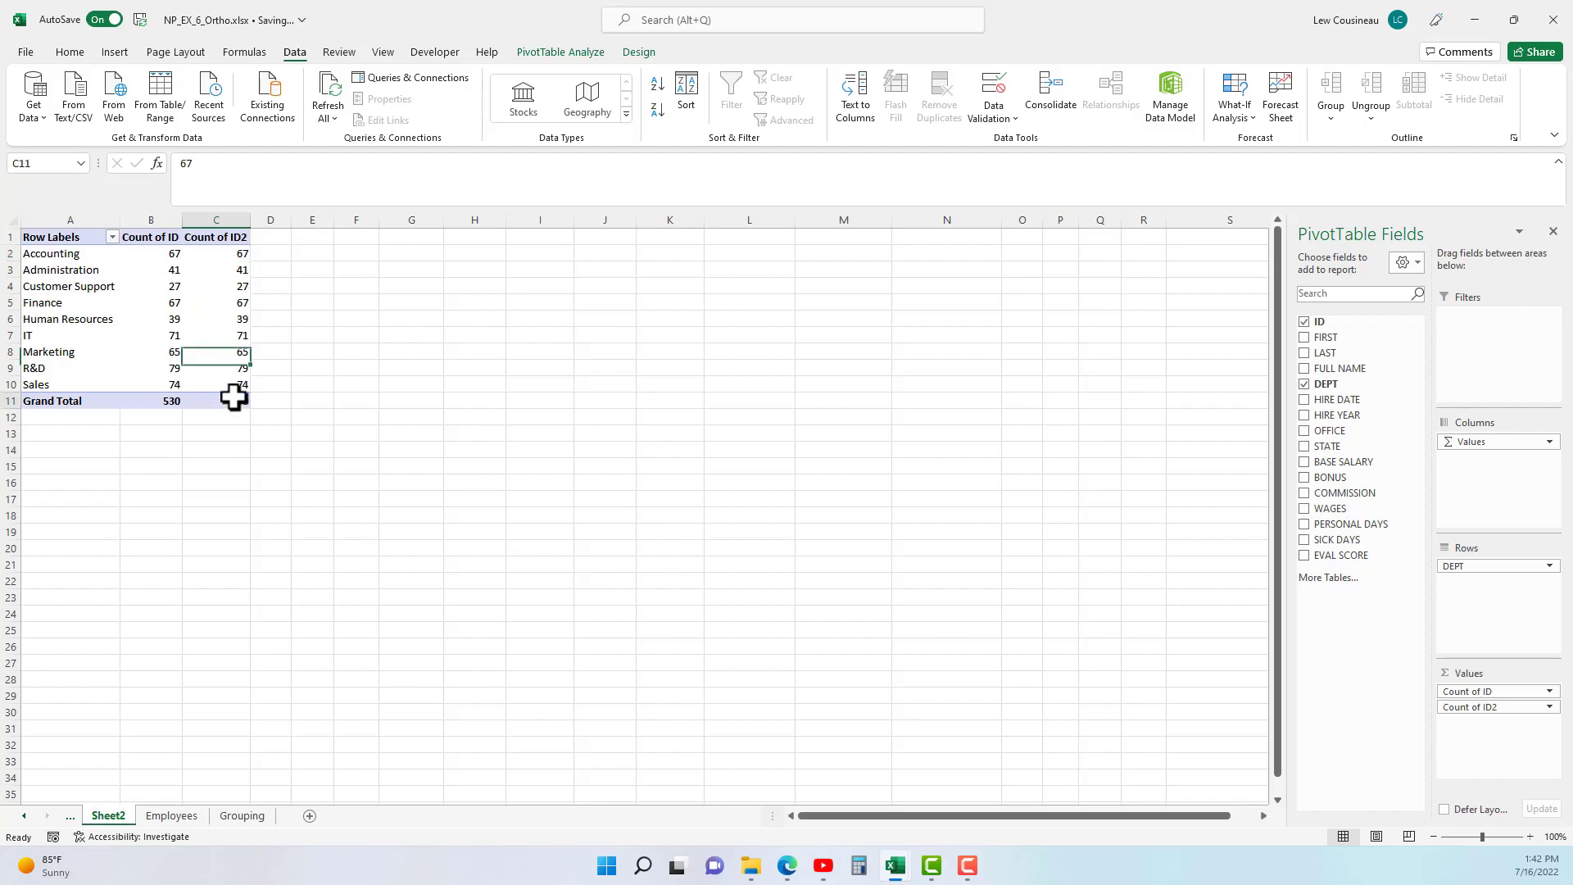
click(217, 400)
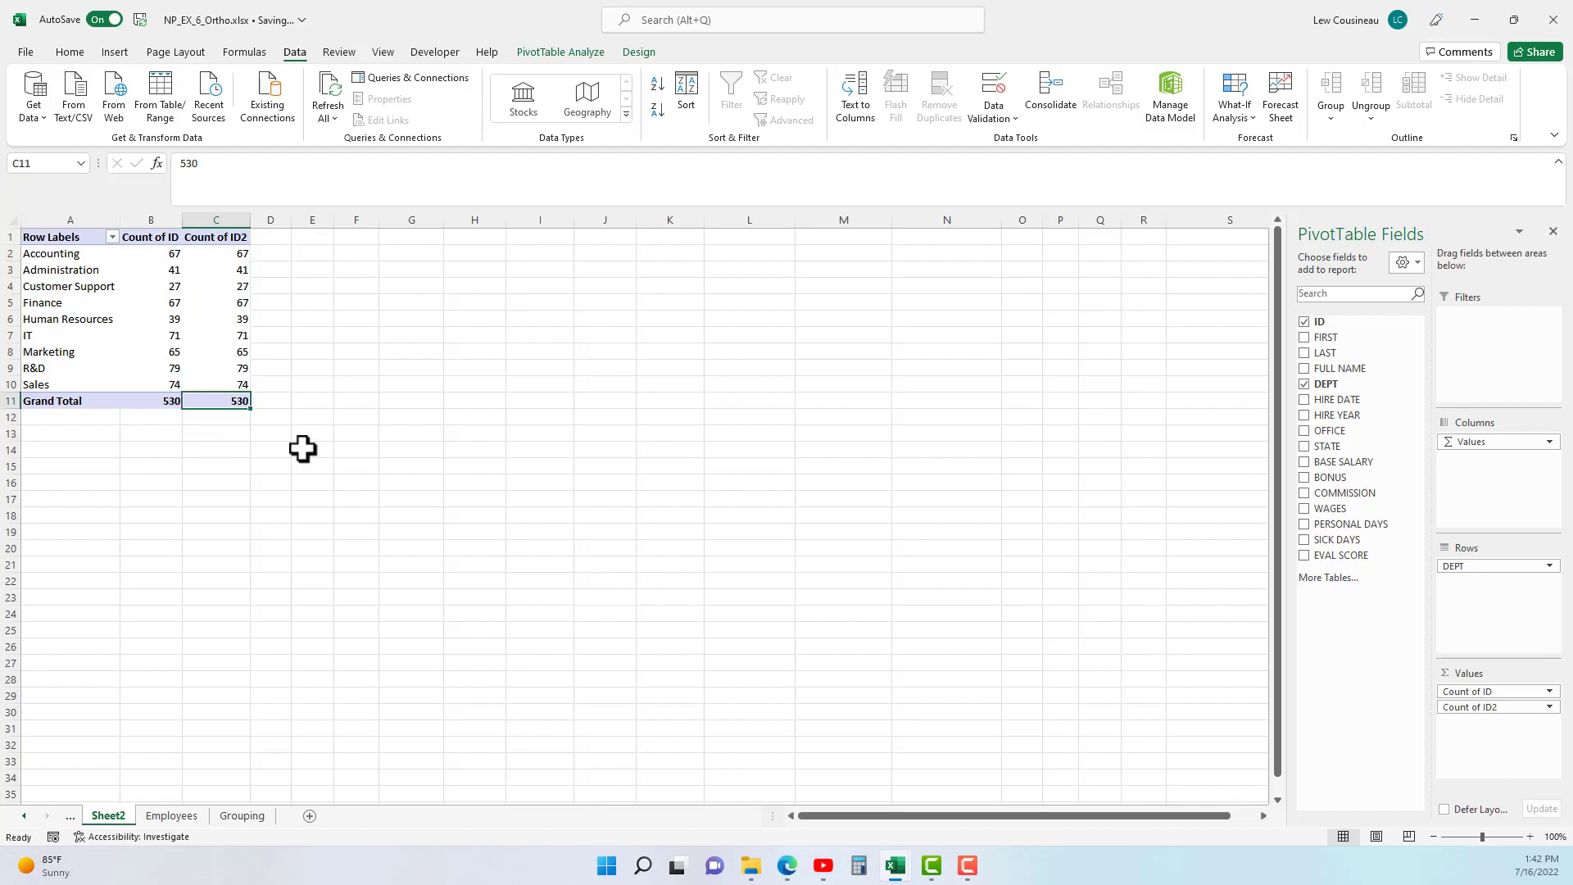
click(216, 252)
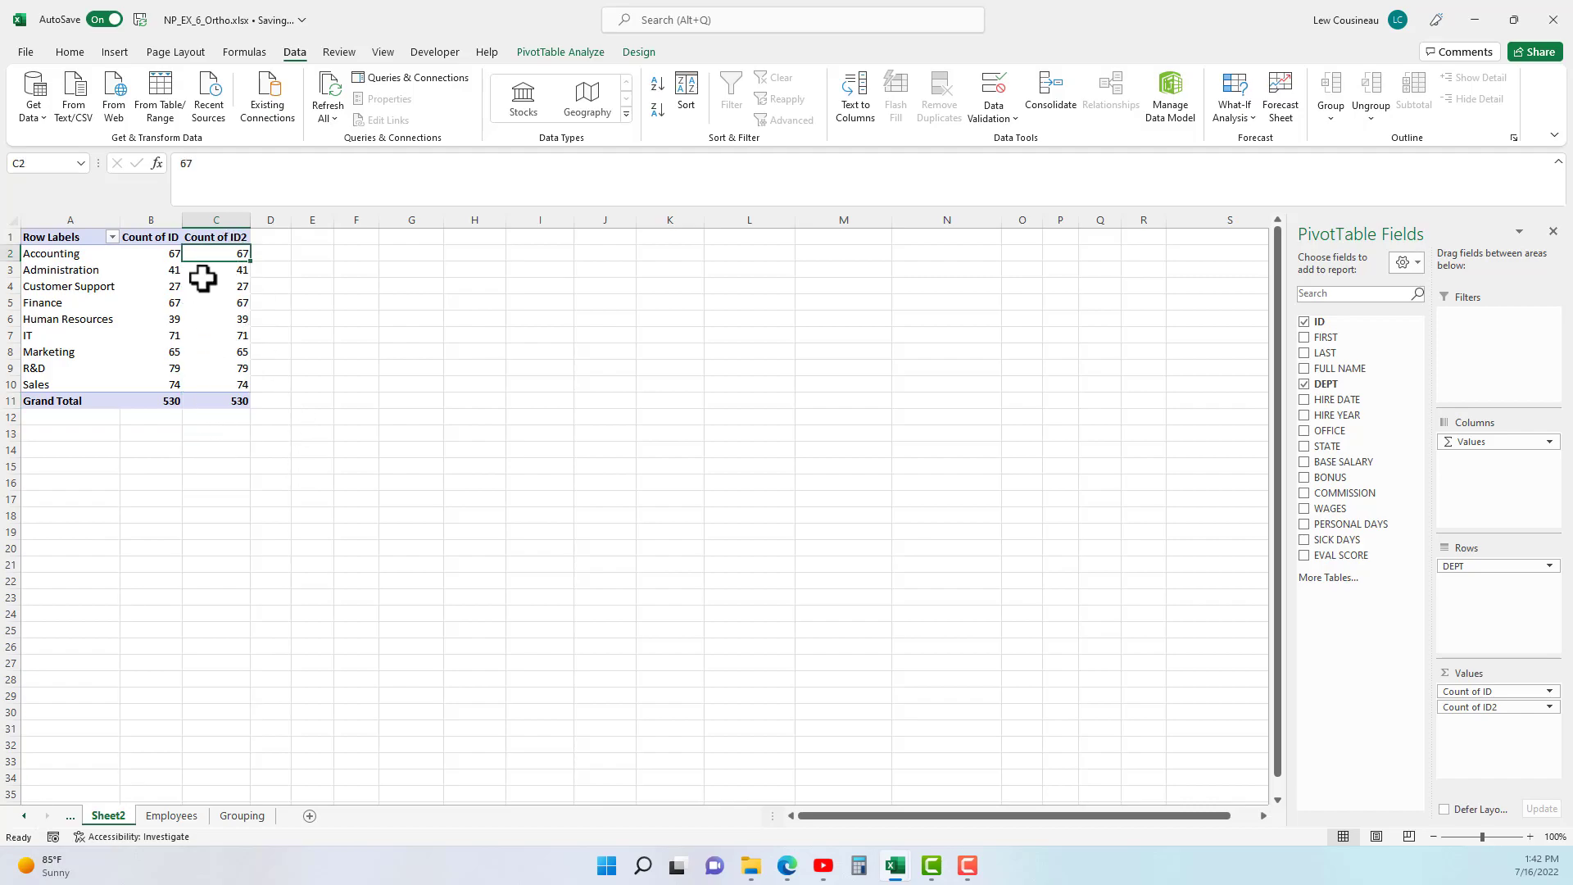
mouse_move(218, 399)
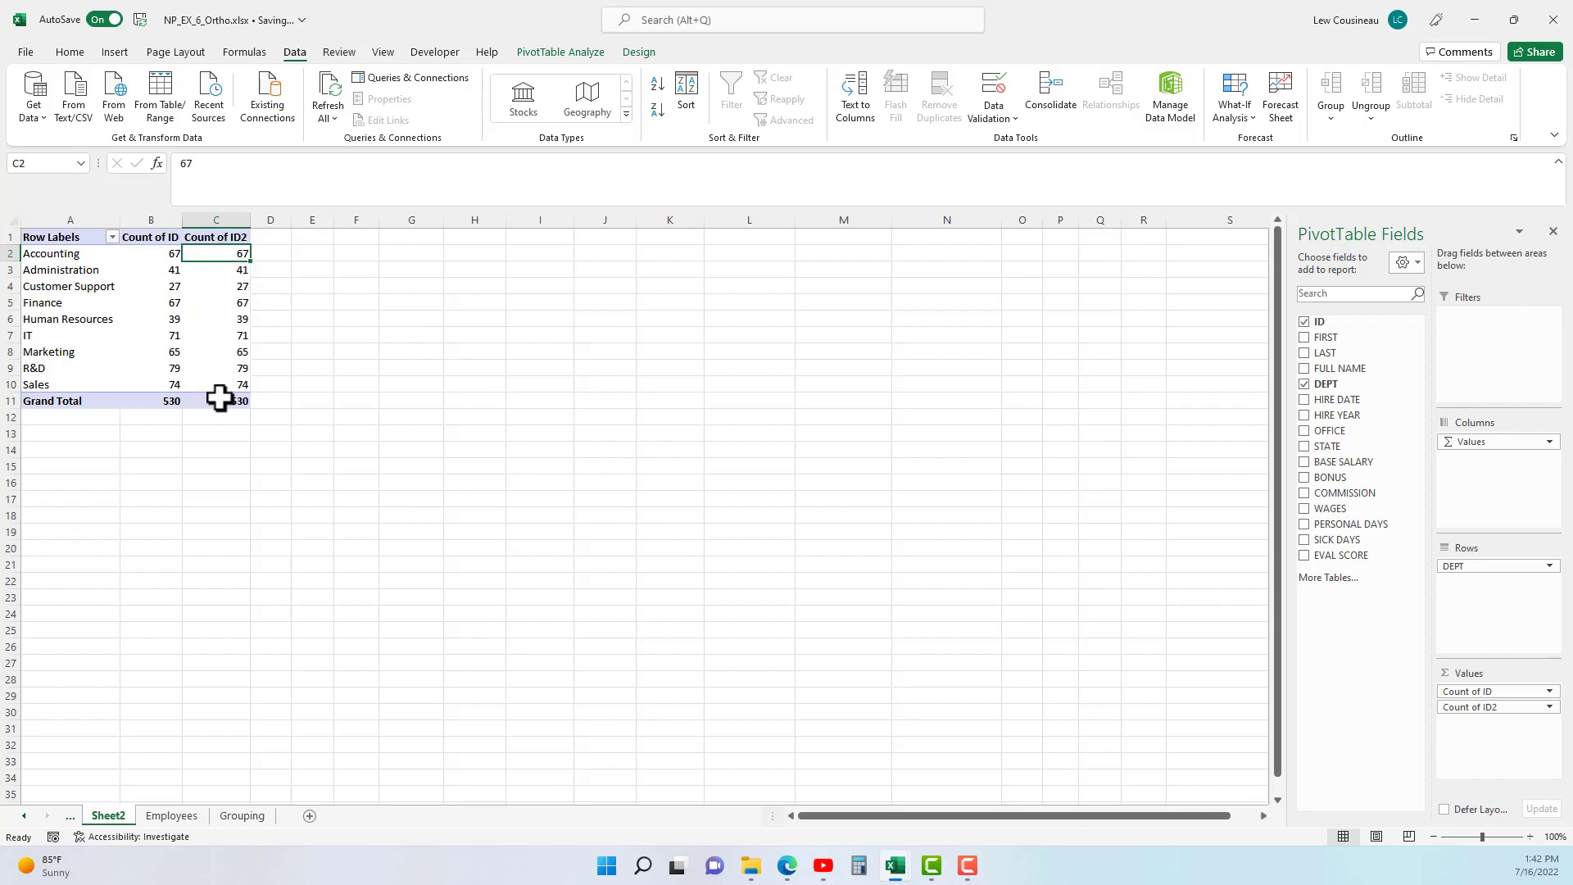
right_click(217, 252)
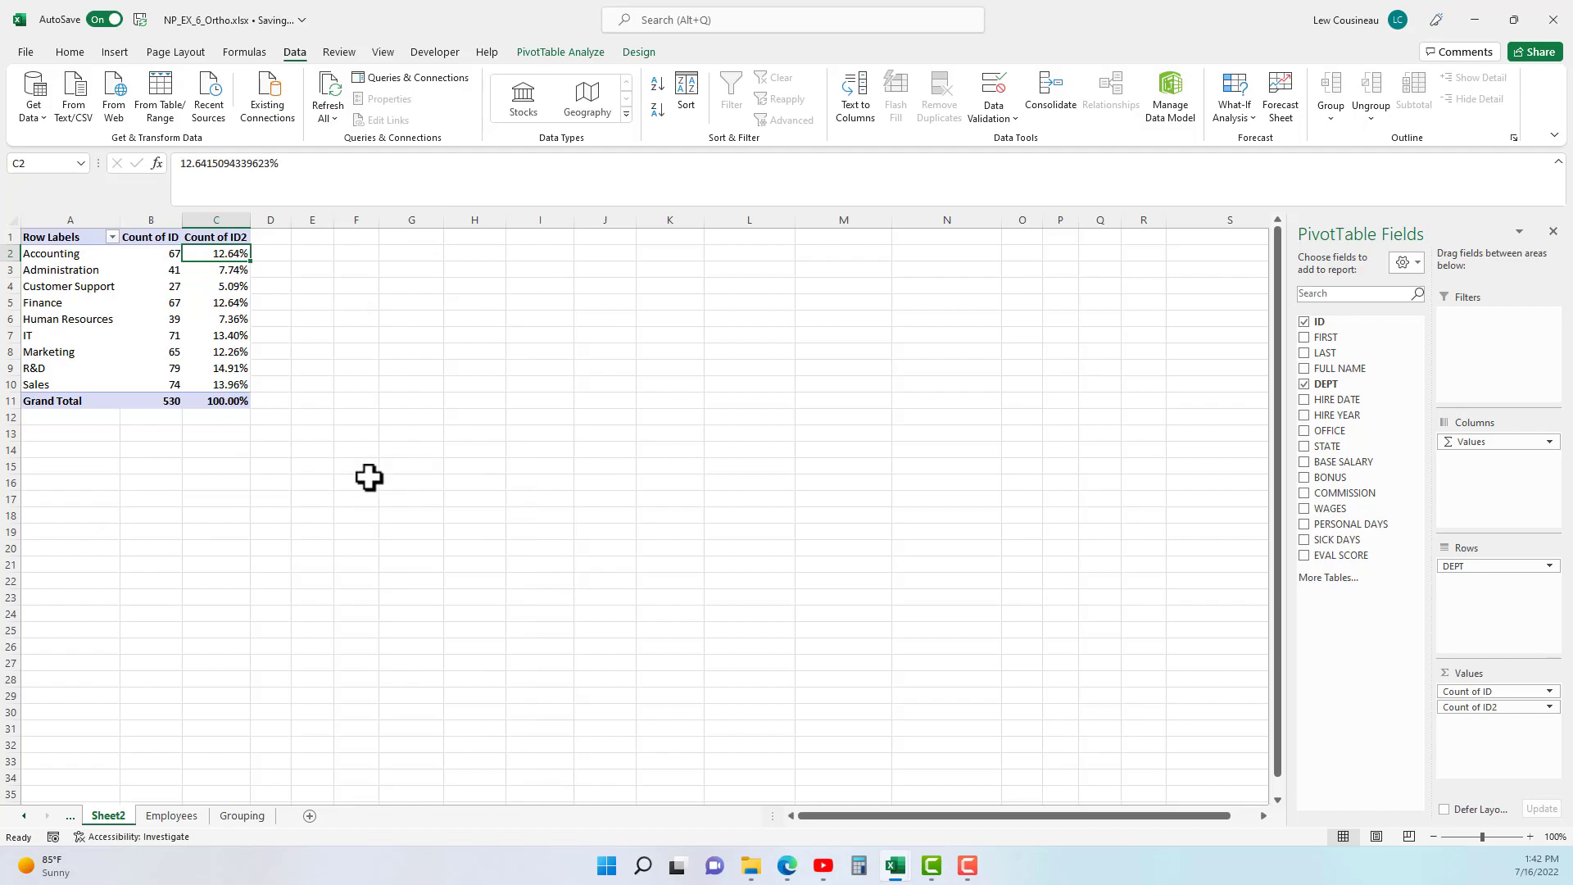
mouse_move(223, 292)
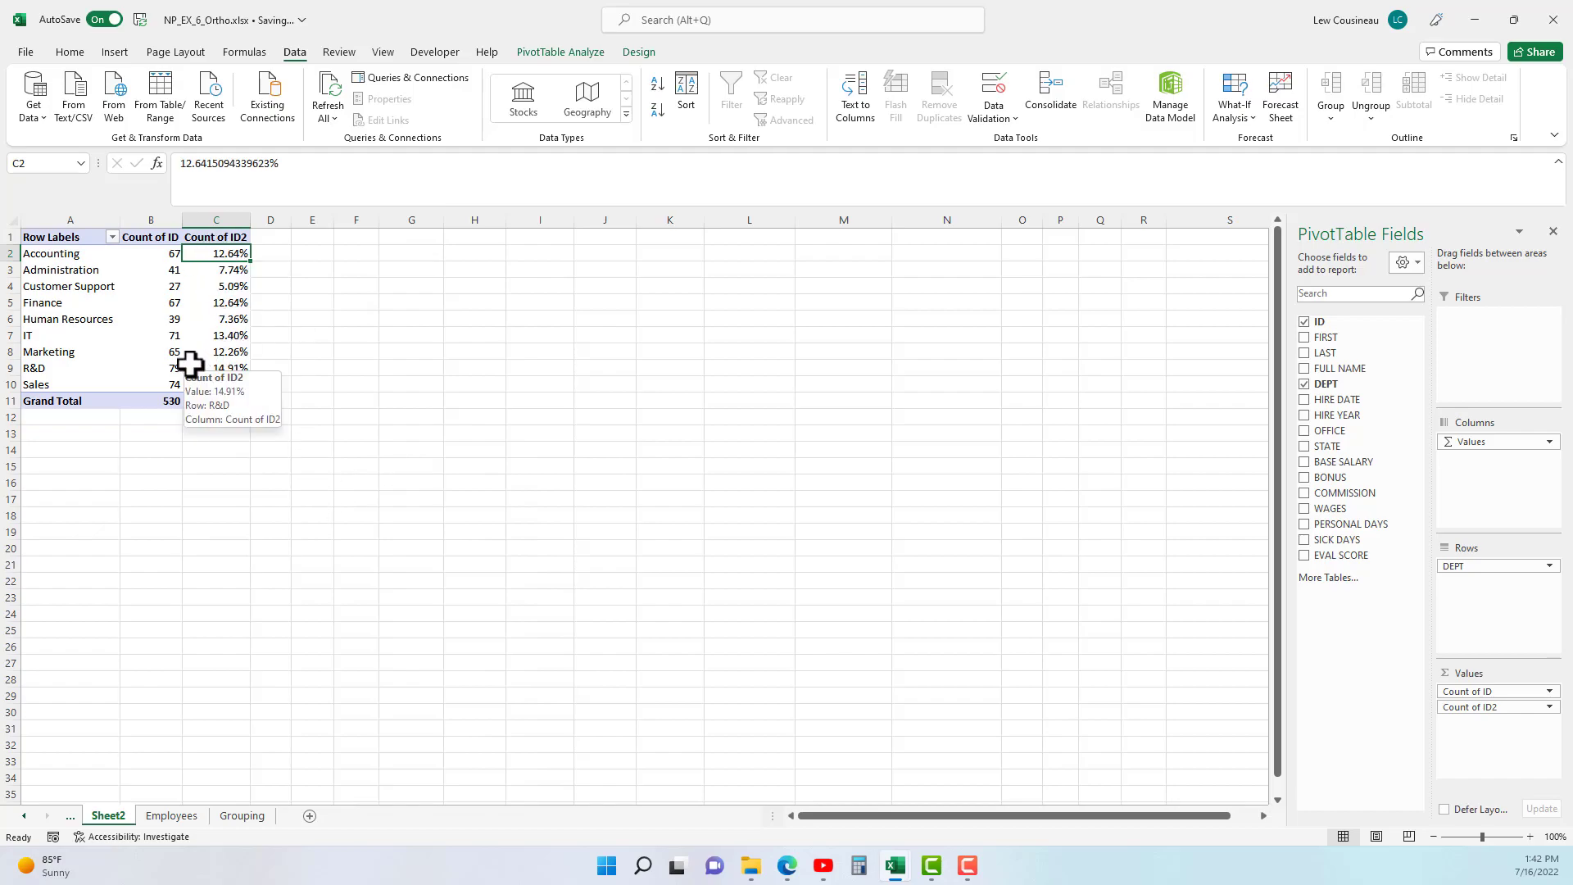
mouse_move(221, 420)
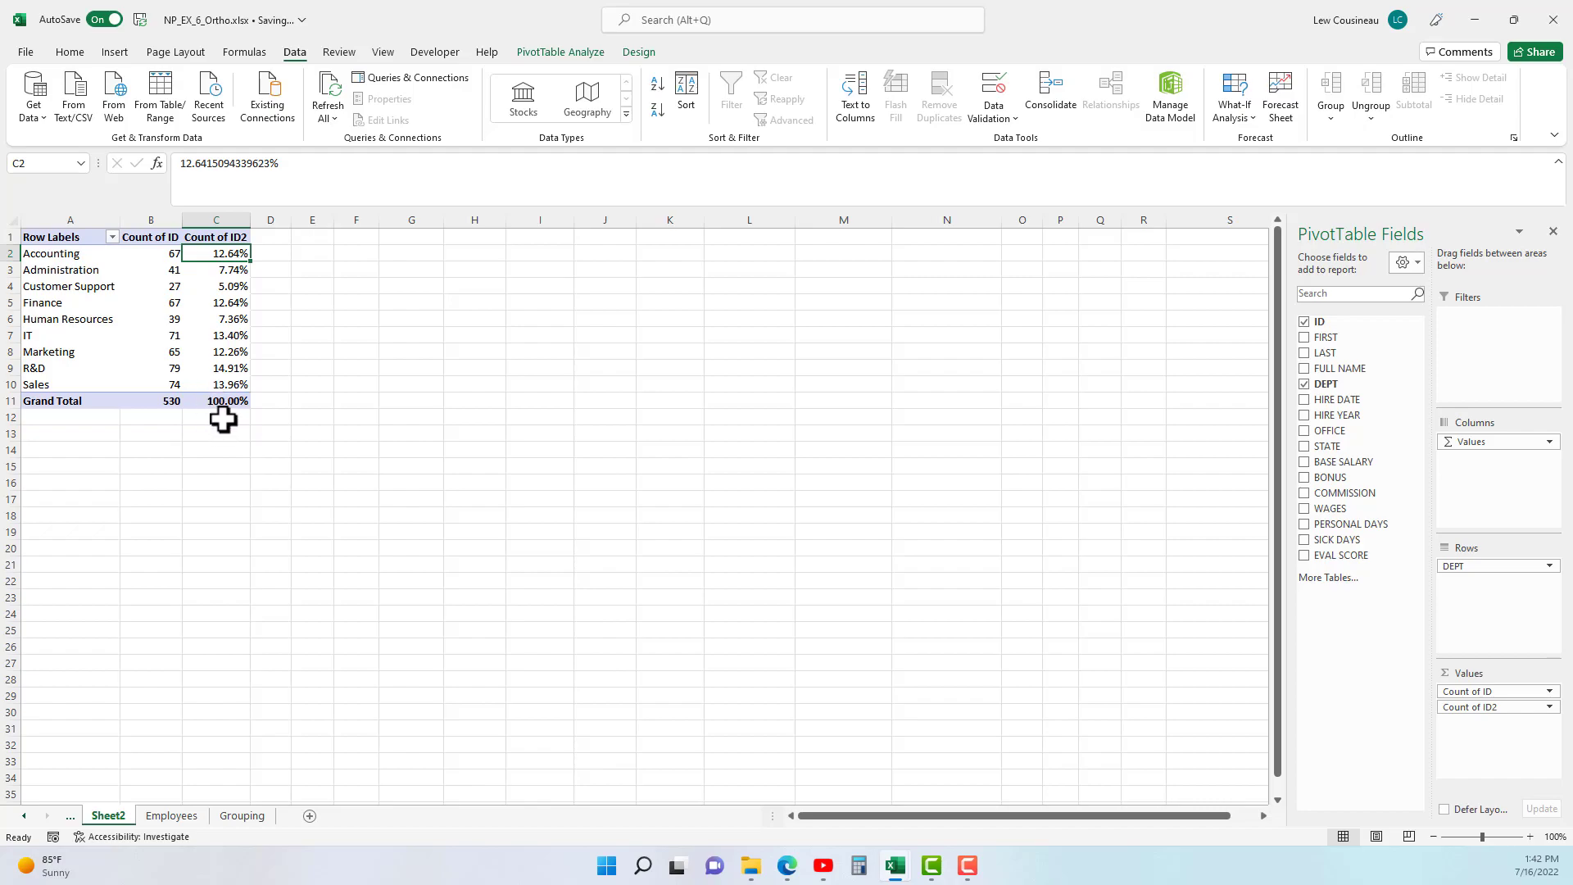
Review the Finance, IT and Sales percentage shares in Count of ID2
click(216, 302)
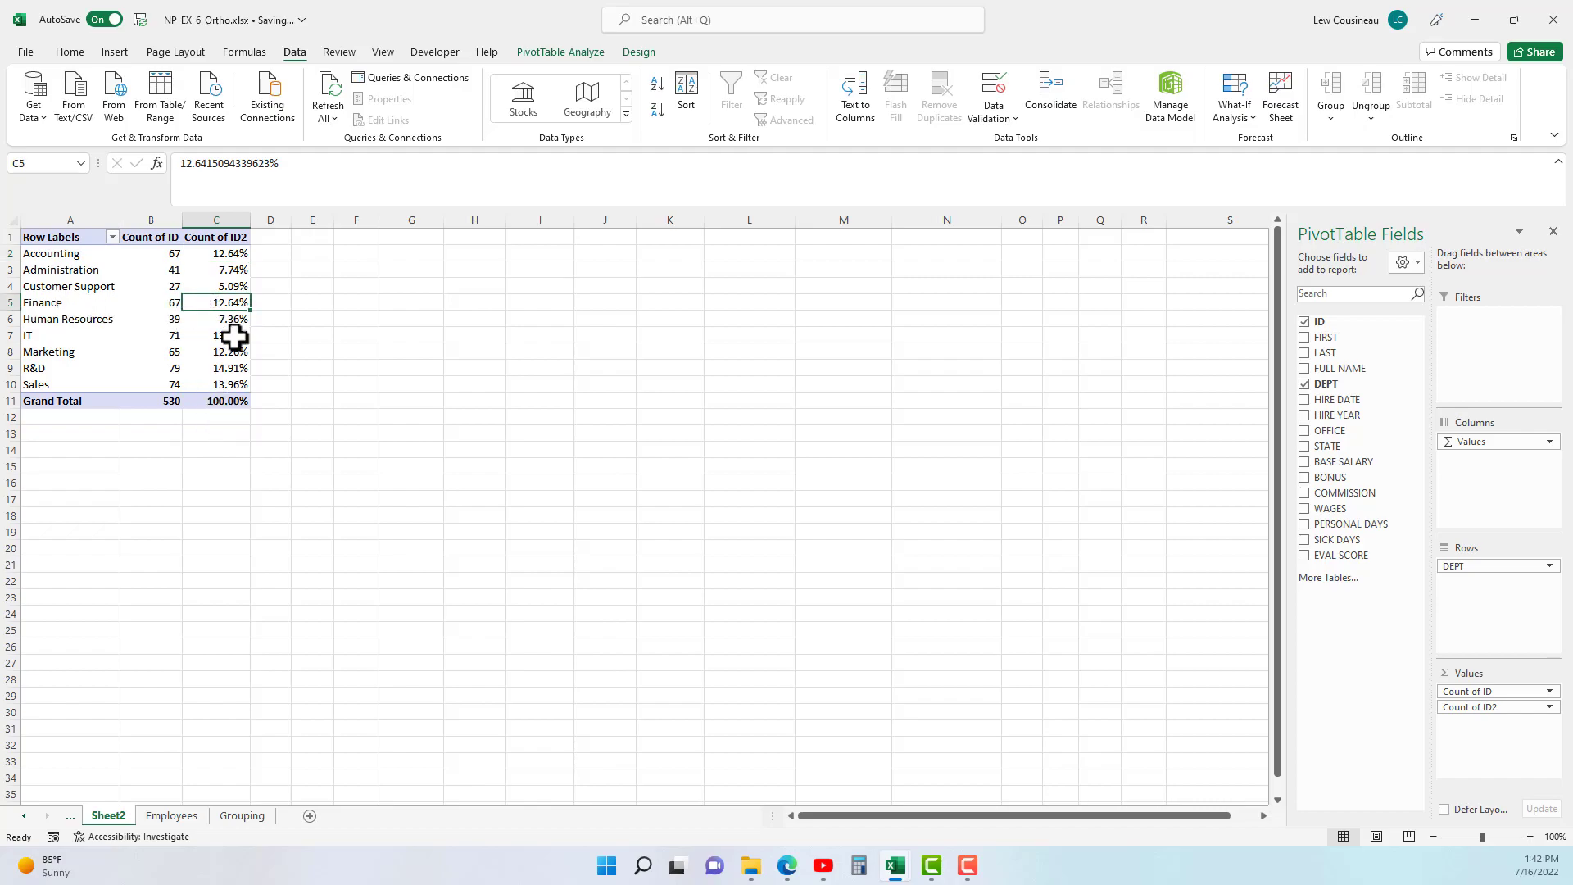
click(216, 334)
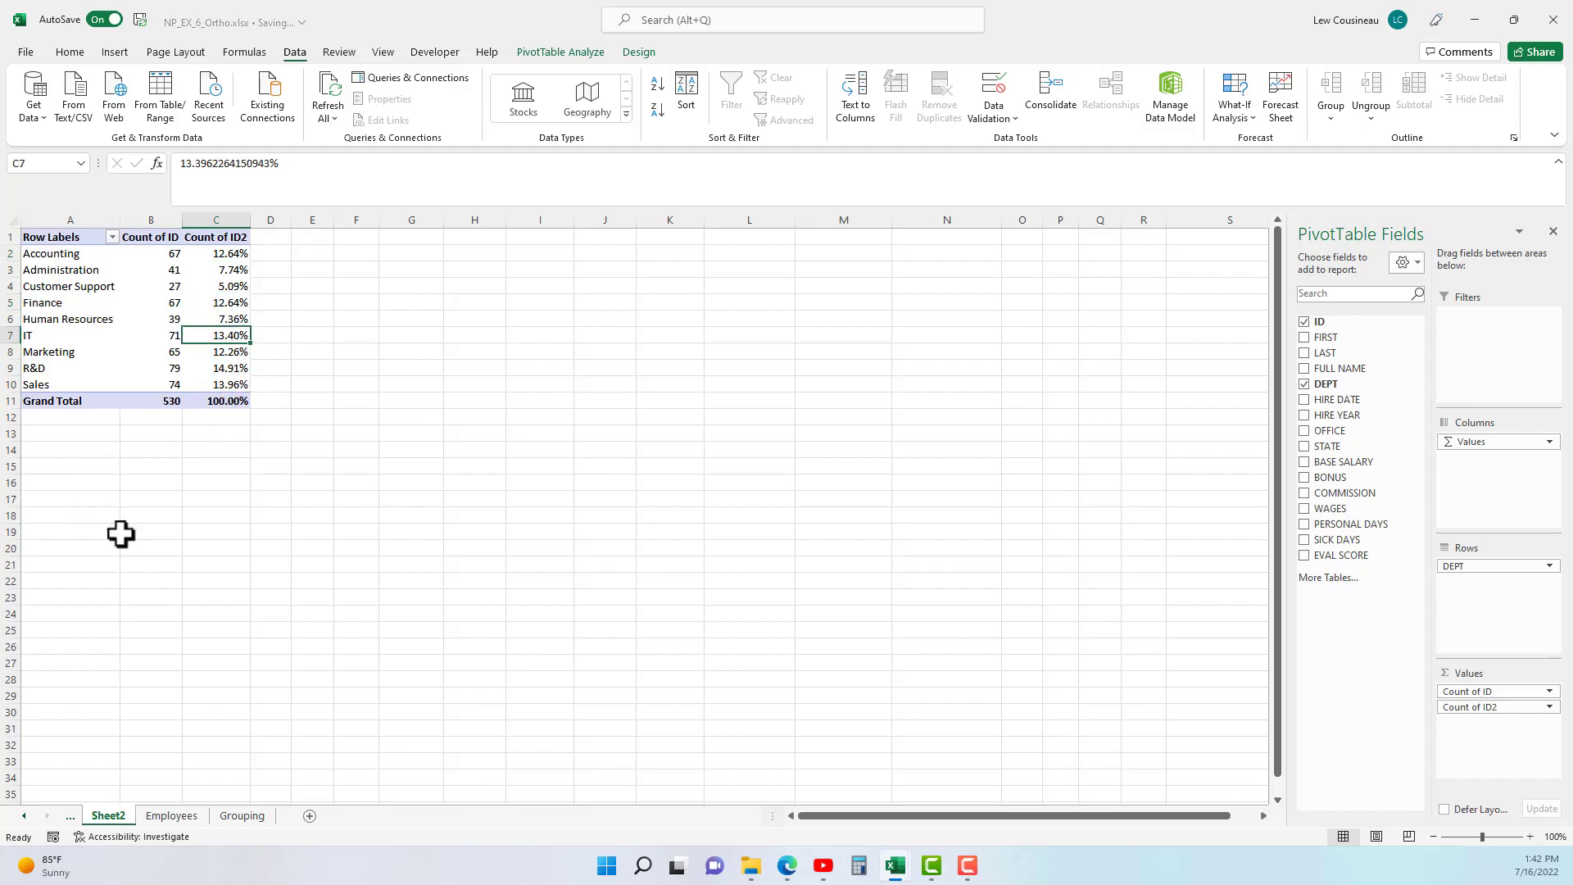
click(216, 383)
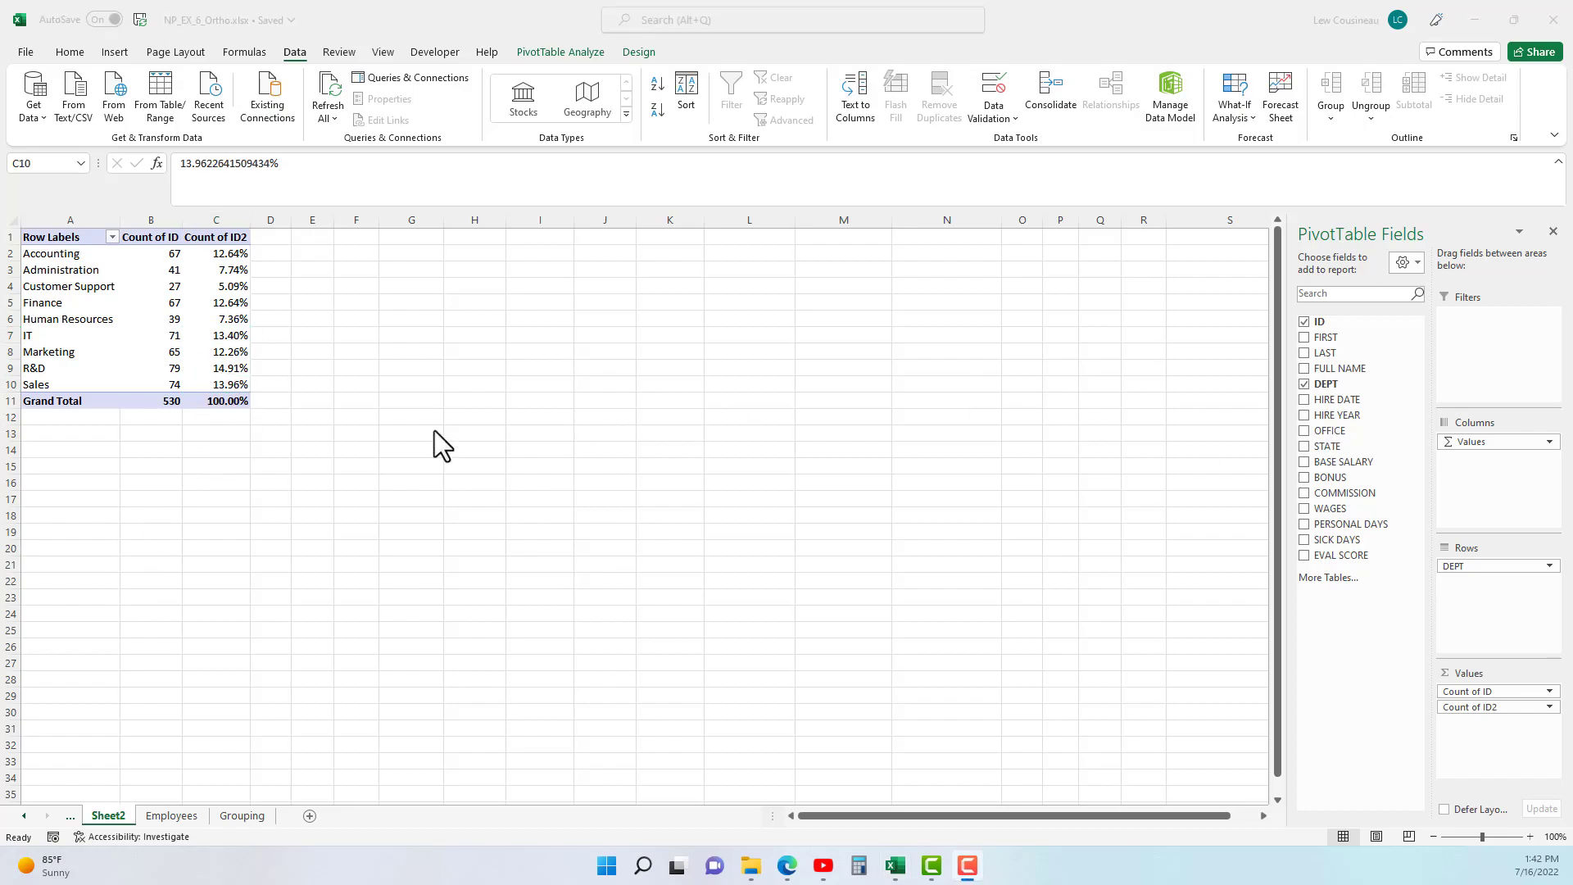
Show Count of ID2 as Rank Largest to Smallest across departments, R&D ranked 1
right_click(216, 252)
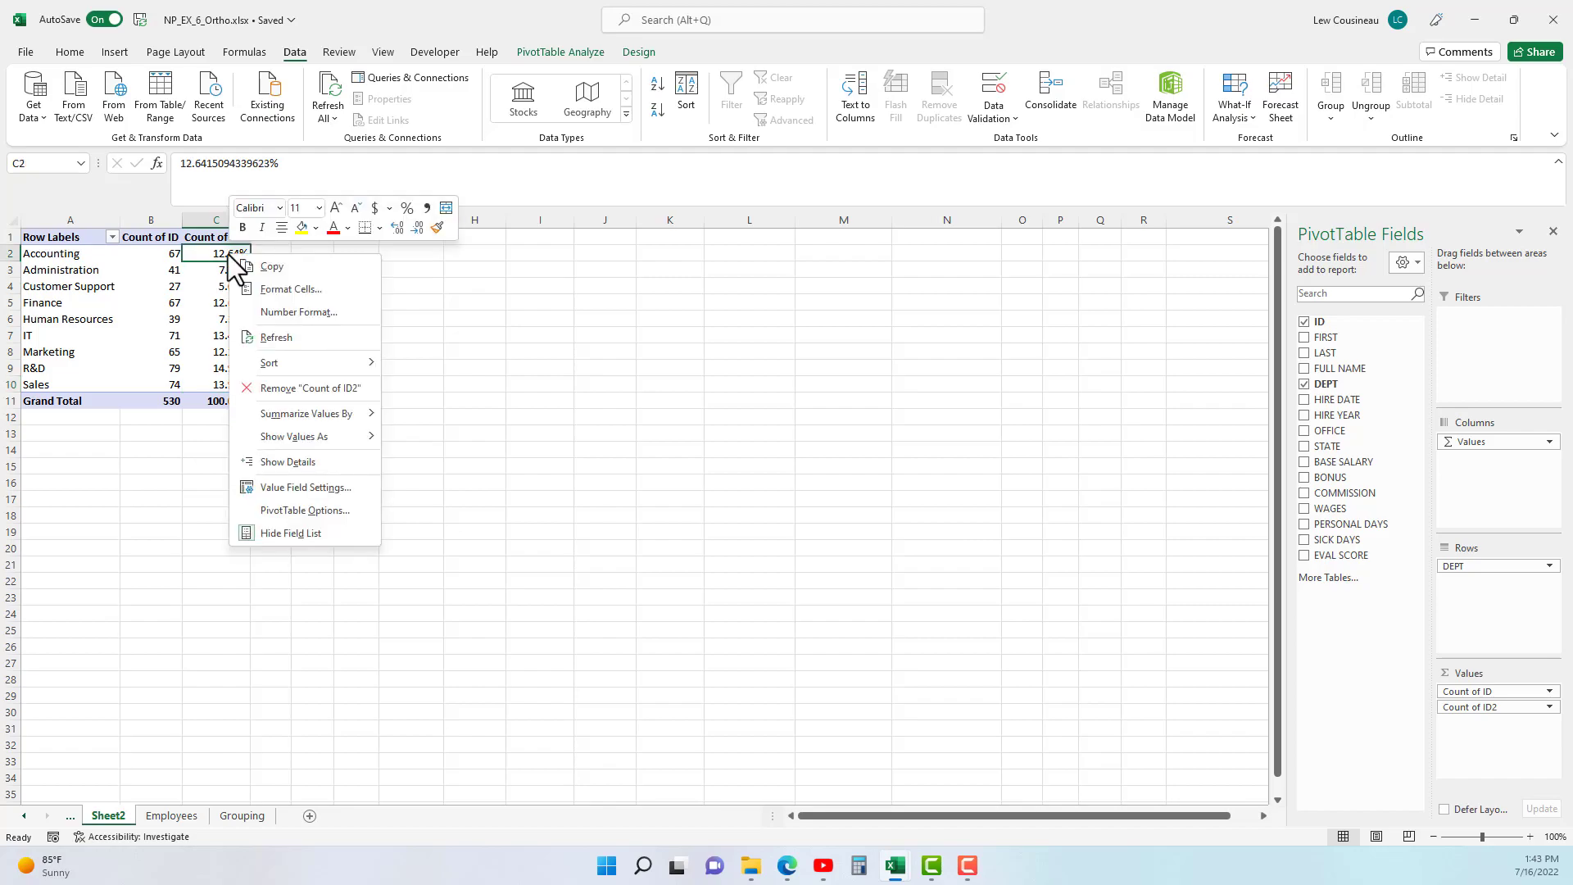
mouse_move(305, 520)
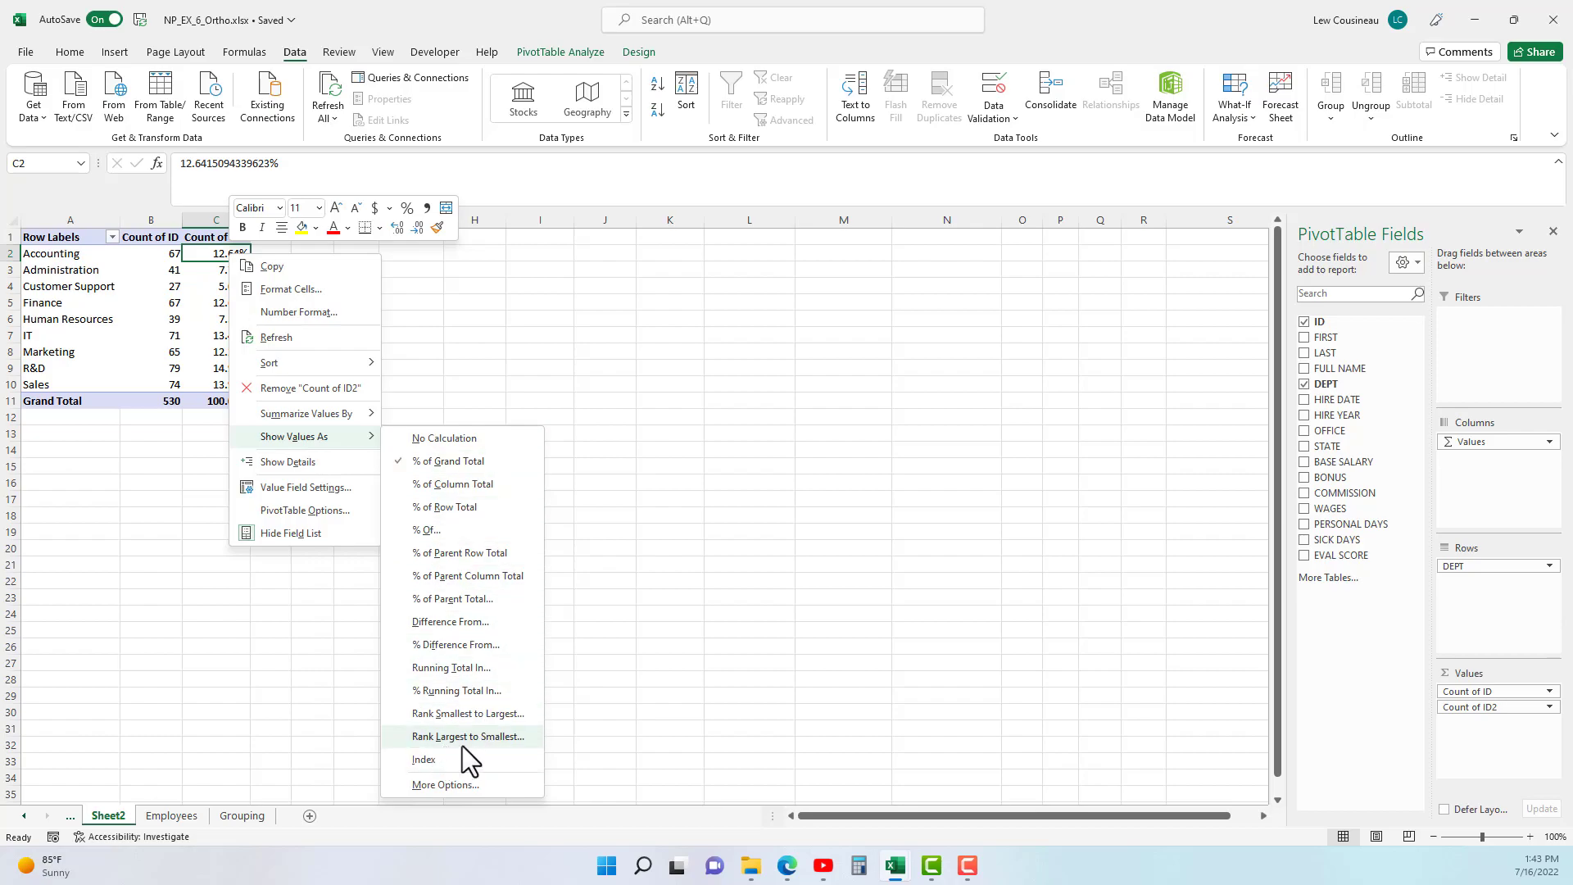
mouse_move(467, 713)
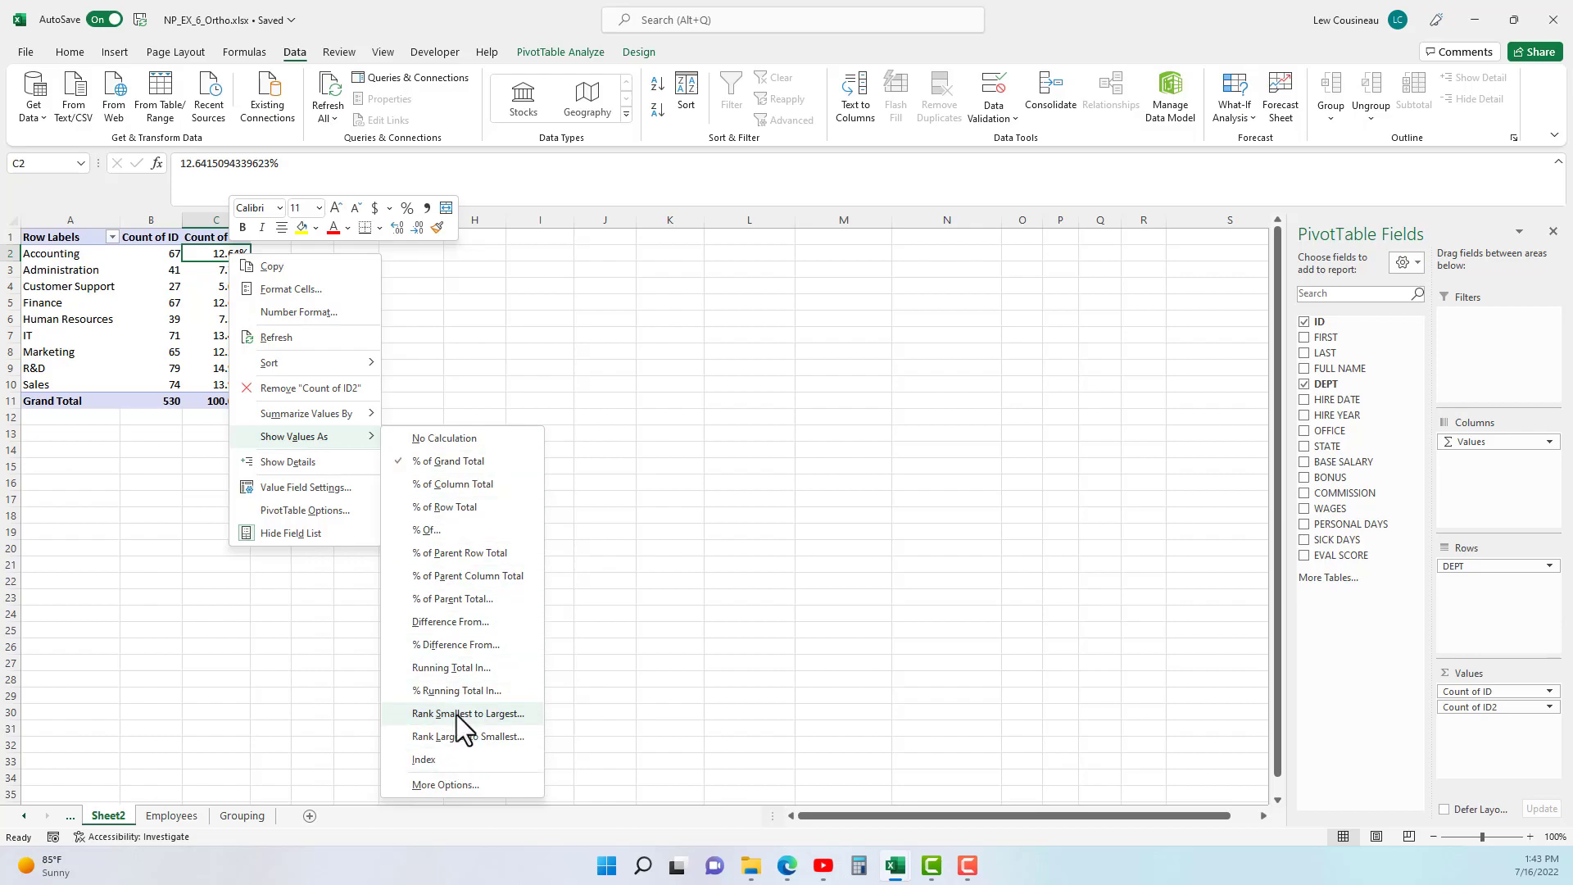
mouse_move(462, 736)
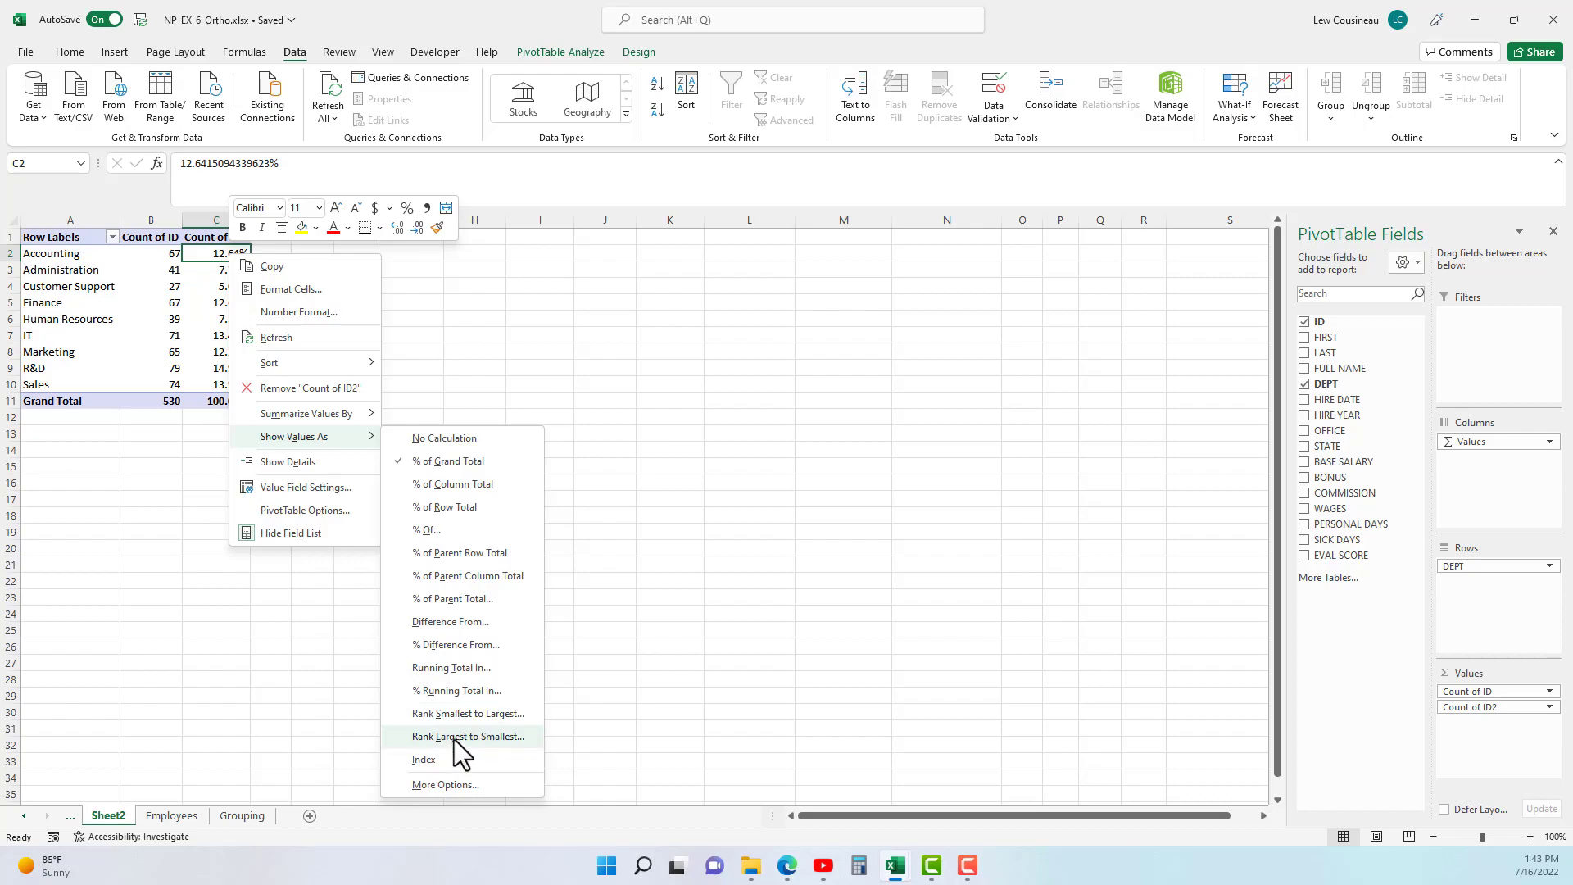
click(467, 736)
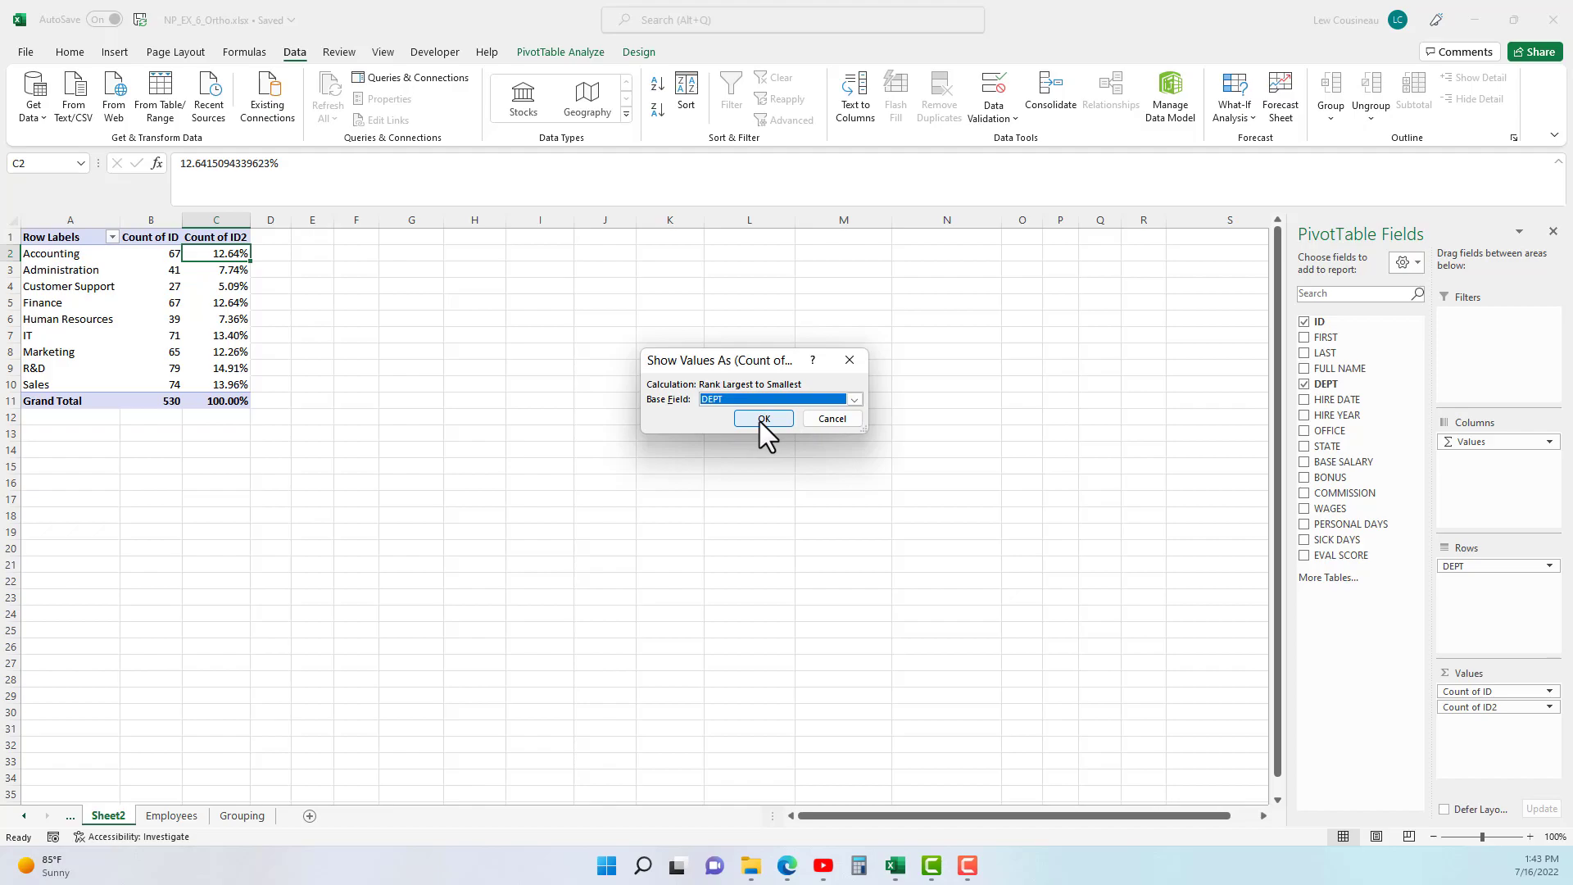
click(762, 418)
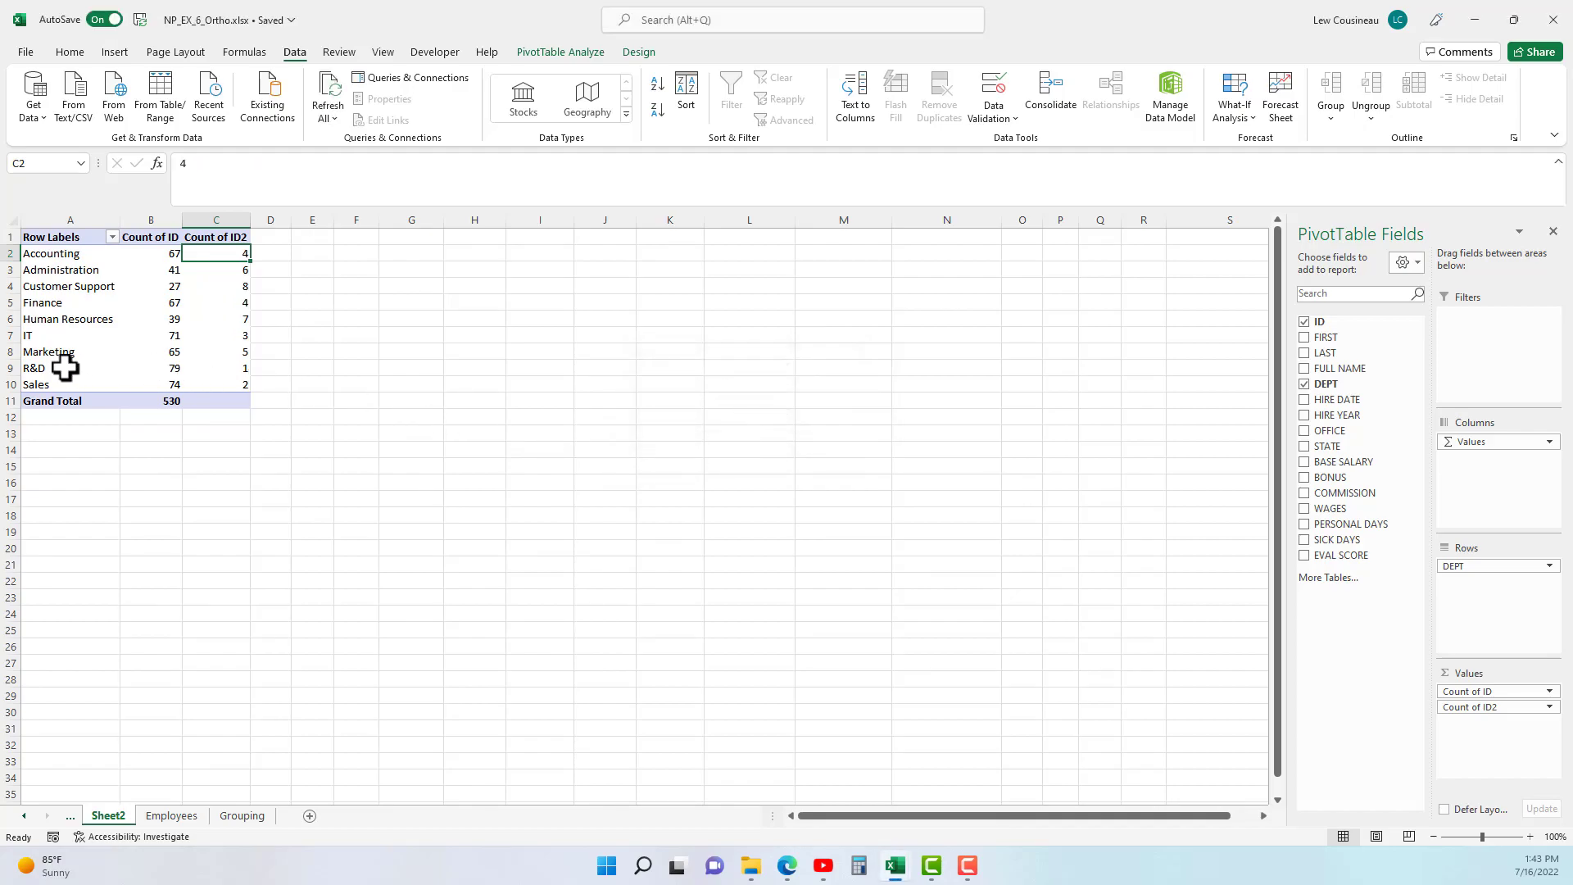
click(70, 369)
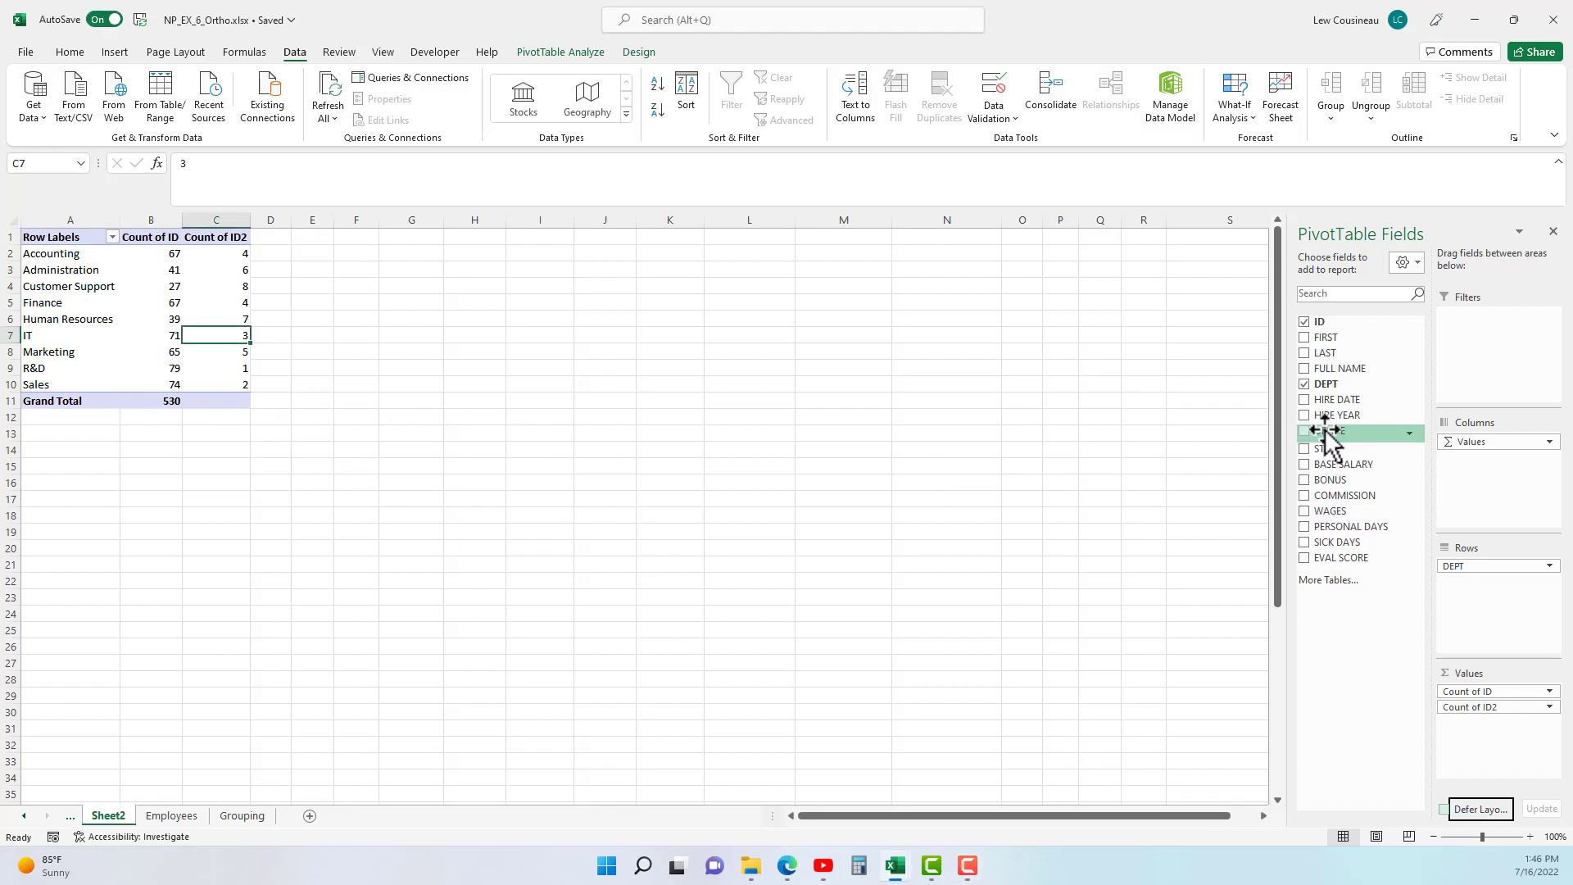
Add OFFICE as column labels, splitting counts across Dallas, San Francisco, Boston, Denver and Chicago
drag(1324, 433, 1480, 461)
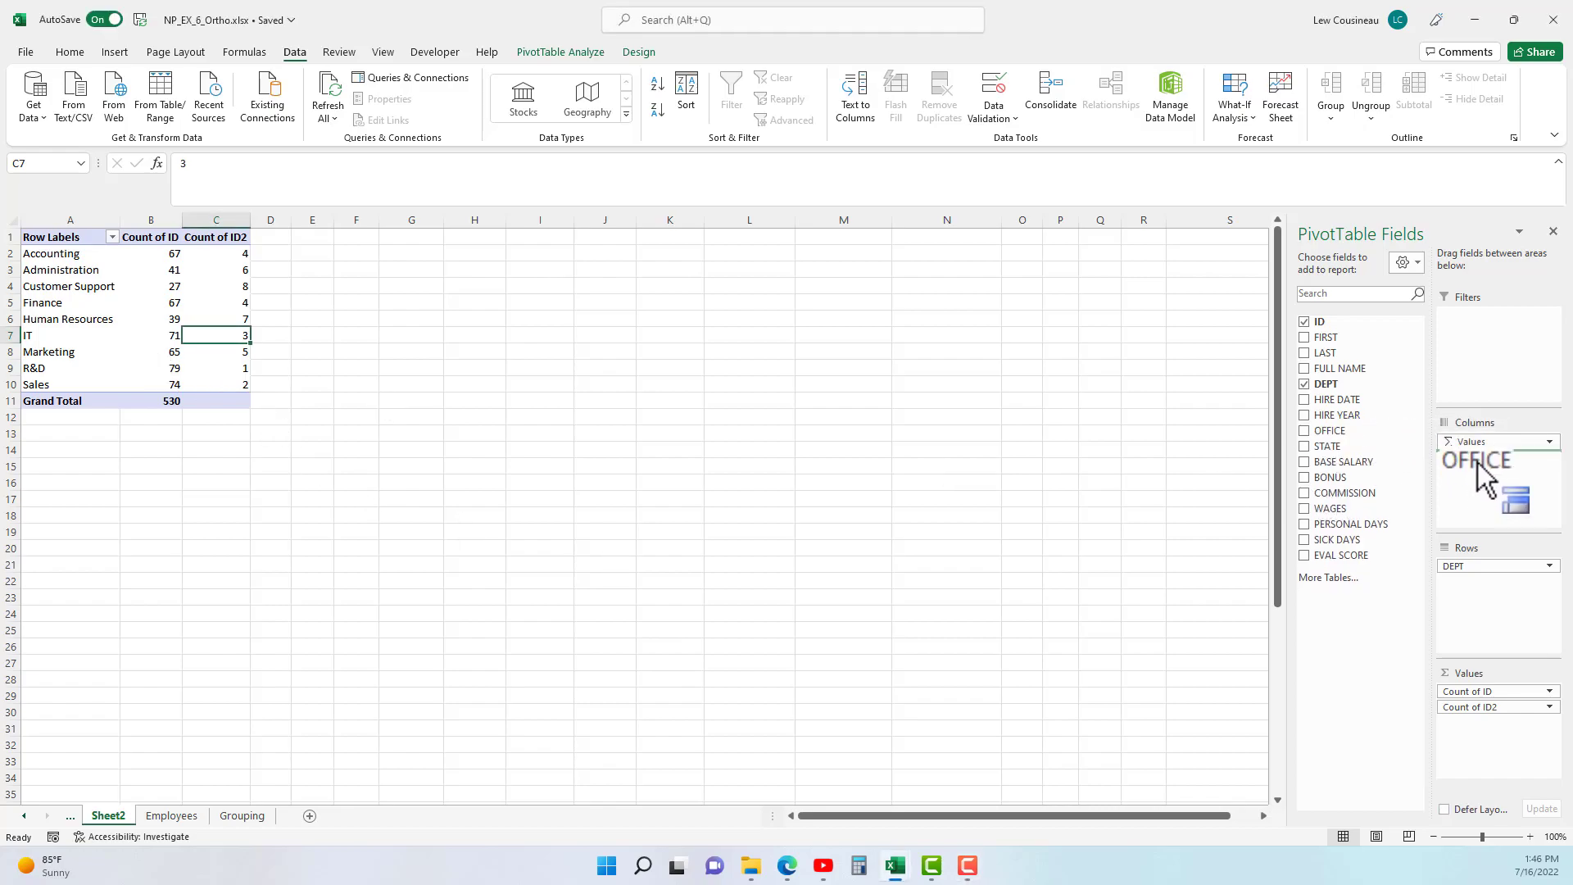
drag(1485, 462, 1495, 441)
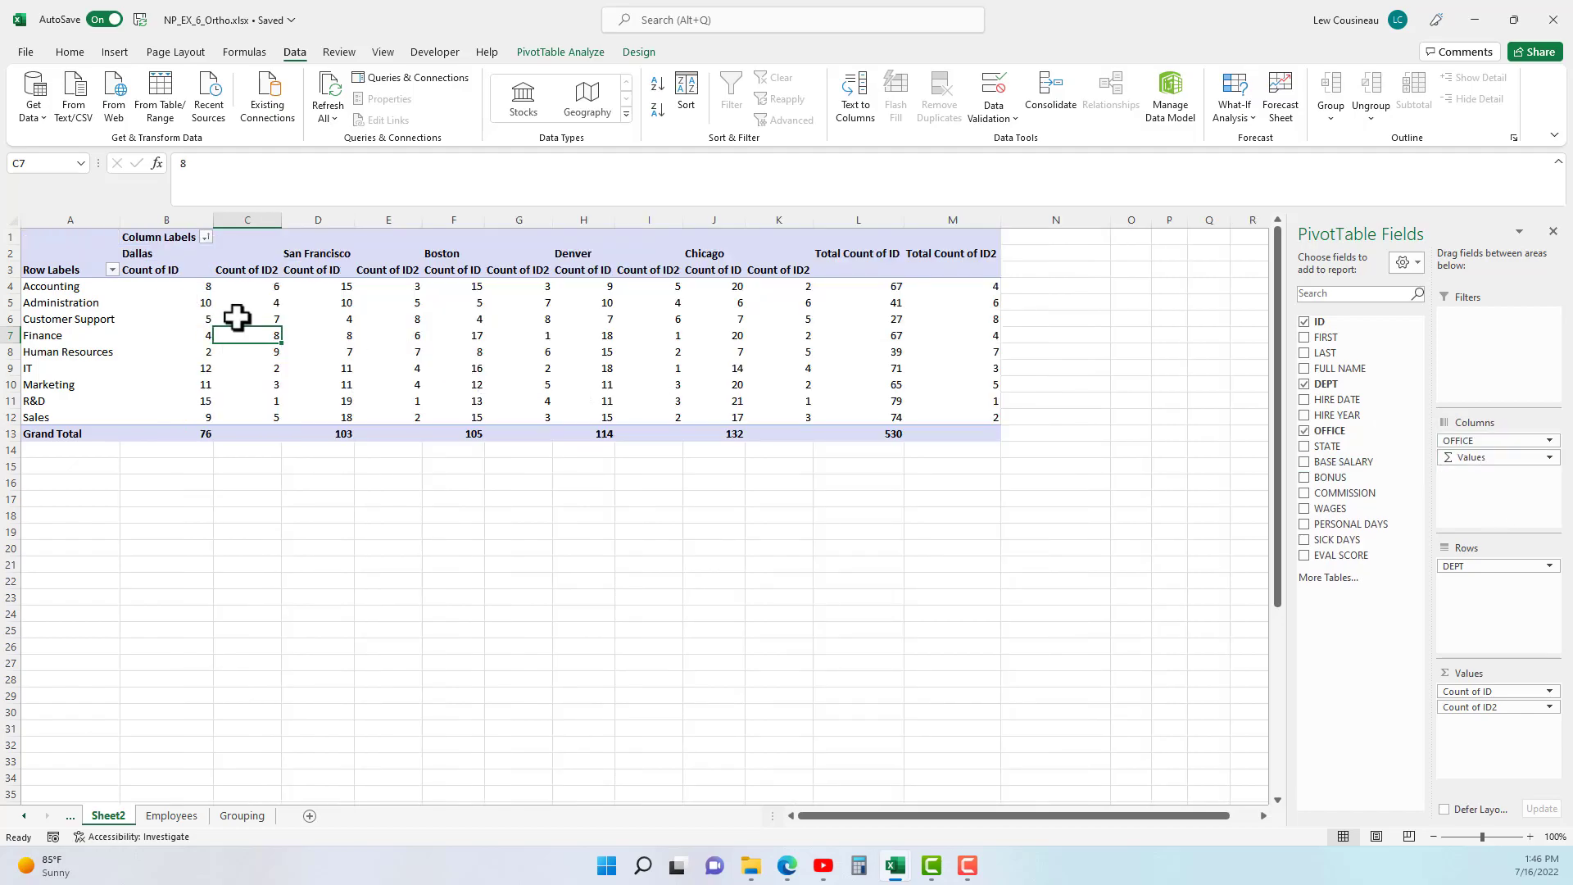
click(138, 253)
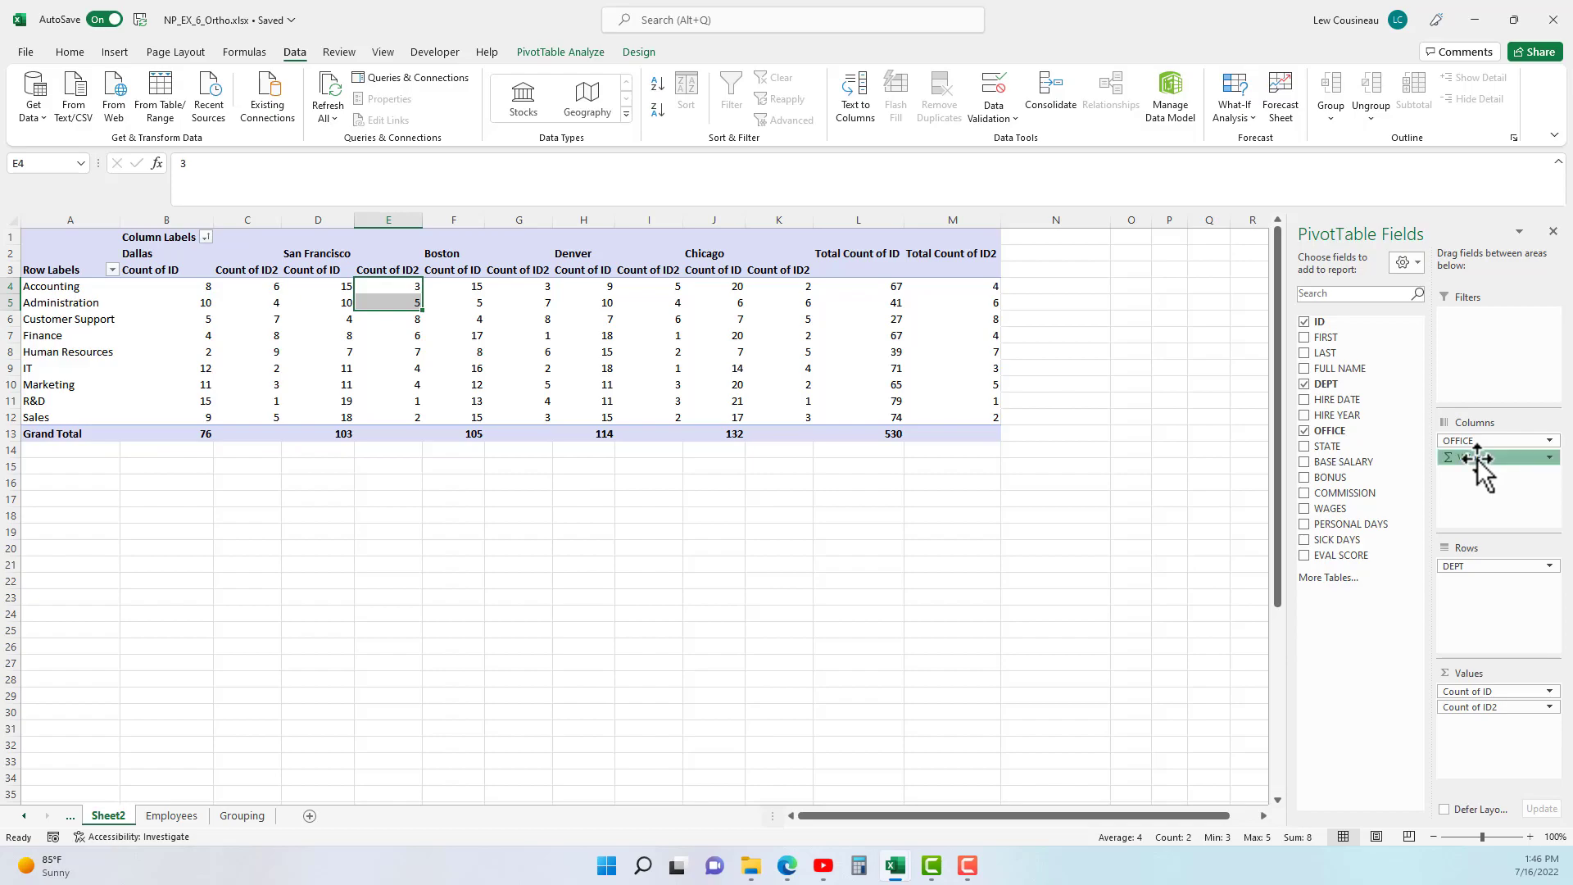
Move Σ Values into Rows so Count of ID and Count of ID2 stack under each department
drag(1475, 457, 1483, 586)
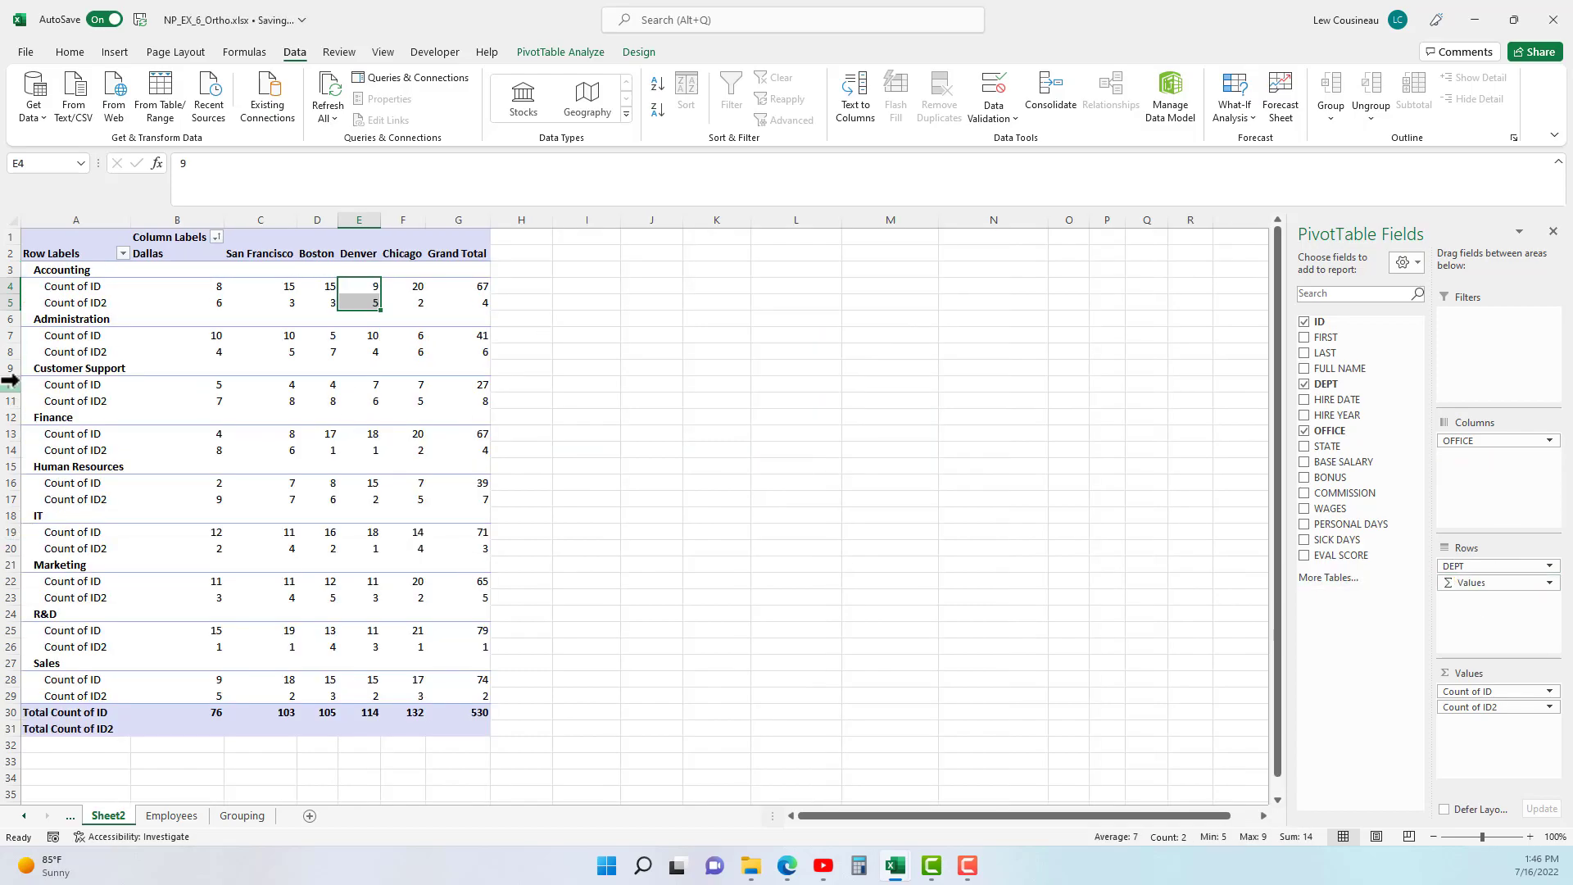
click(75, 285)
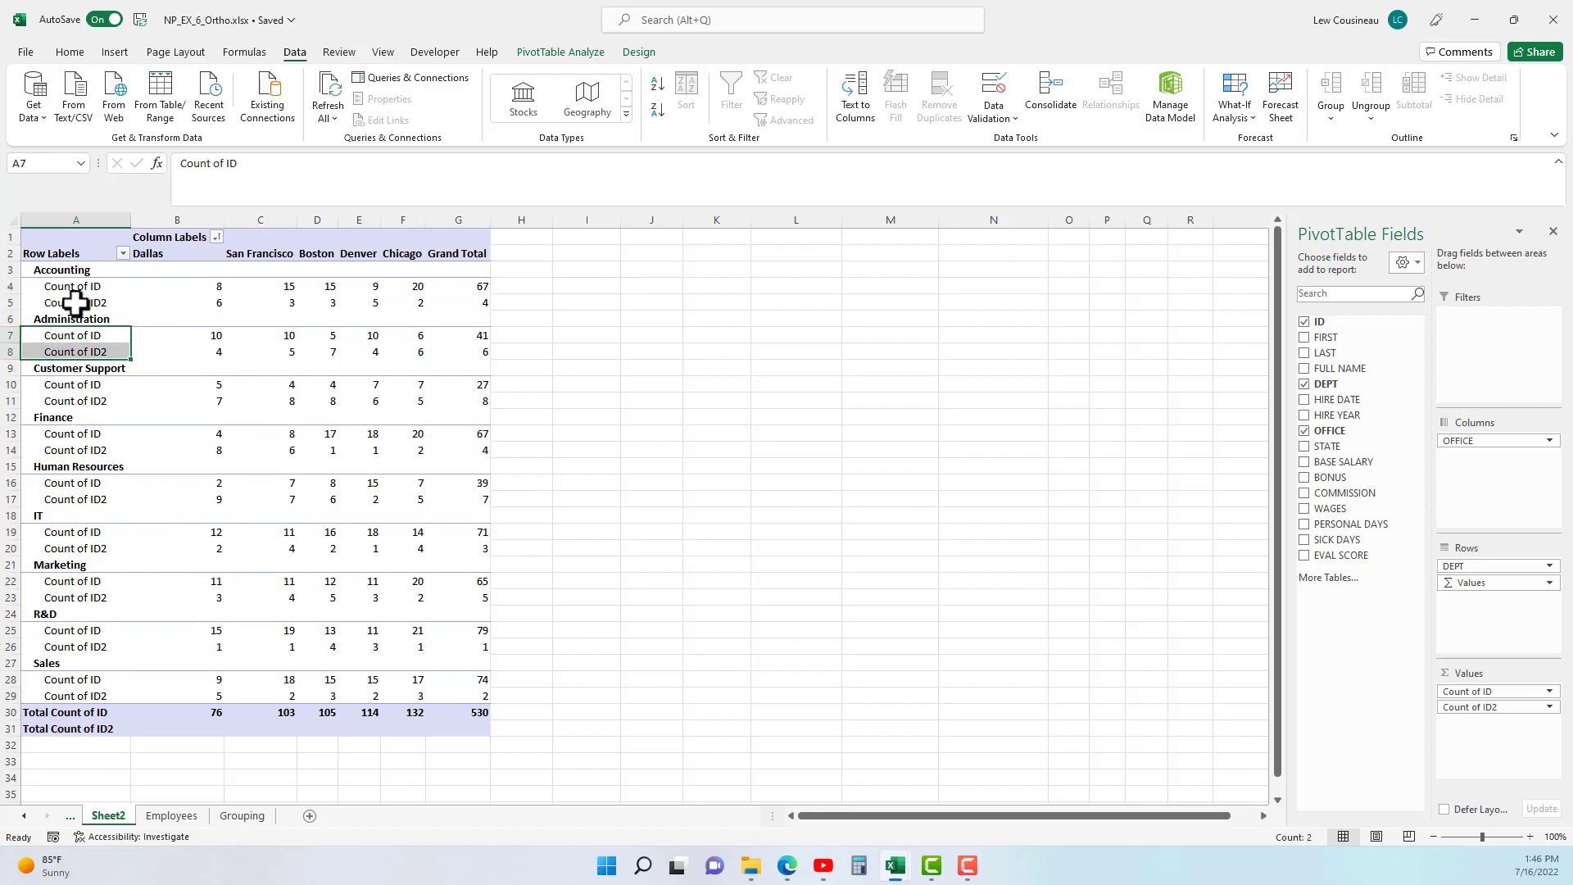
Show Count of ID2 as % of Row Total, each department's offices summing to 100%
right_click(76, 301)
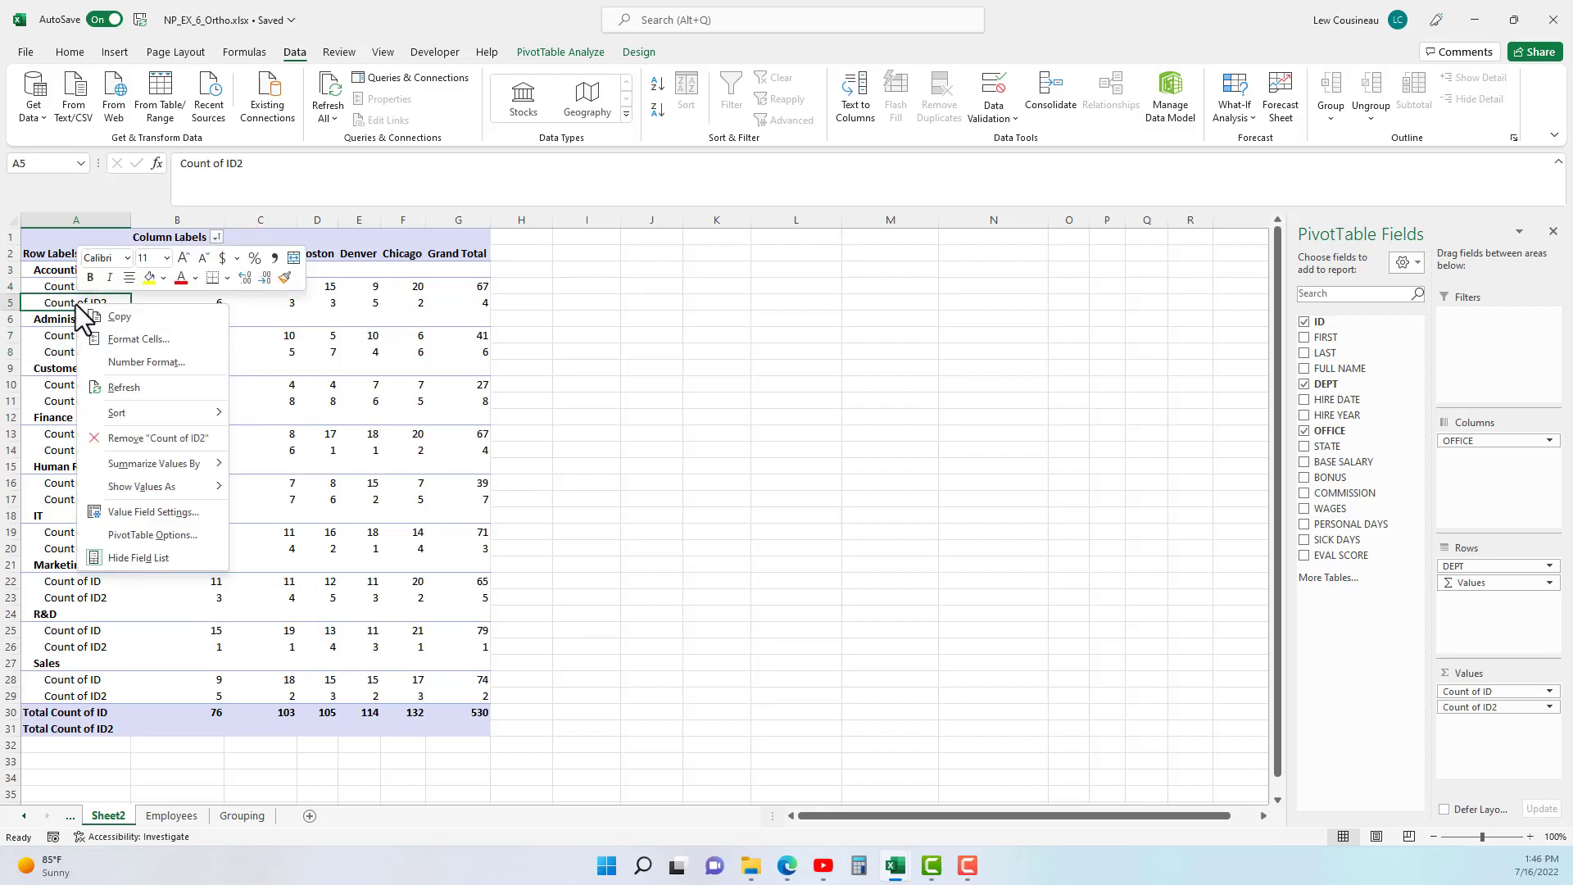
click(141, 487)
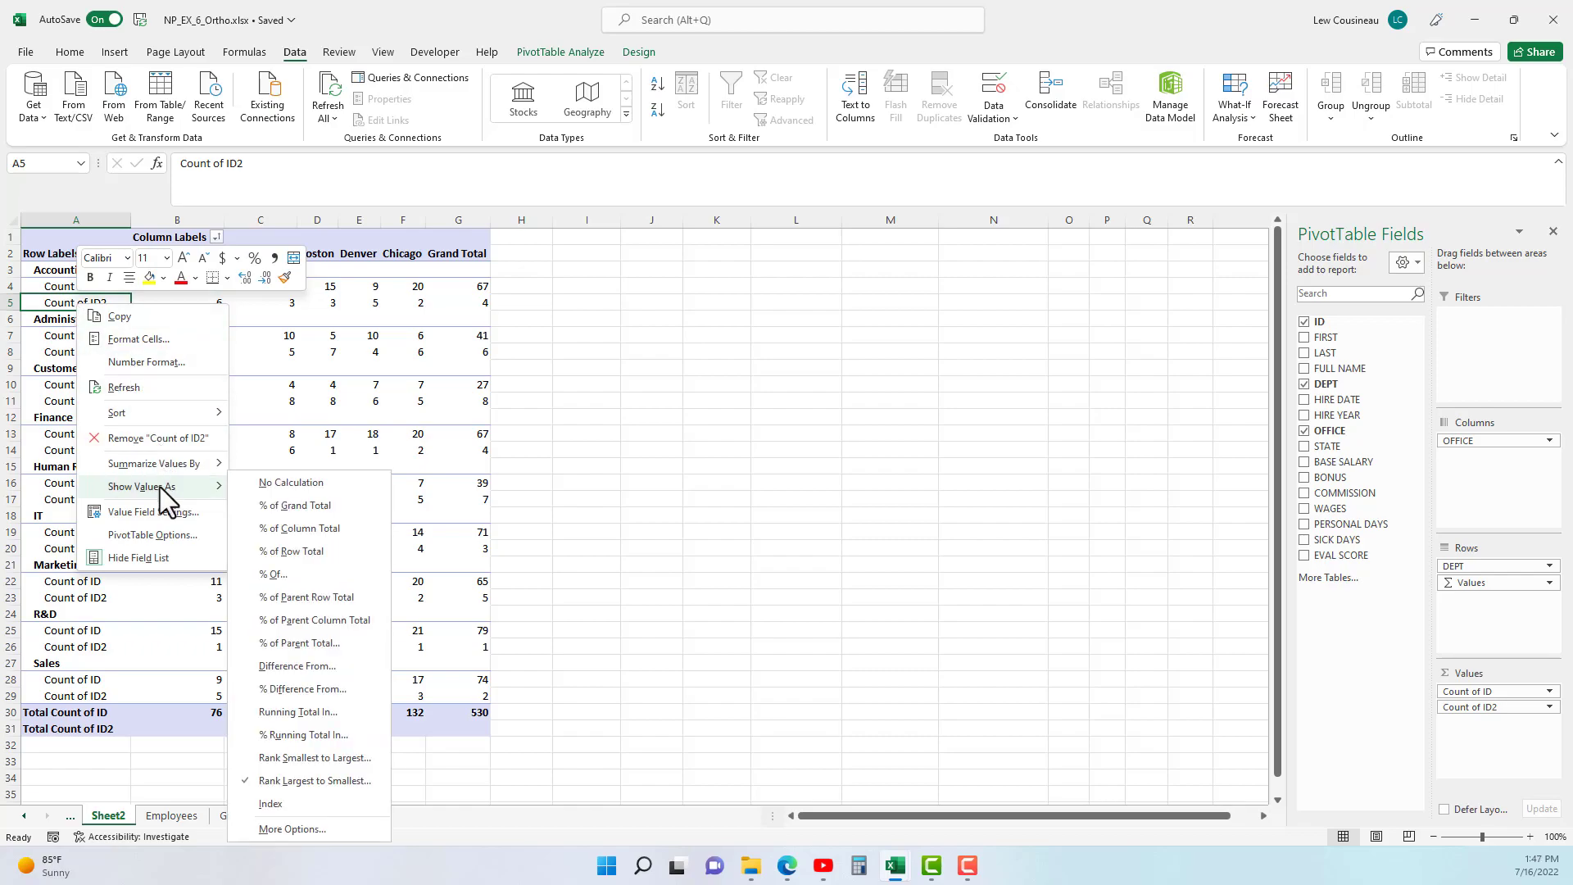
mouse_move(298, 528)
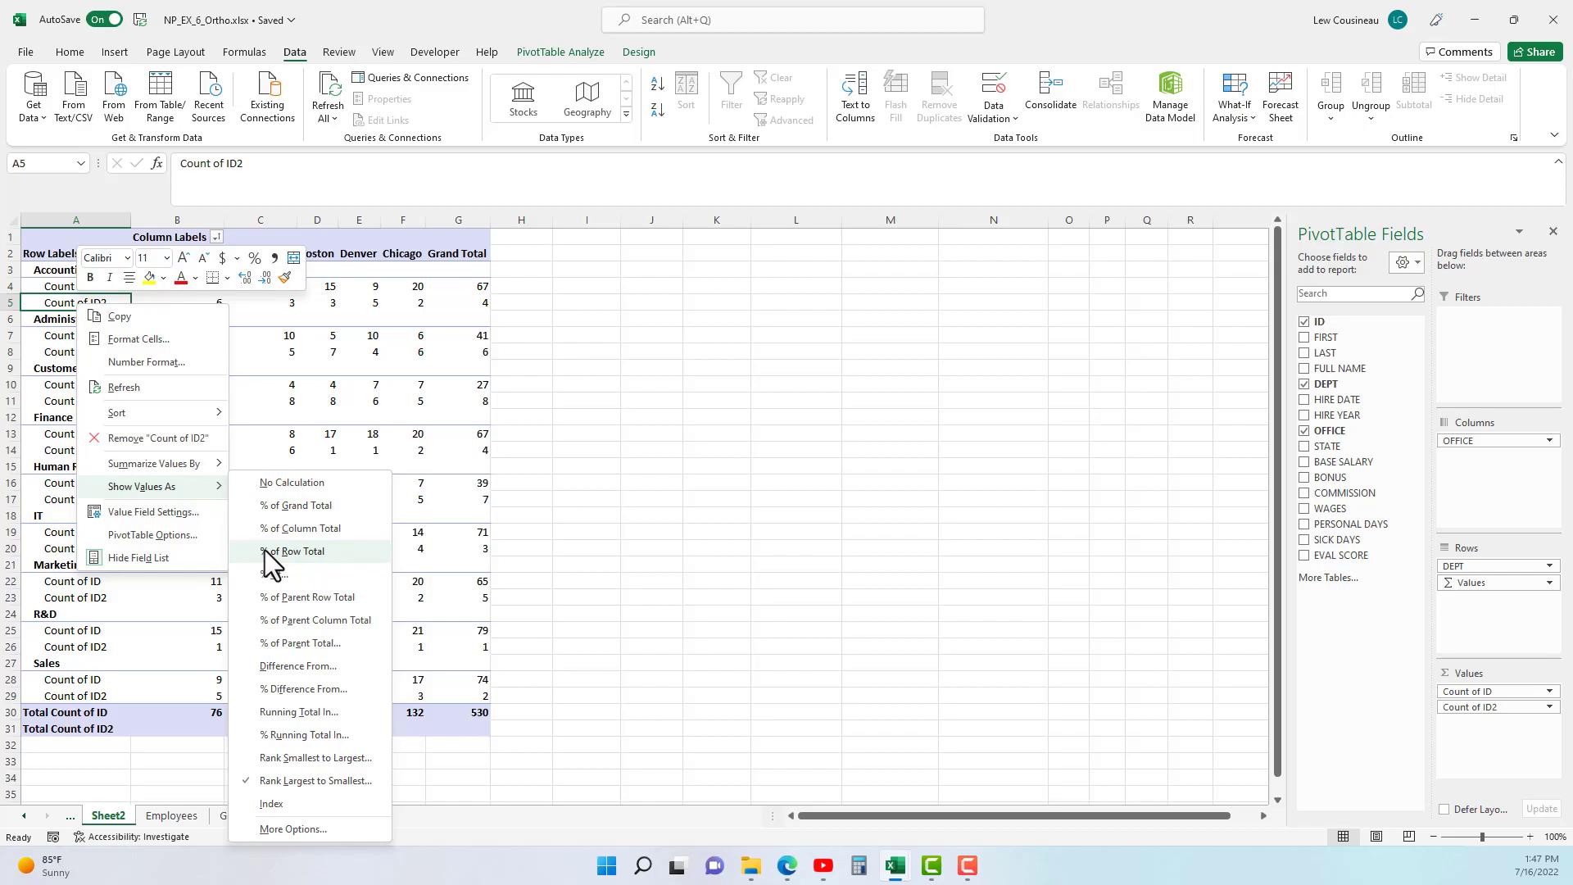
mouse_move(278, 562)
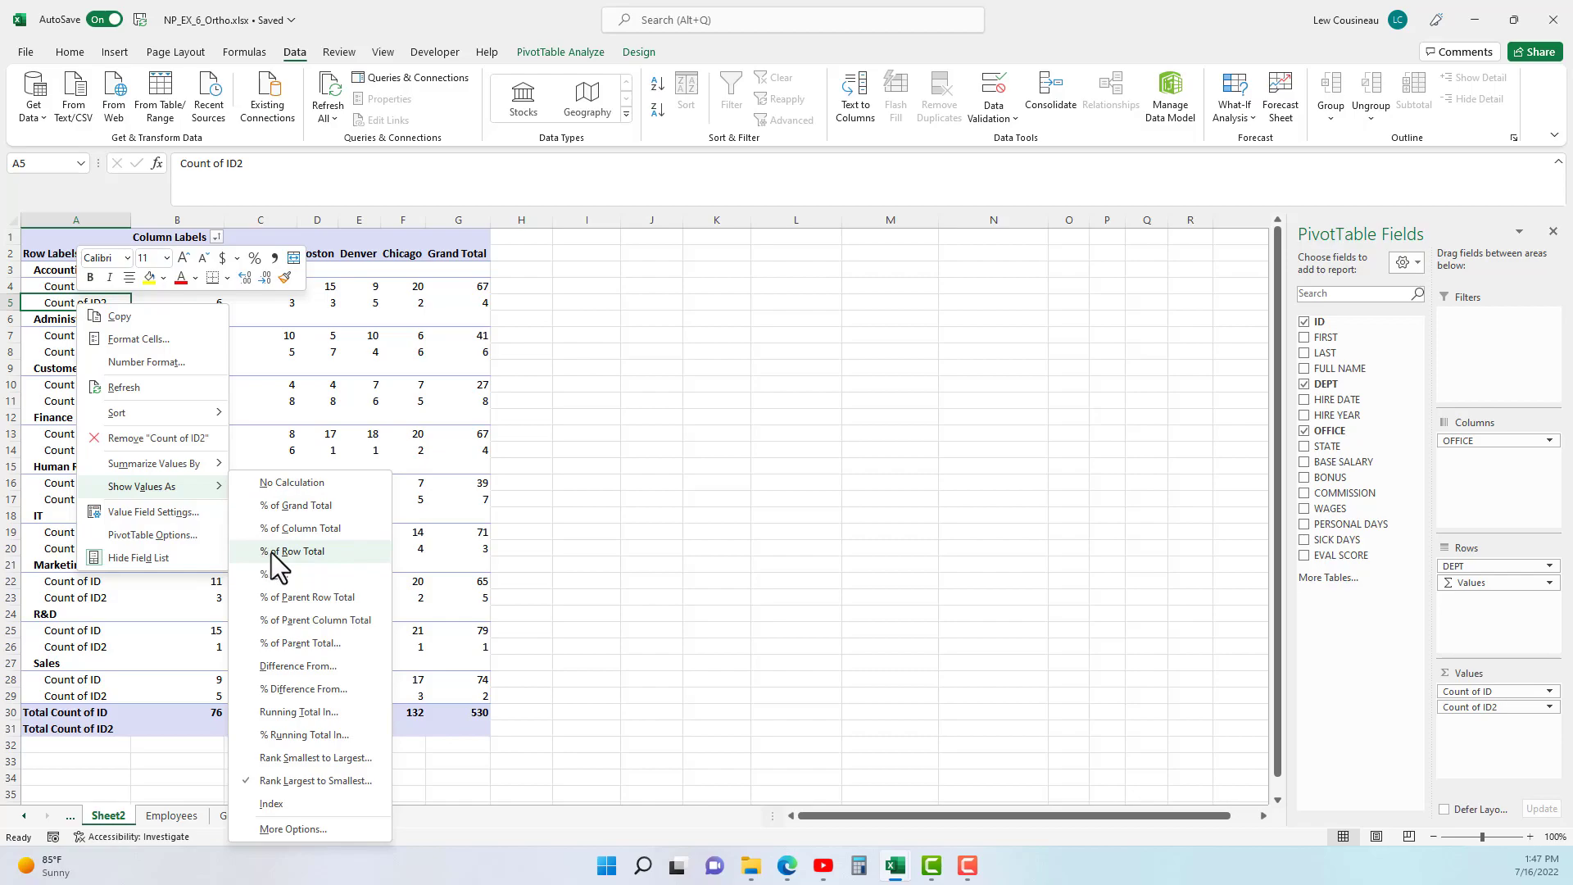
click(293, 551)
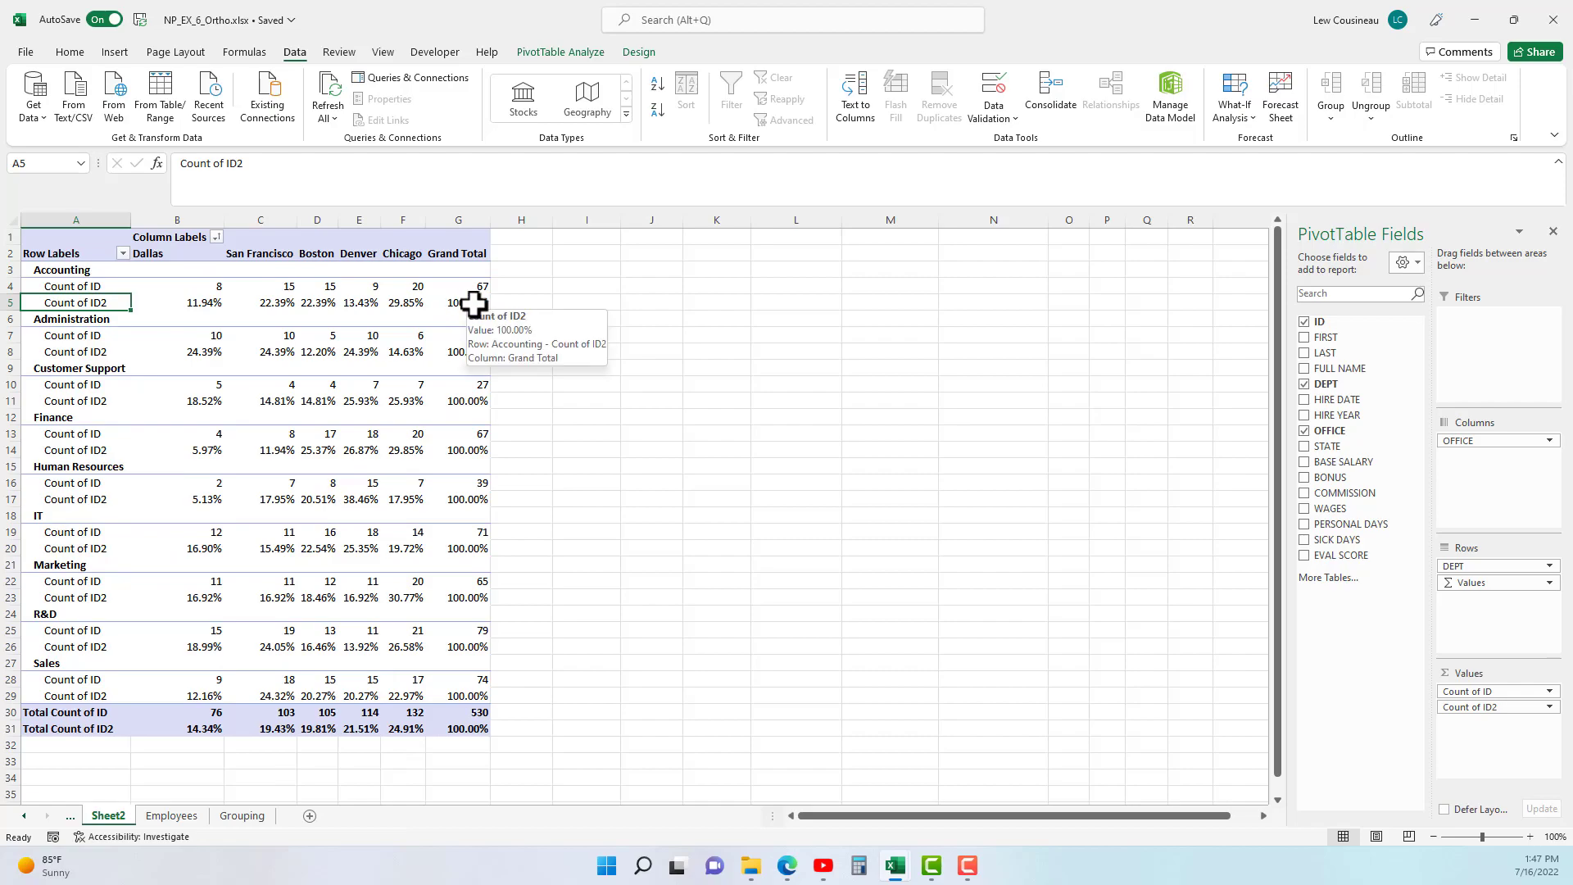
mouse_move(53, 273)
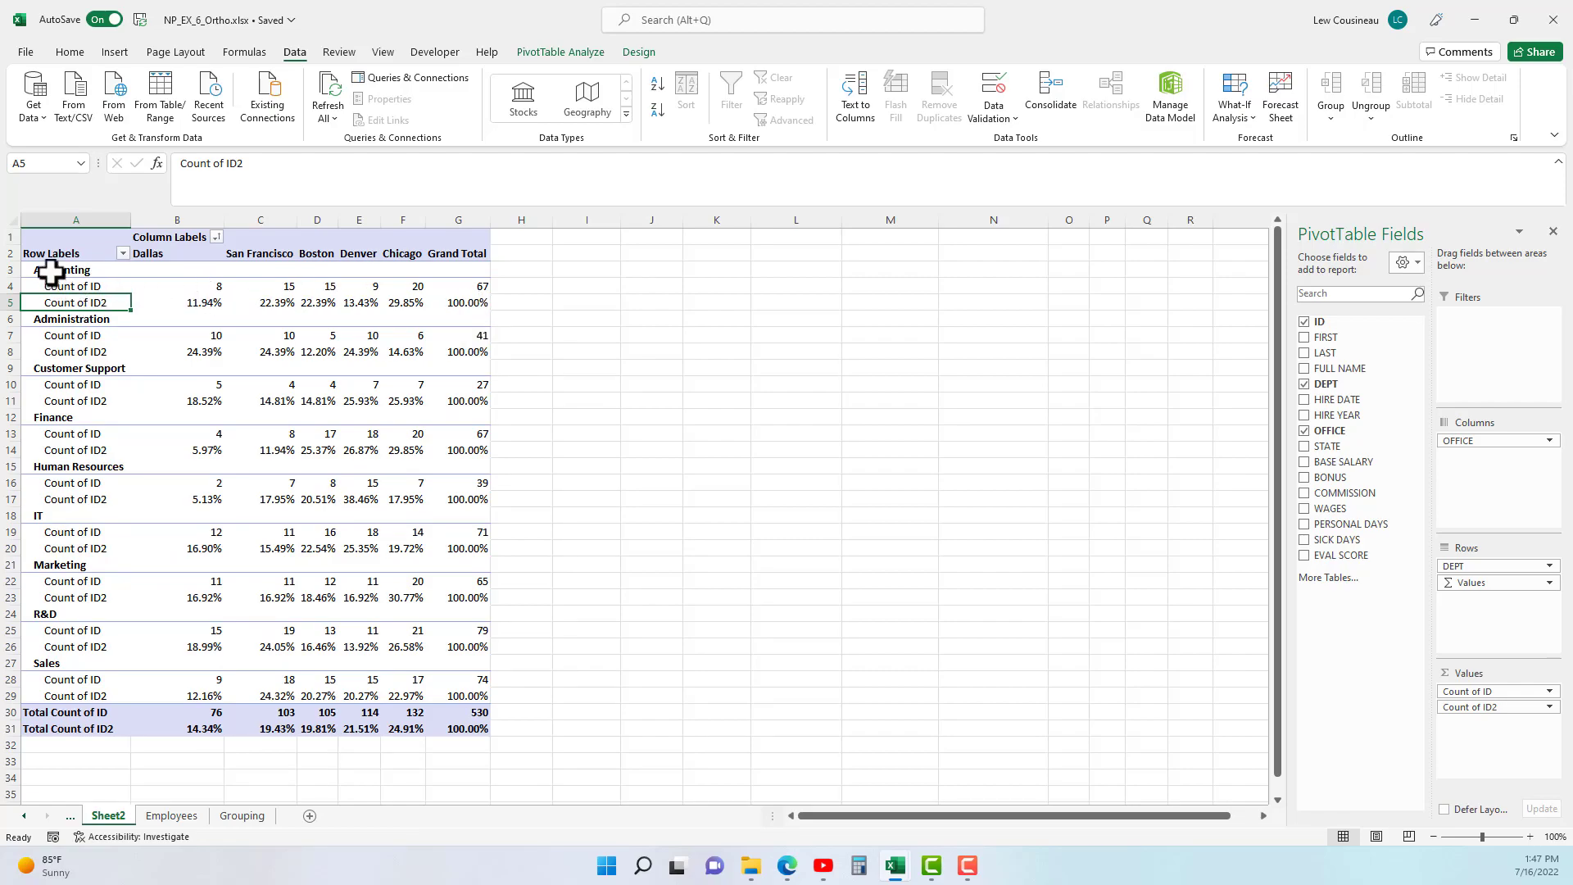
mouse_move(195, 303)
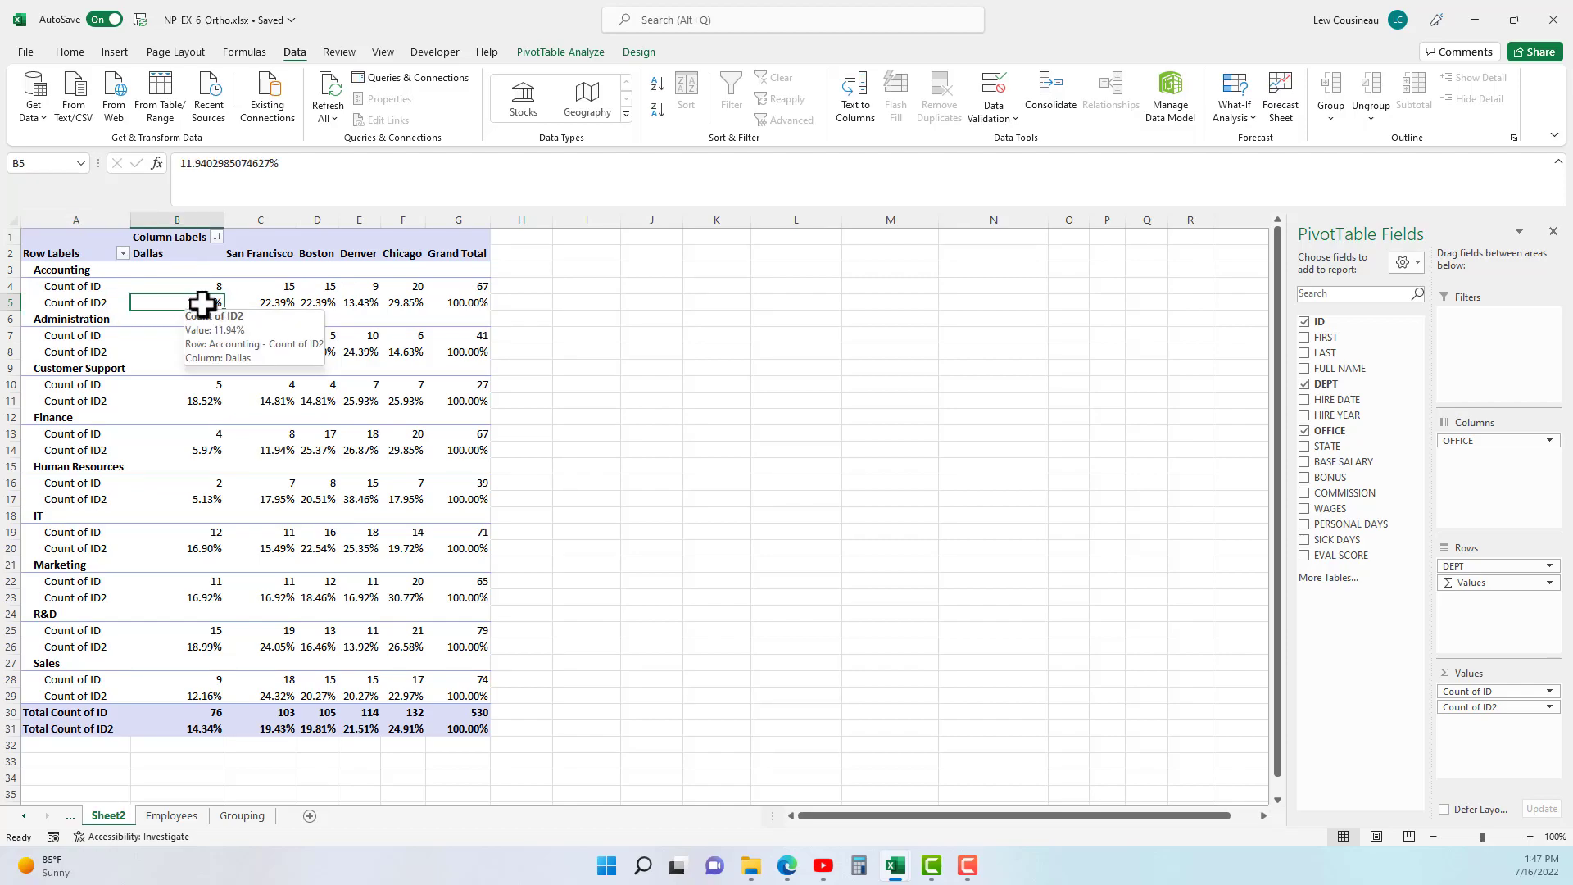
click(261, 301)
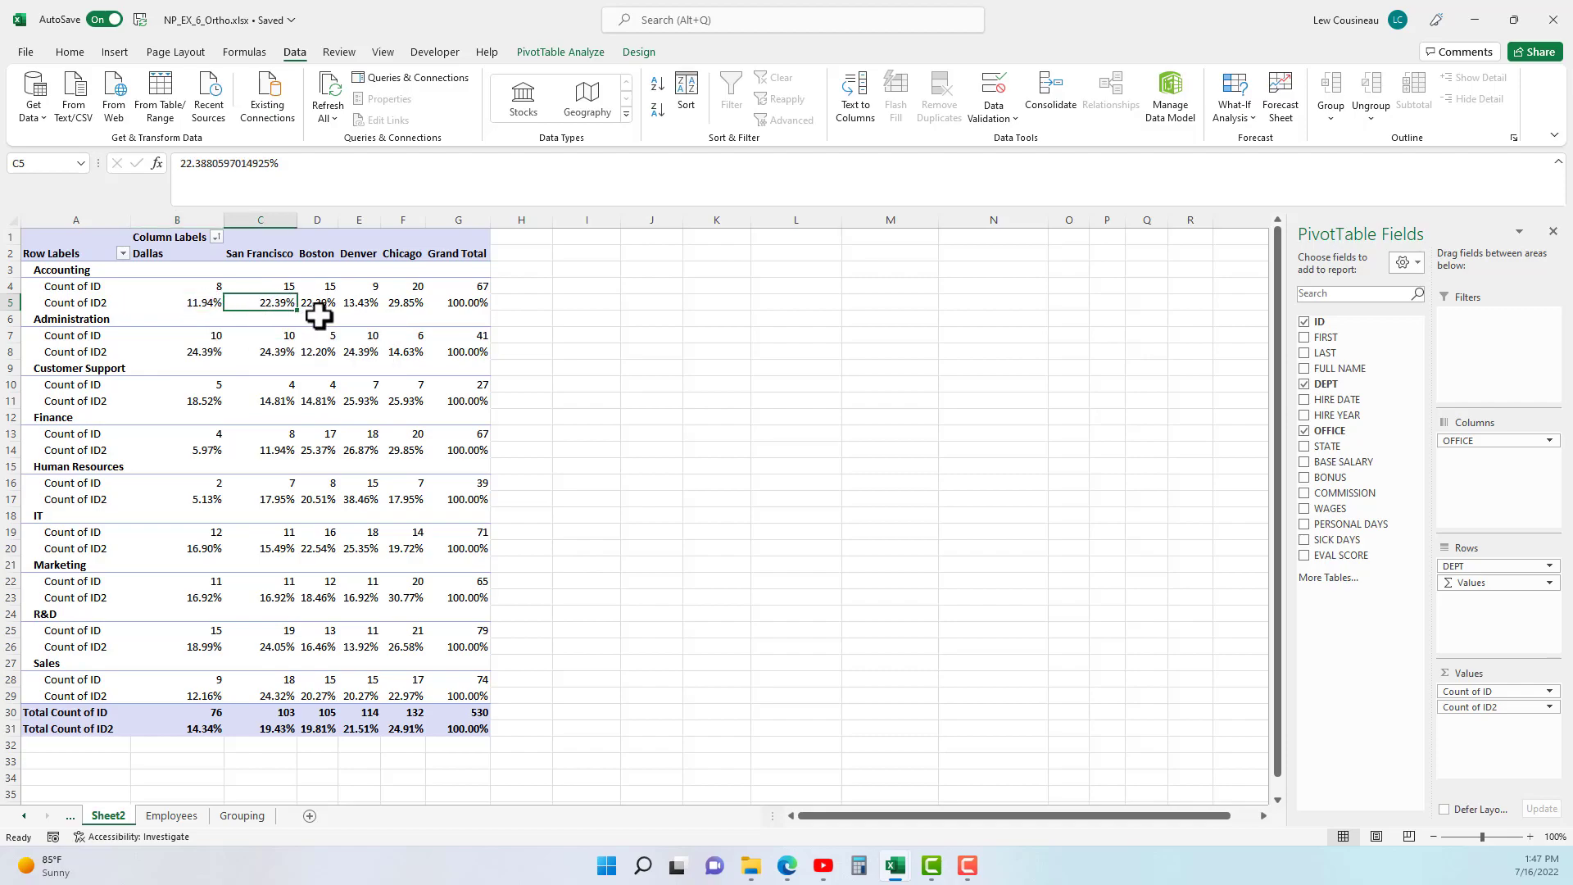
click(359, 302)
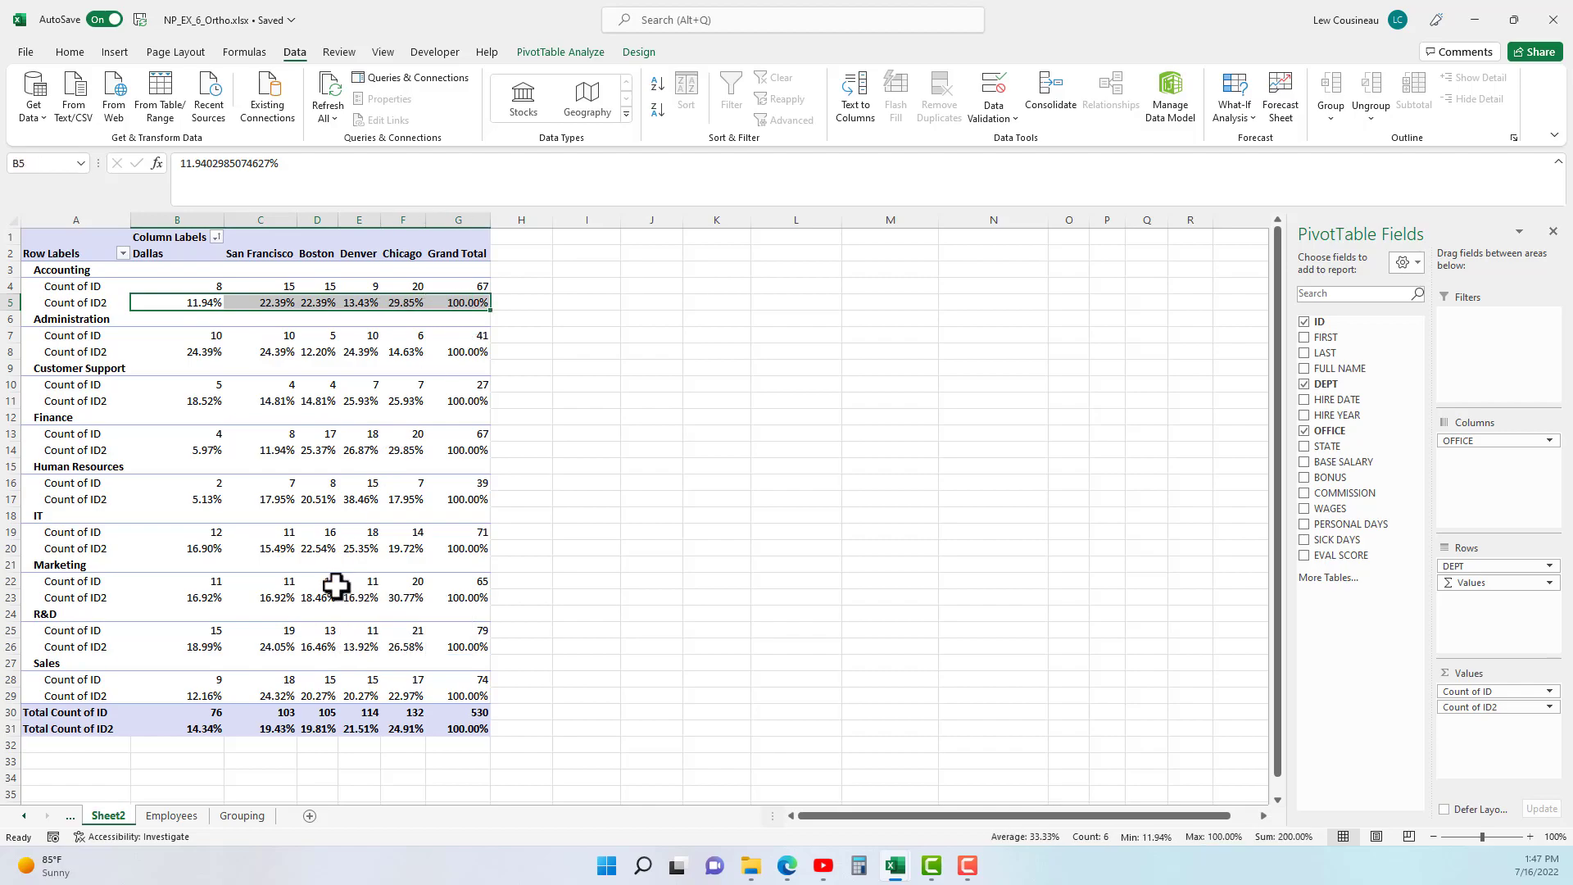
click(457, 450)
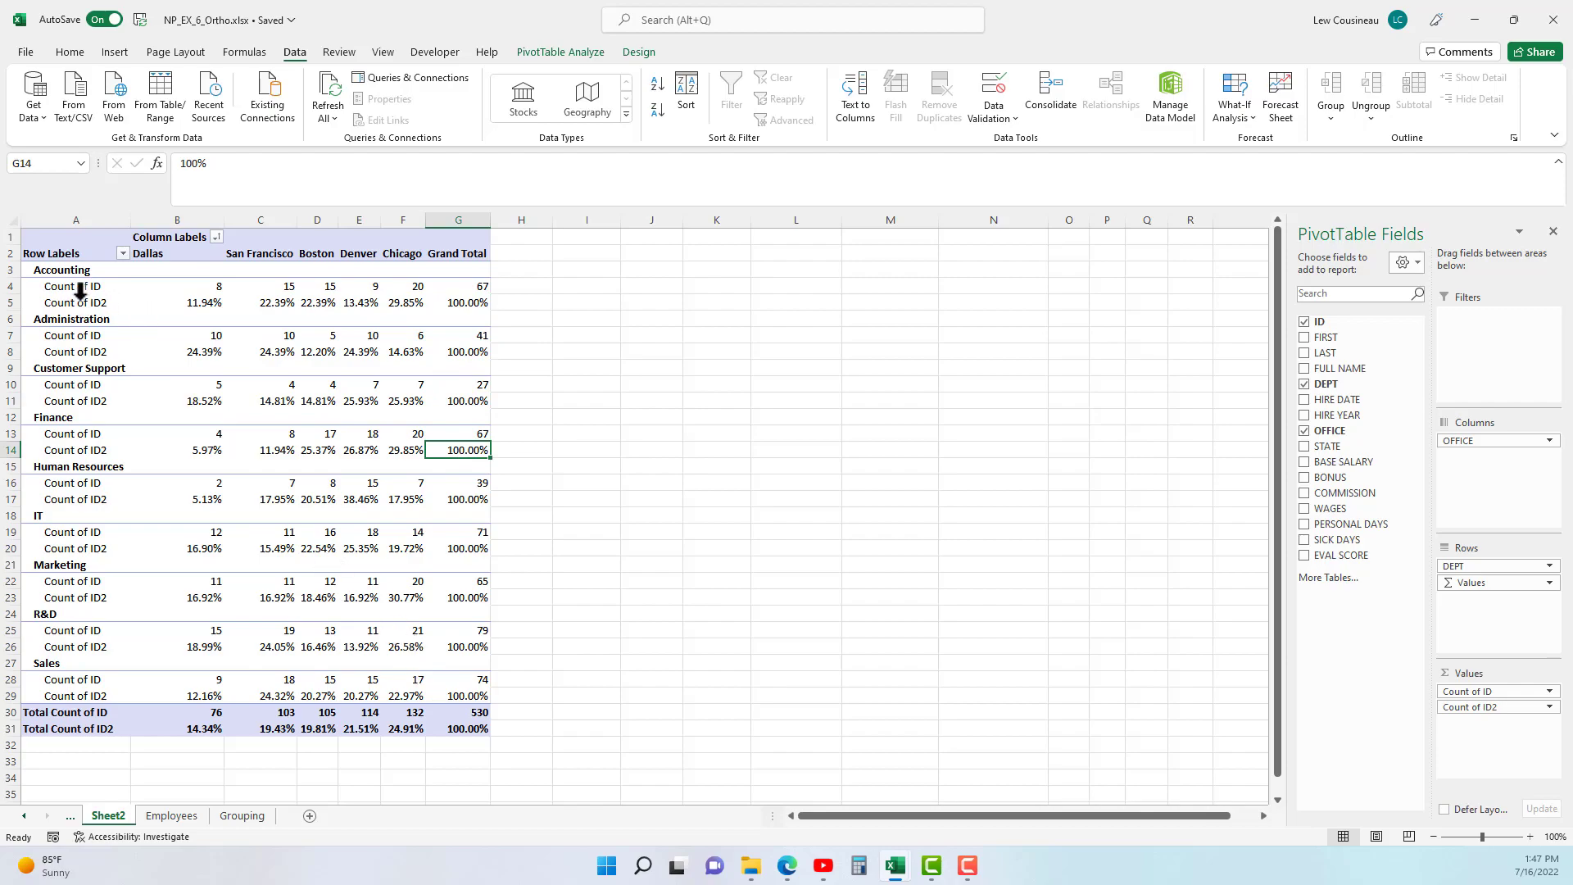
Show Count of ID2 as % of Column Total, each office column summing to 100%
right_click(74, 301)
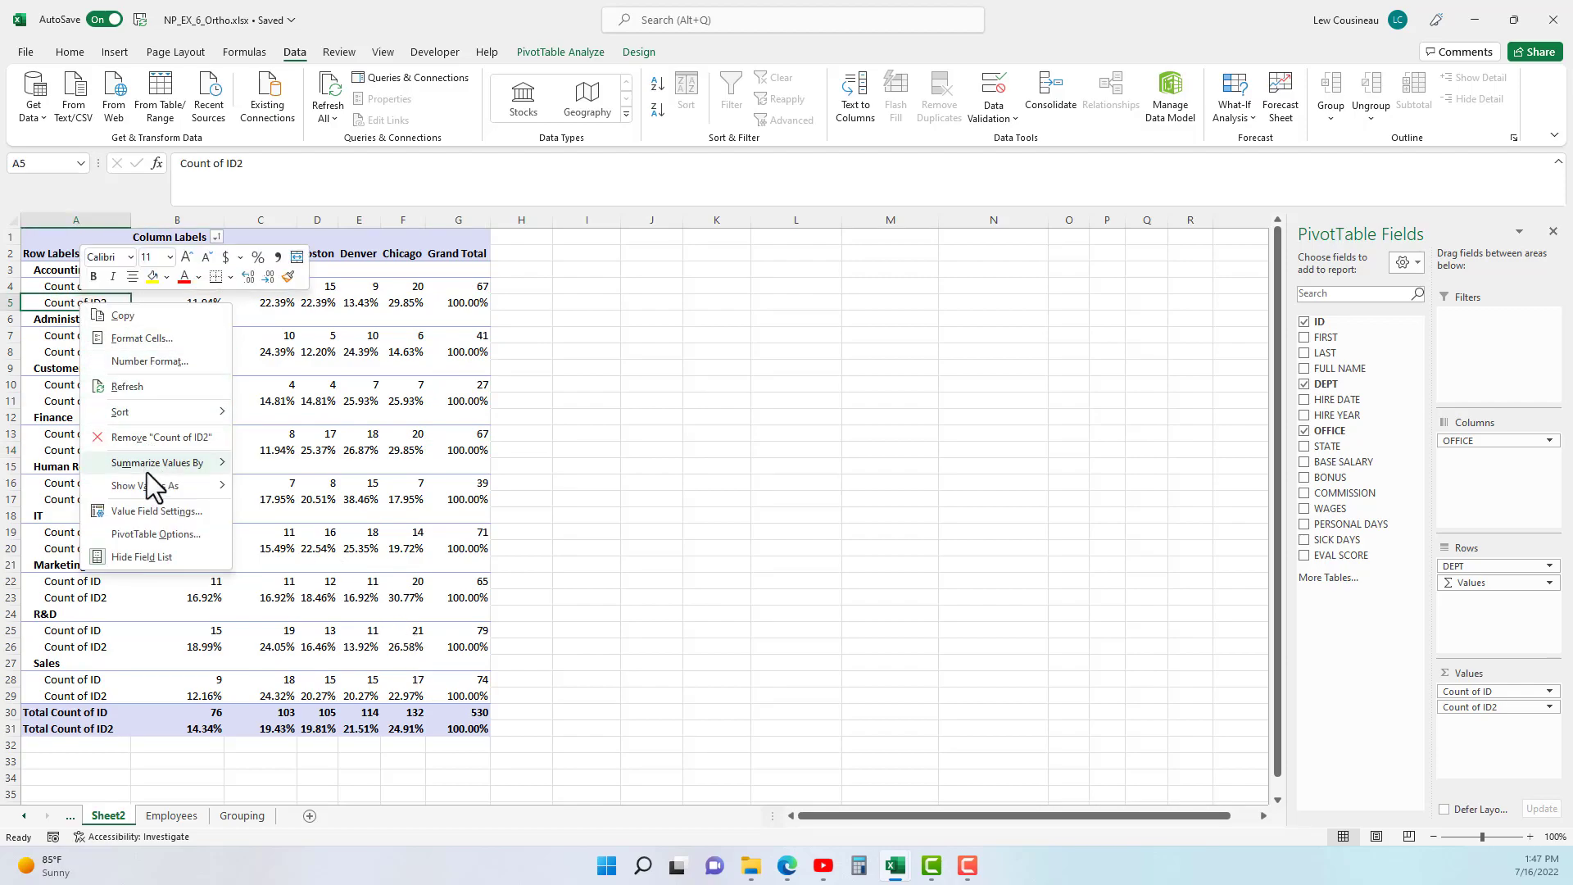
click(146, 486)
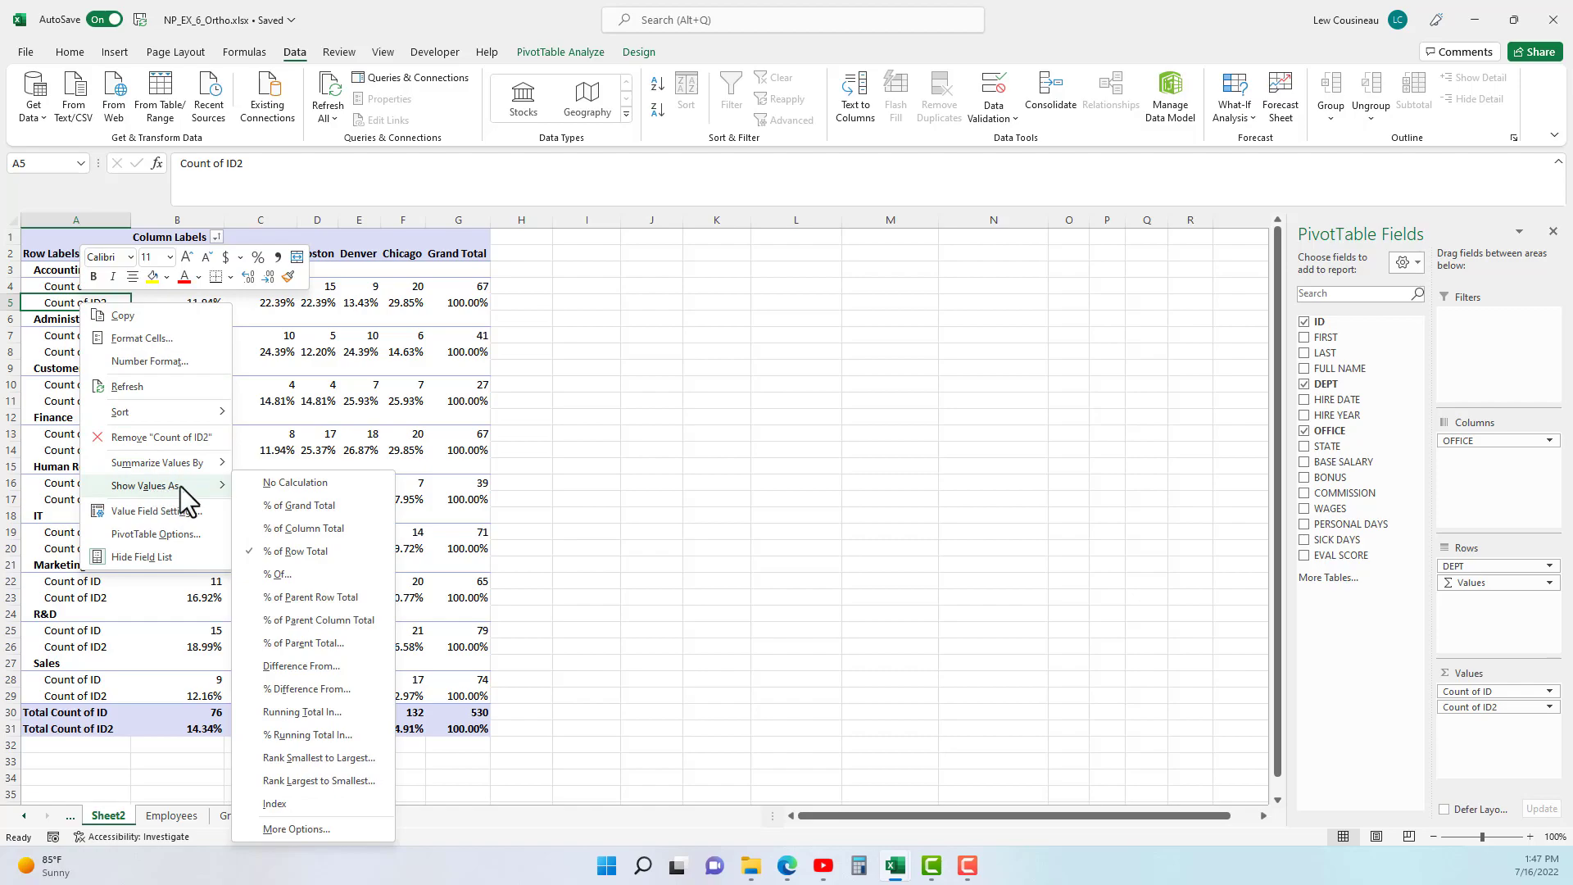
mouse_move(303, 528)
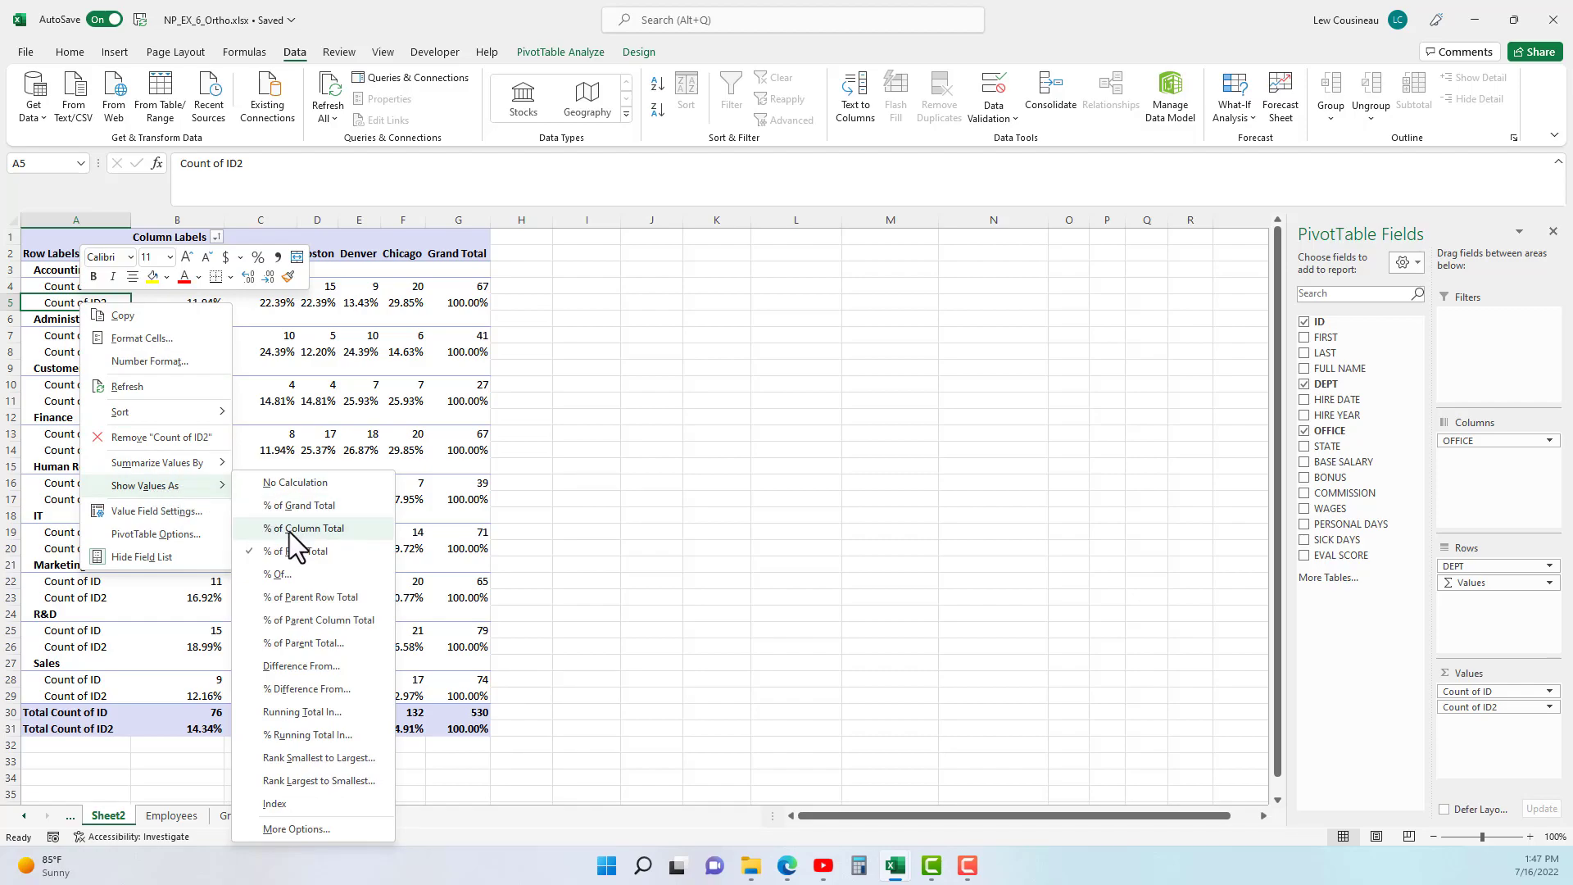
click(305, 528)
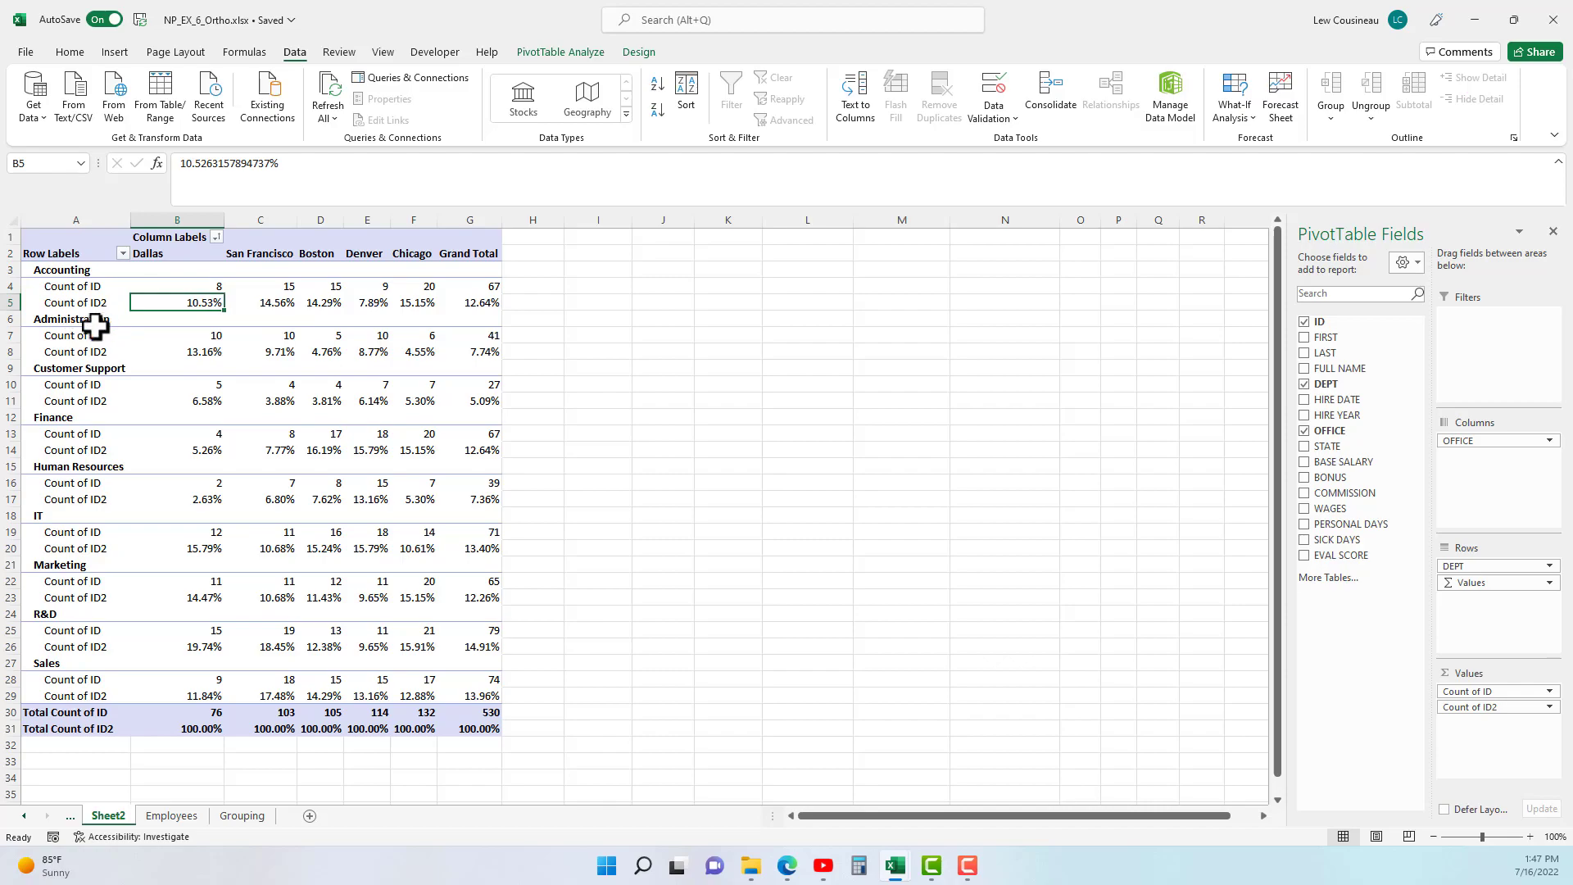
click(177, 350)
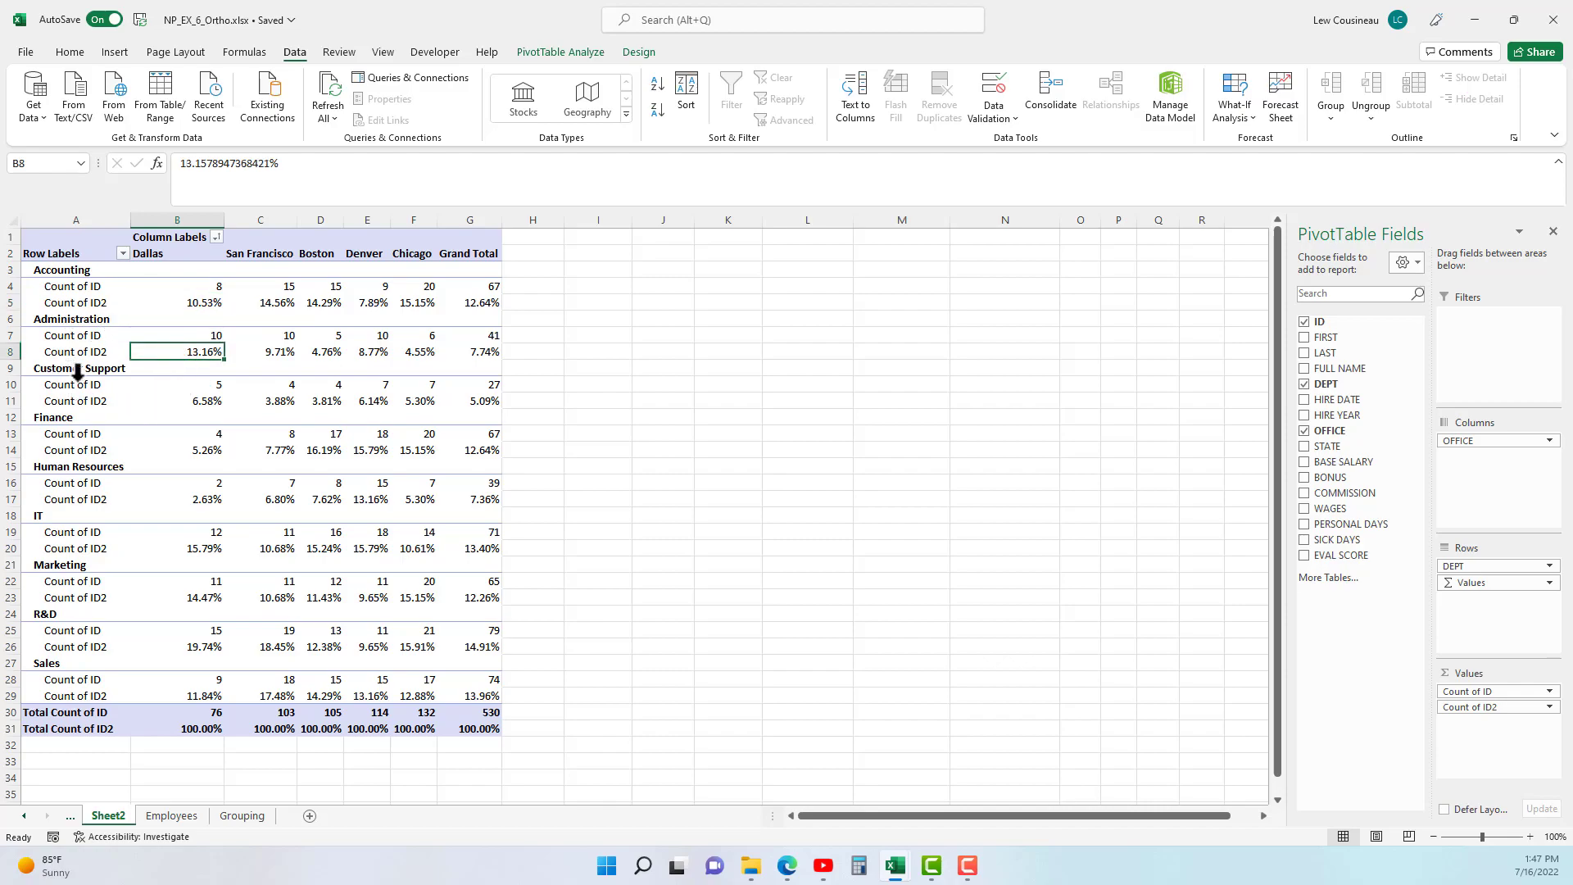
click(177, 400)
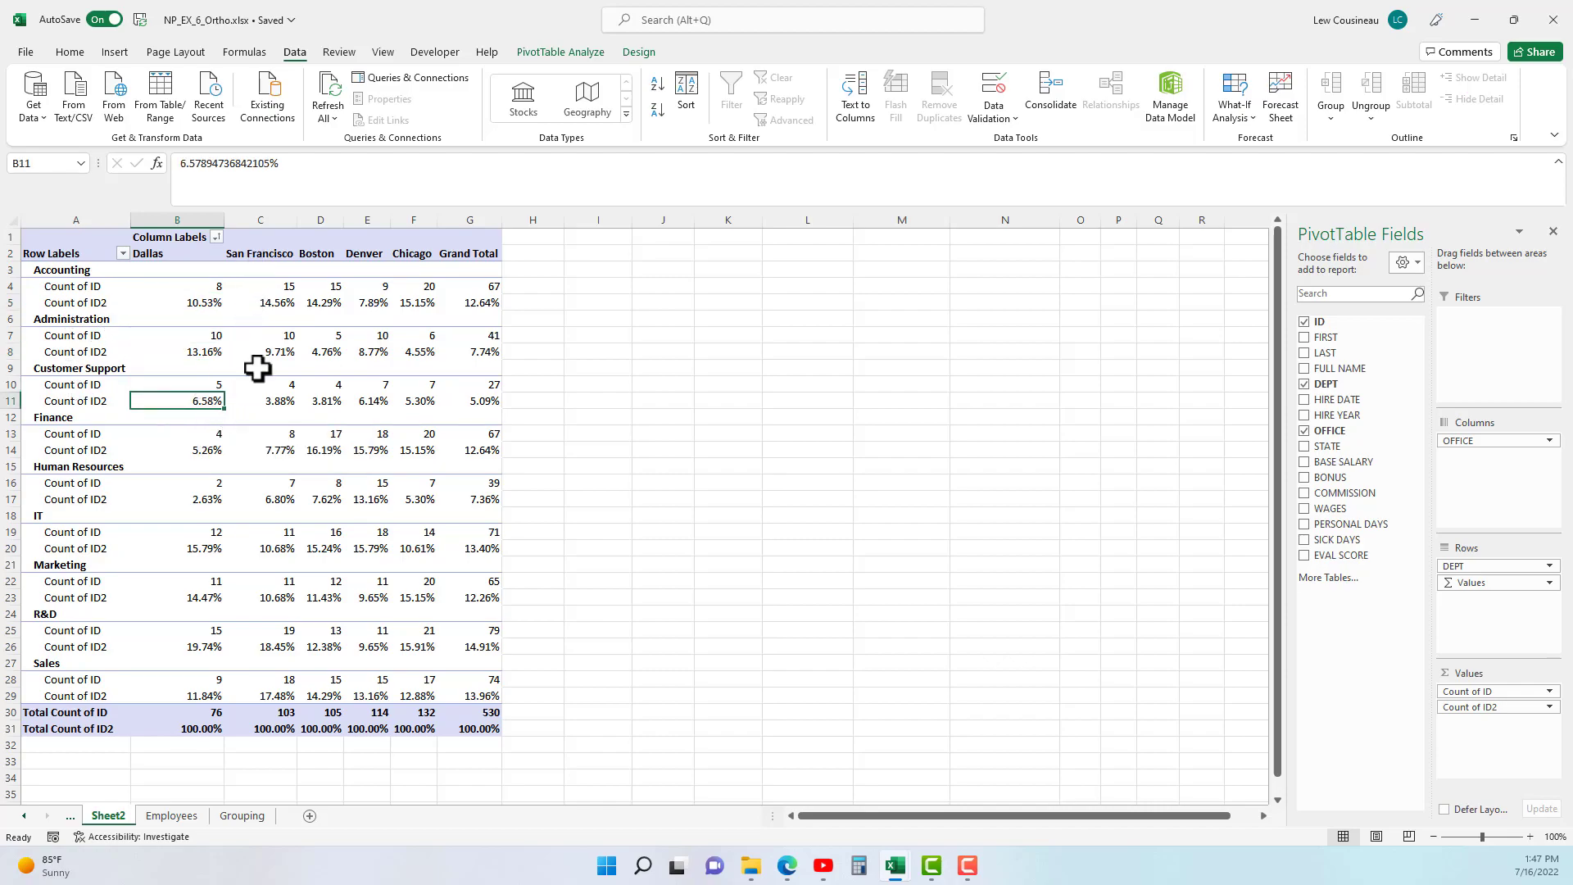
click(177, 727)
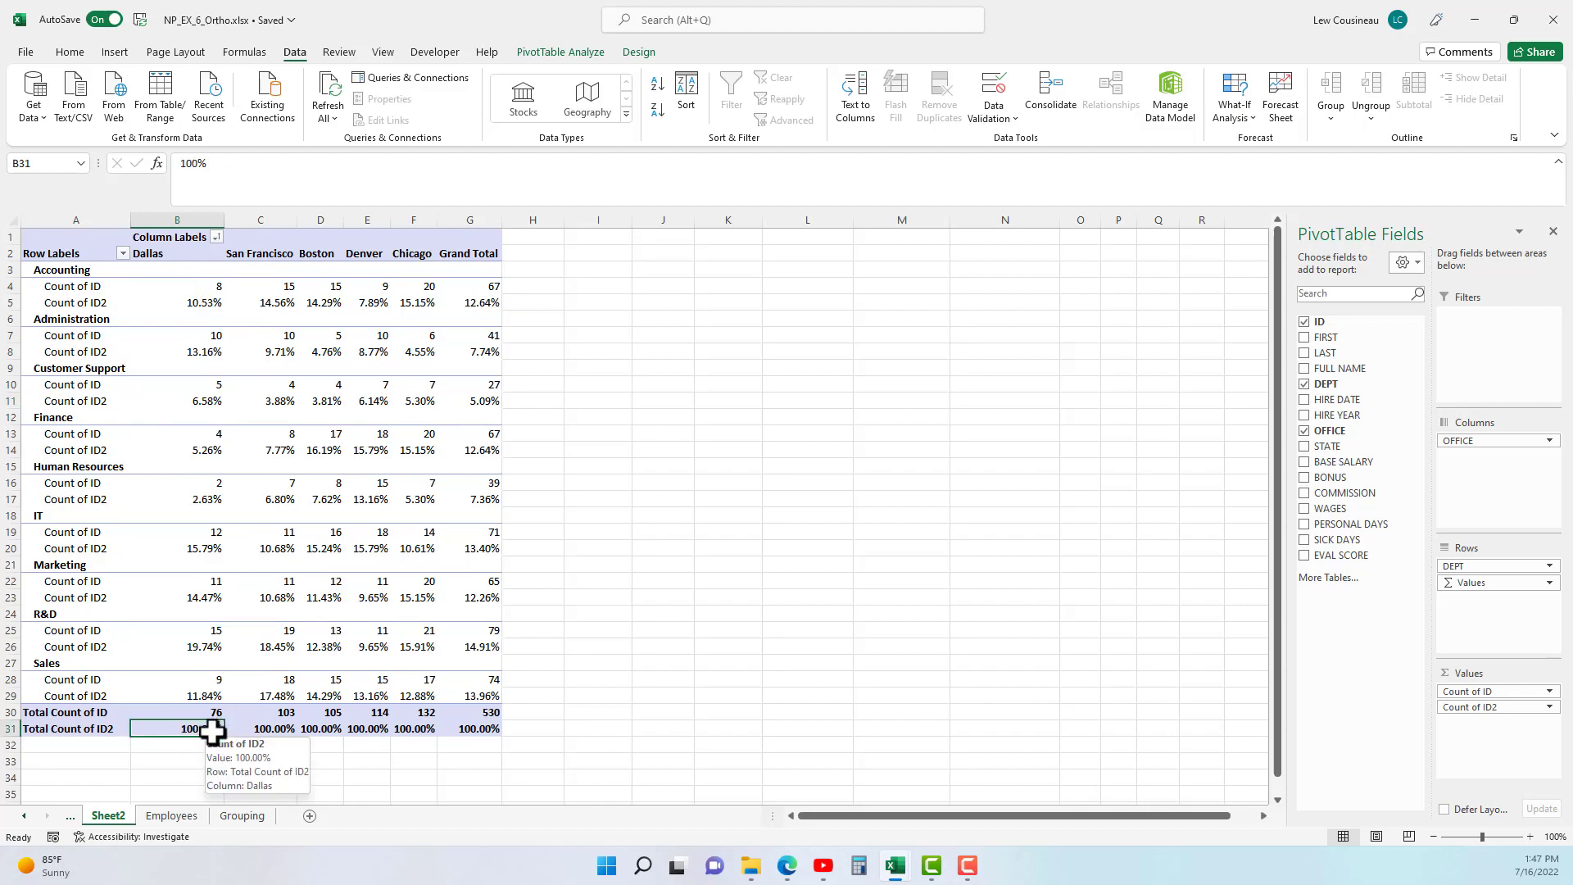
mouse_move(487, 307)
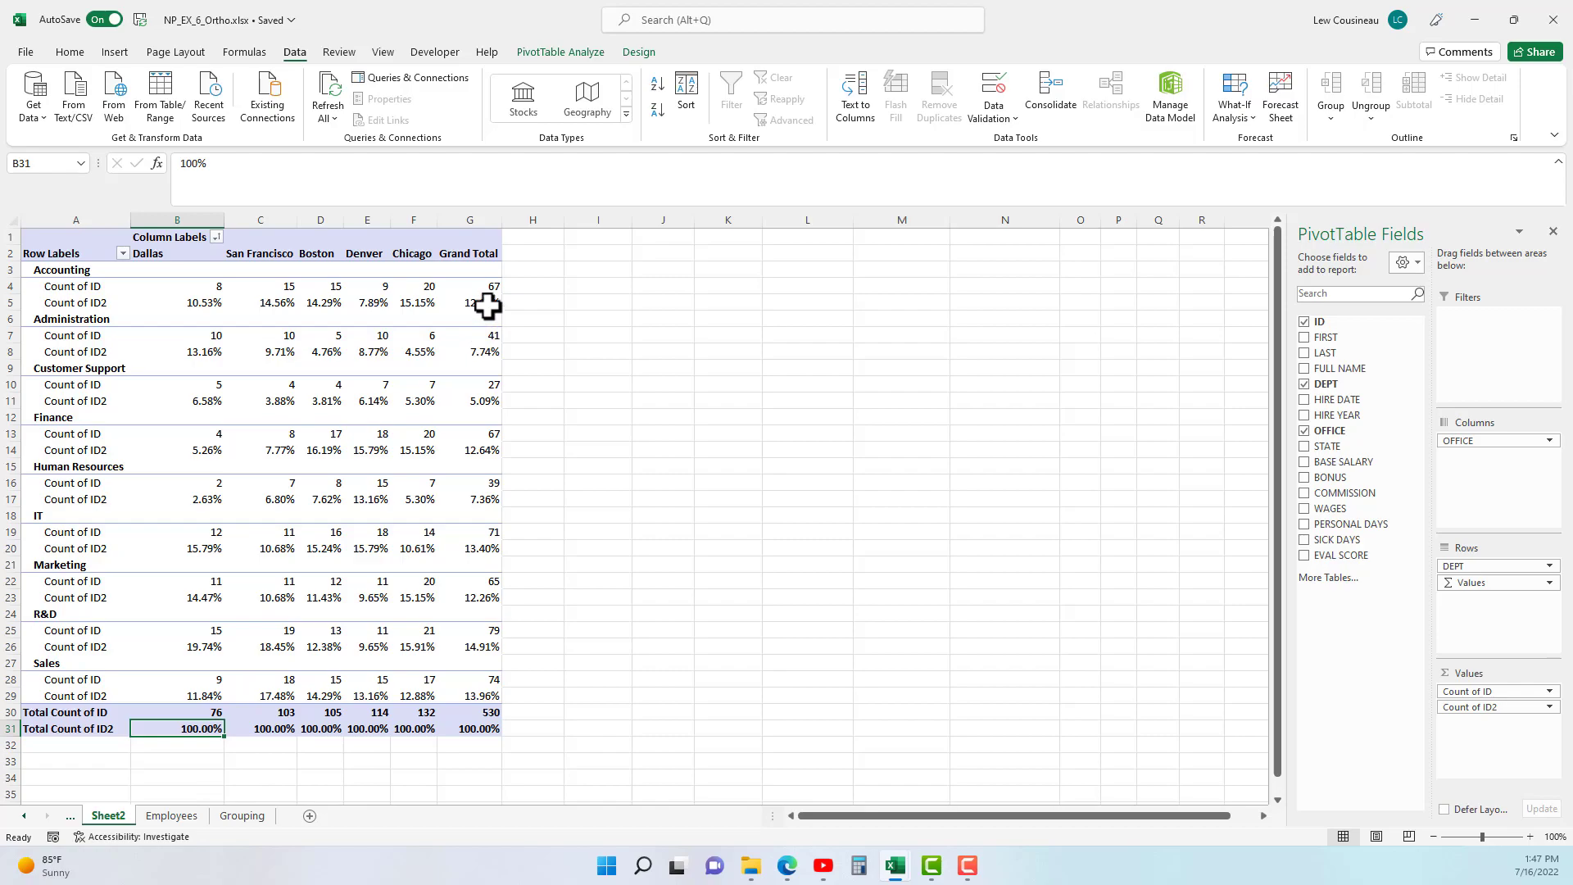
Remove OFFICE from Columns so departments list Count of ID and Count of ID2 again
right_click(75, 302)
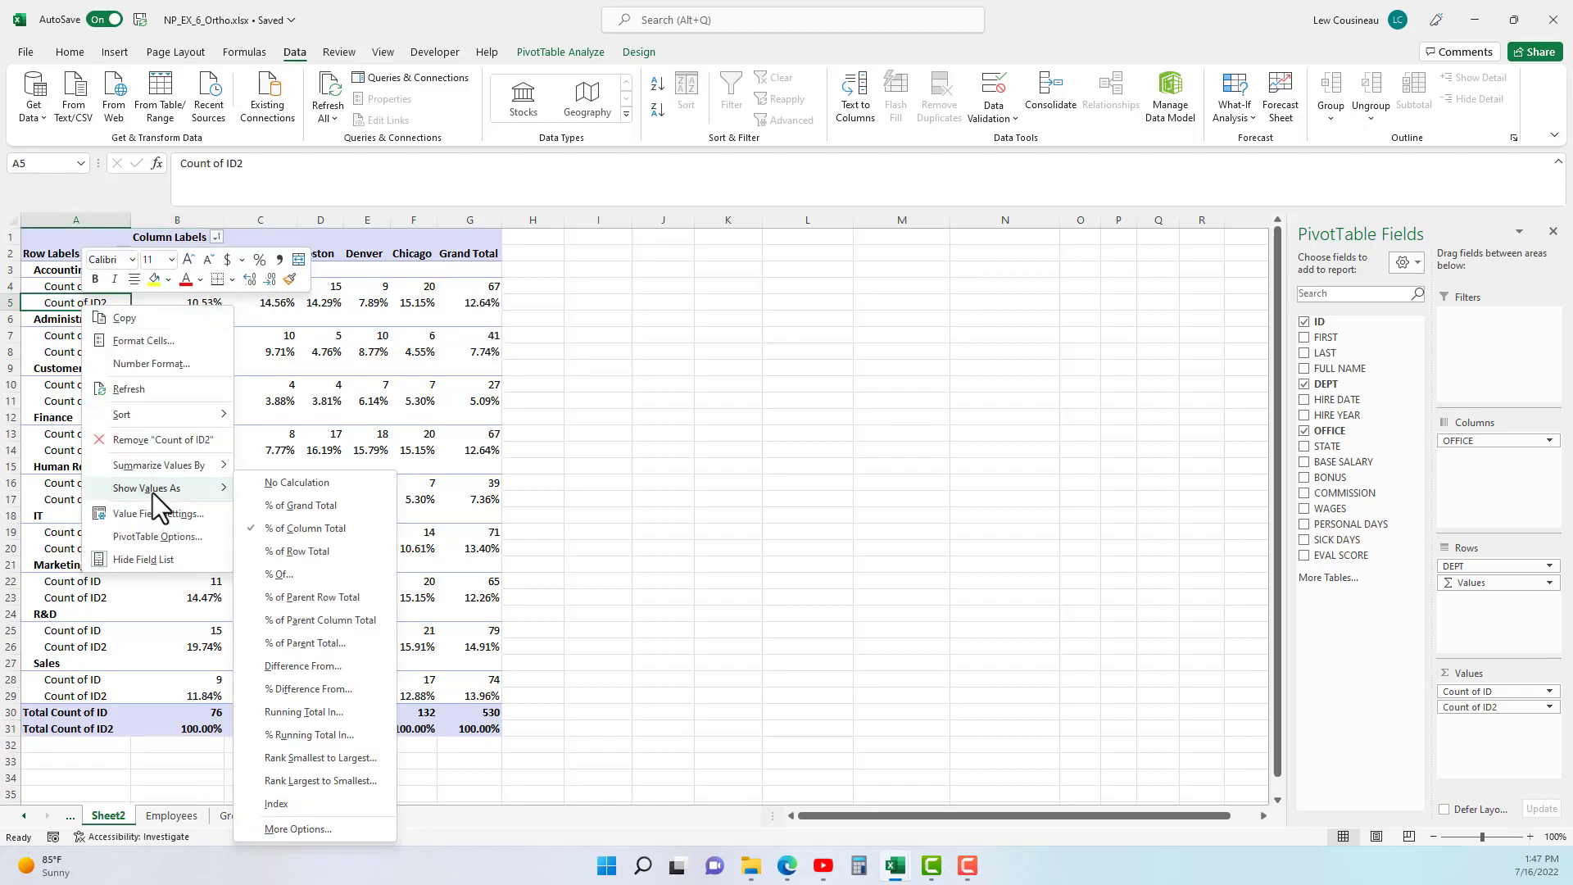
mouse_move(297, 551)
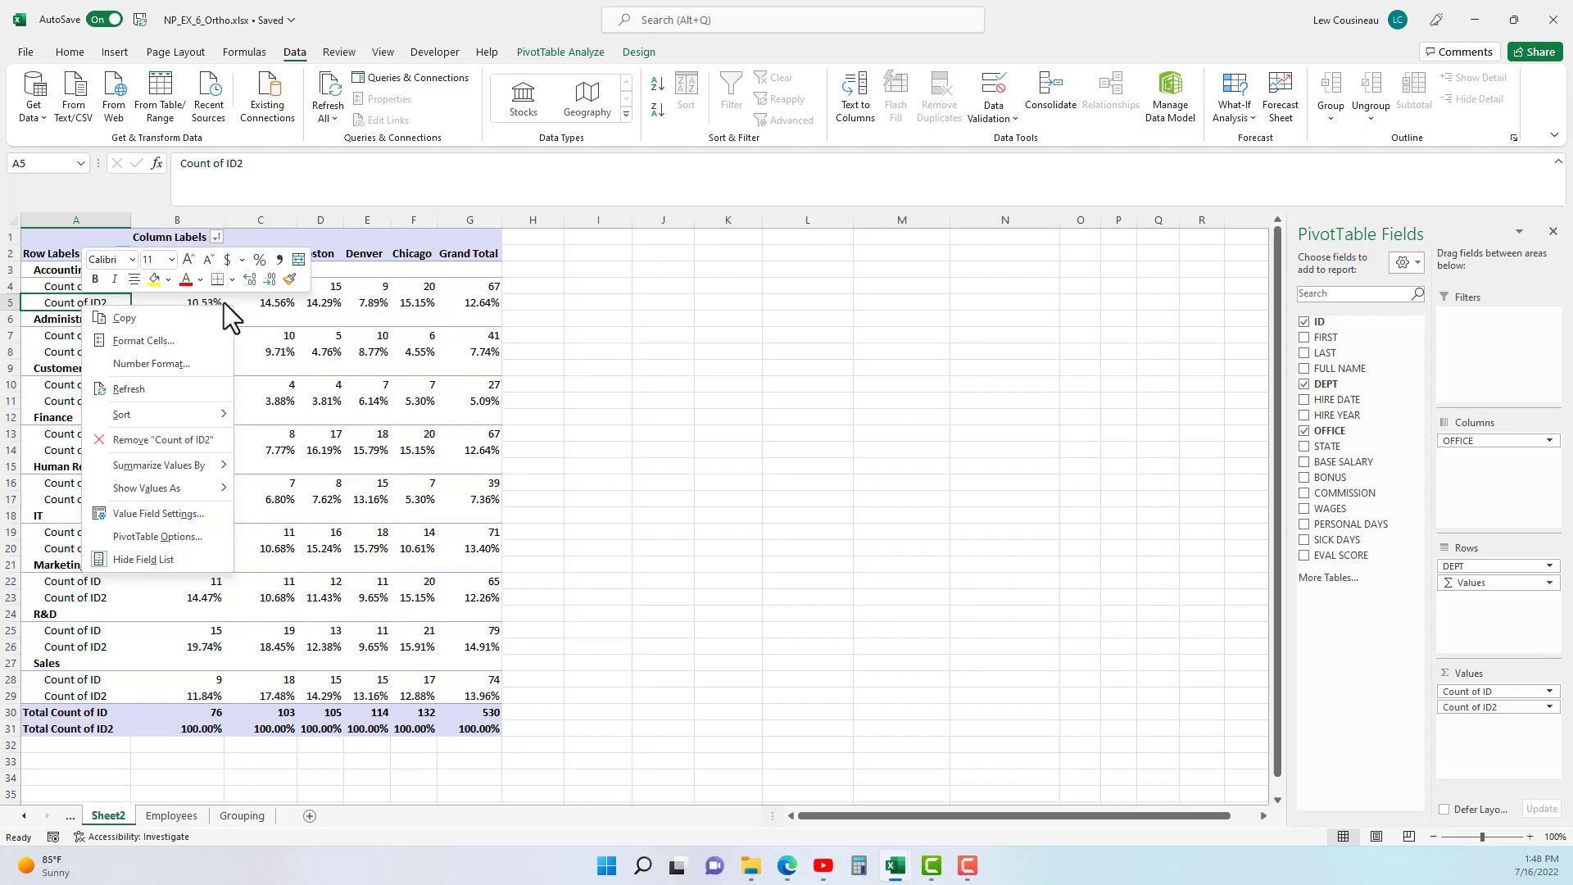
mouse_move(449, 322)
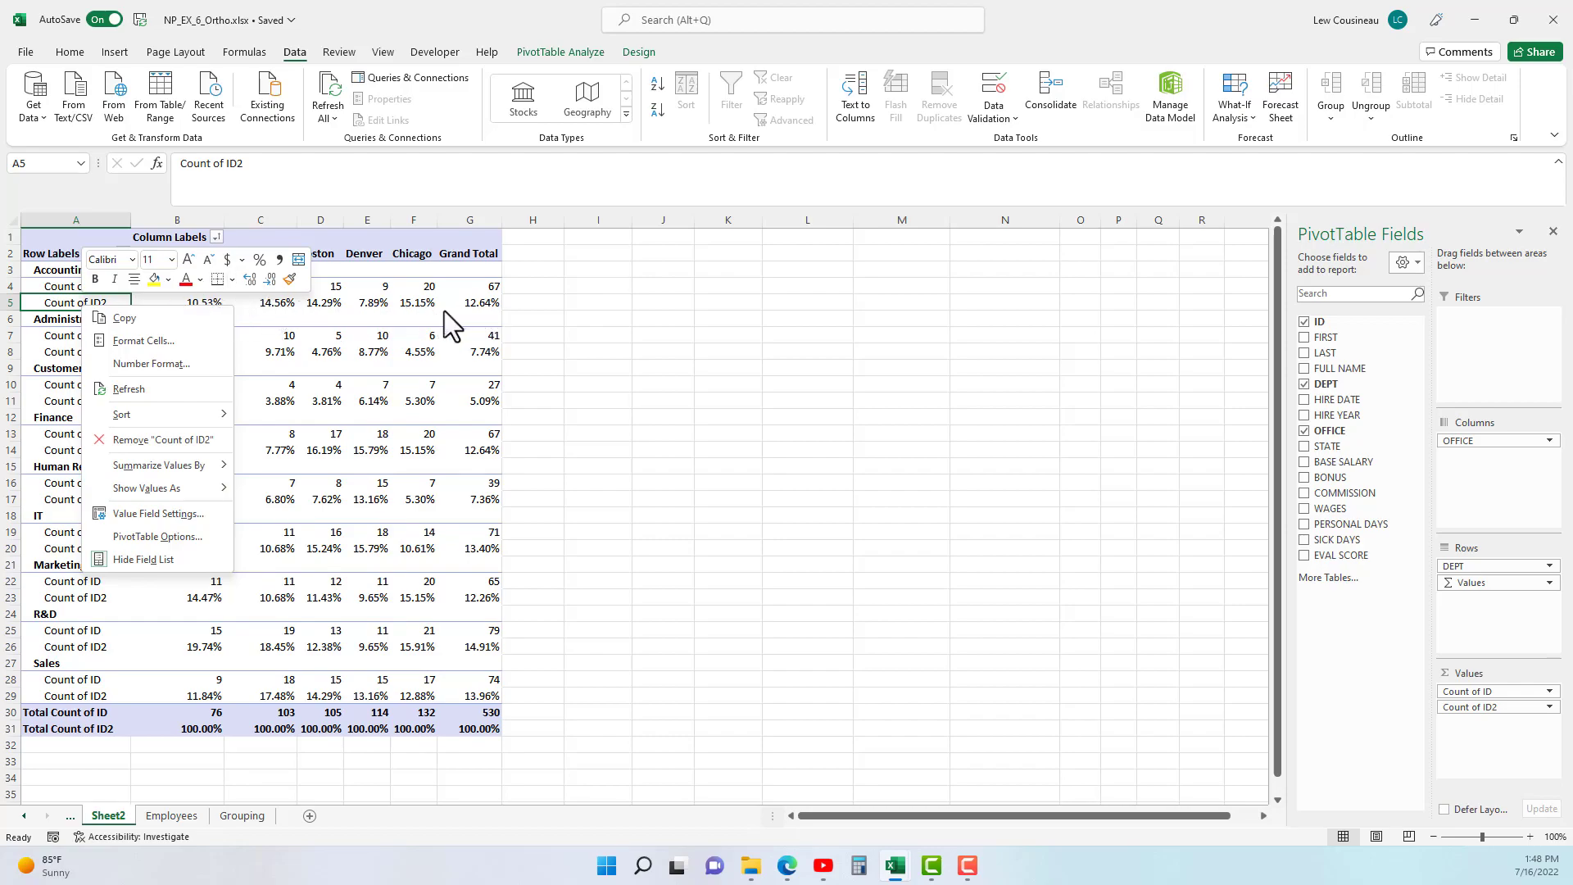
mouse_move(231, 386)
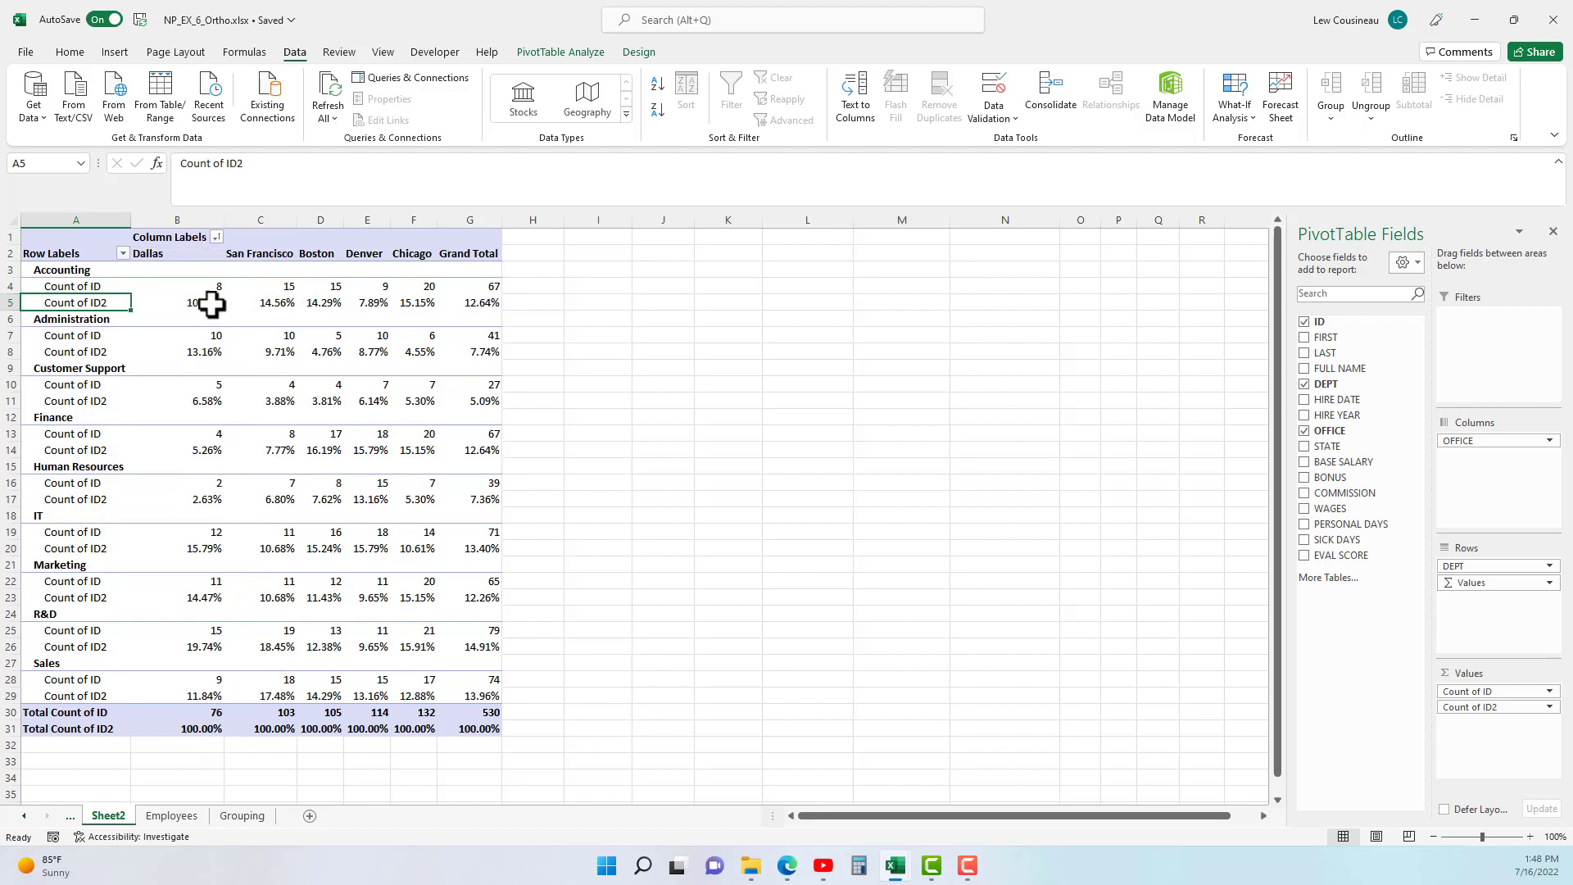
click(177, 465)
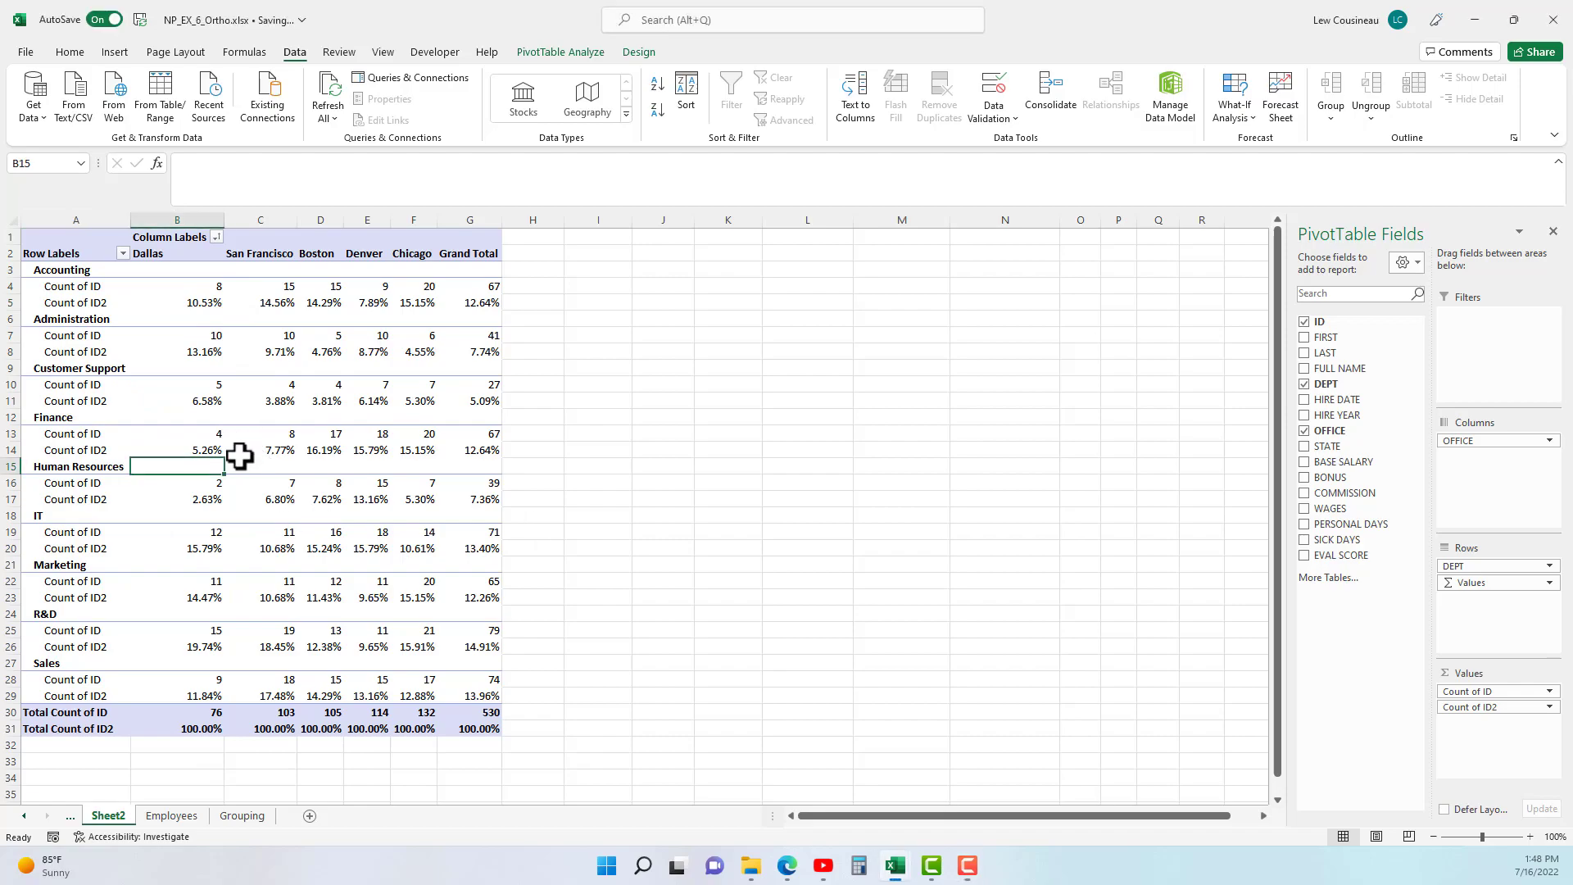
right_click(76, 301)
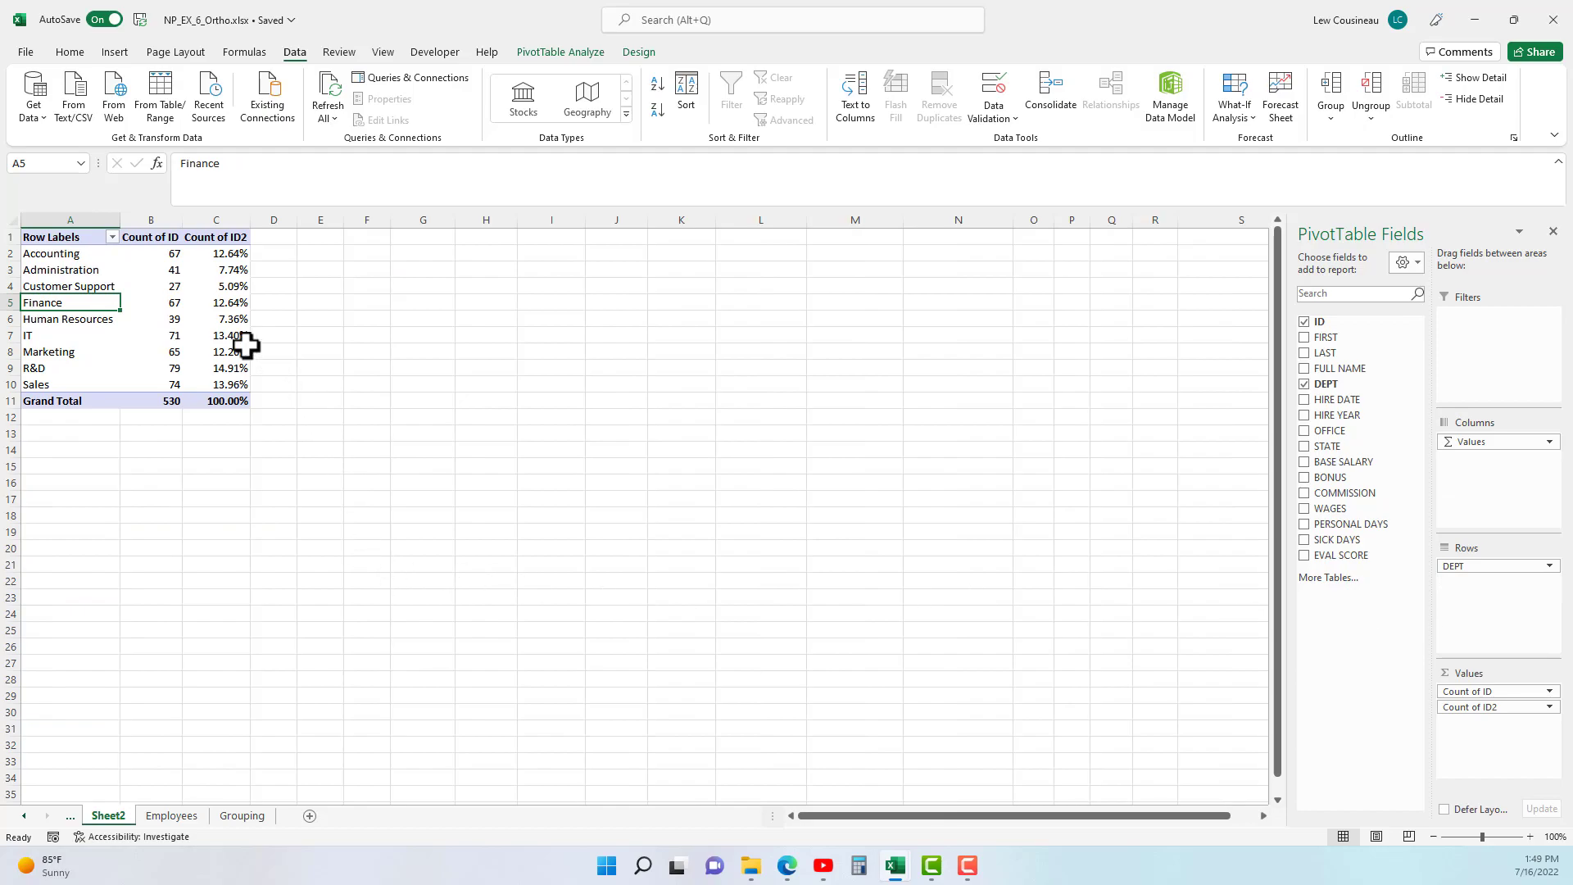
Show Count of ID2 as Running Total In DEPT, climbing from 67 to 530
click(217, 252)
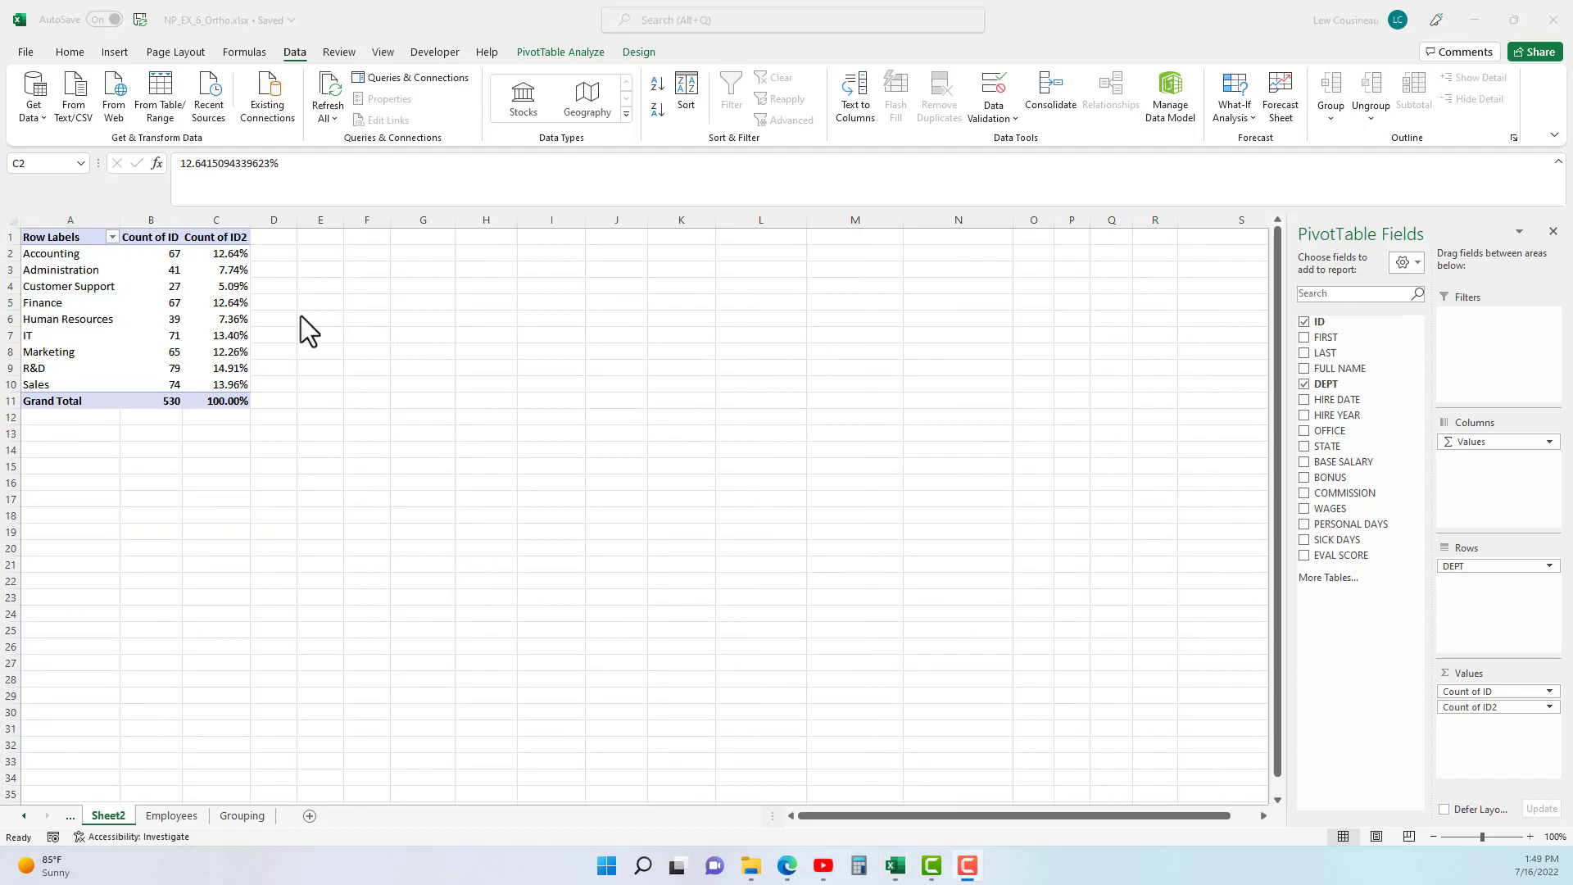
right_click(216, 252)
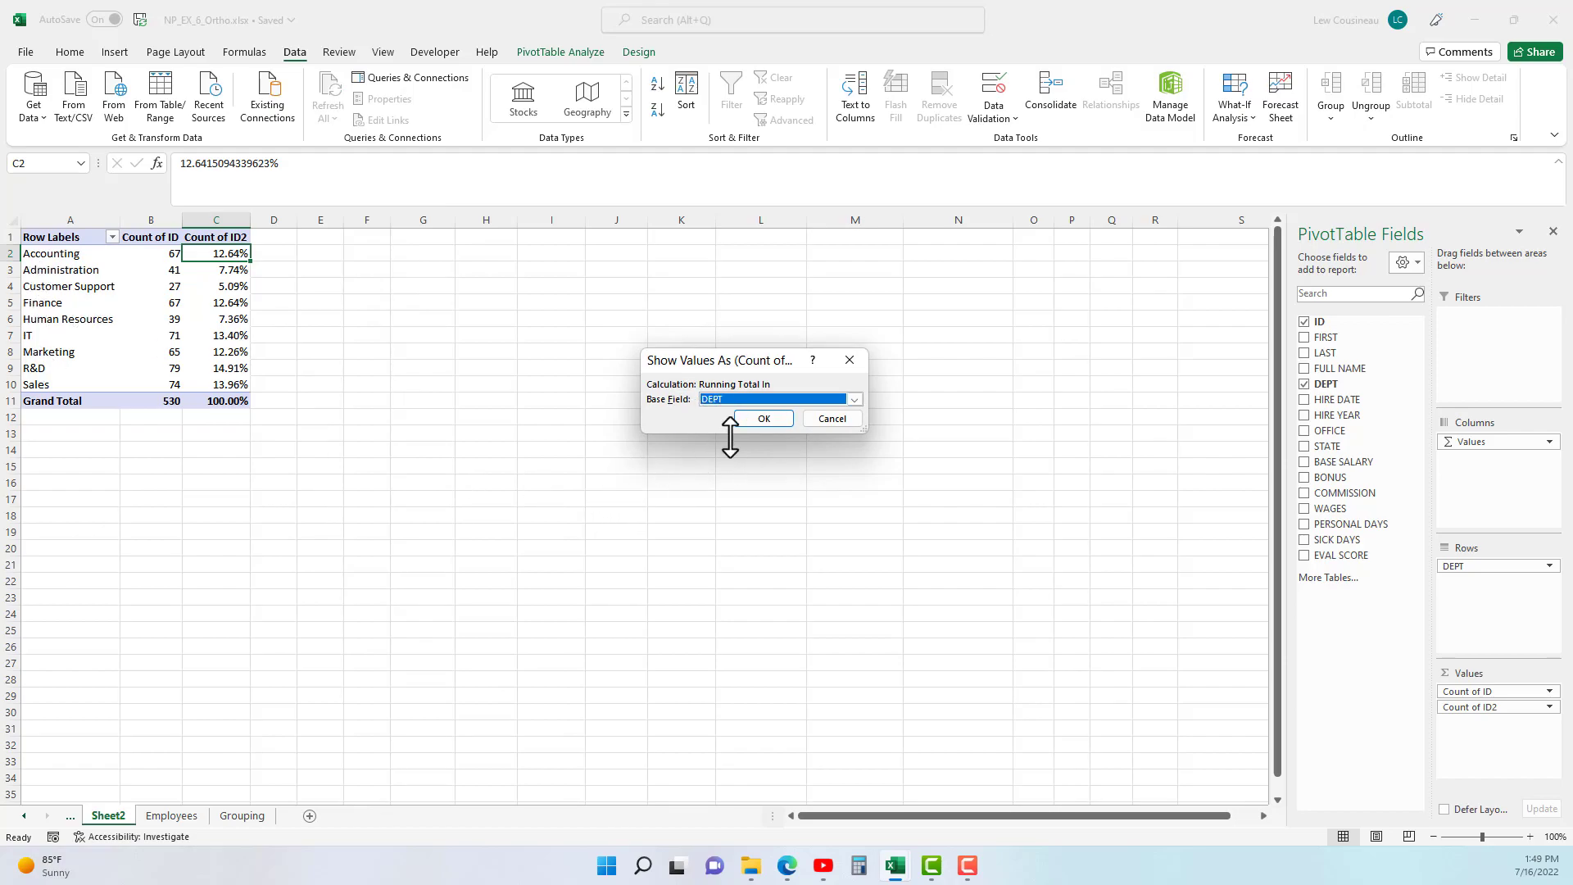
click(762, 418)
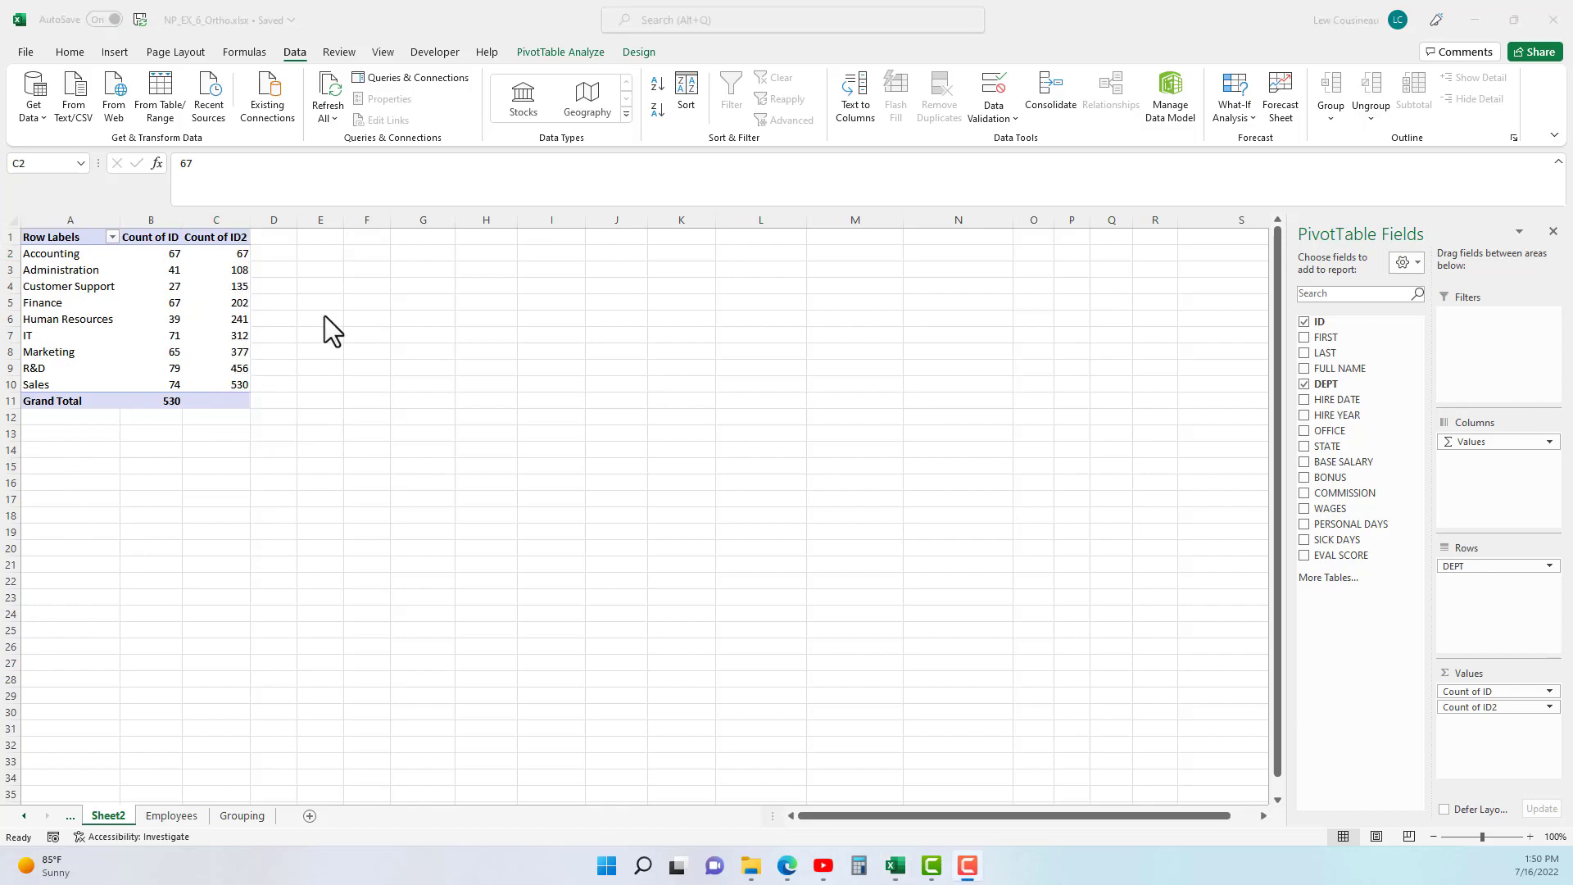
Show Count of ID2 as Difference From base field DEPT, base item Accounting
right_click(217, 253)
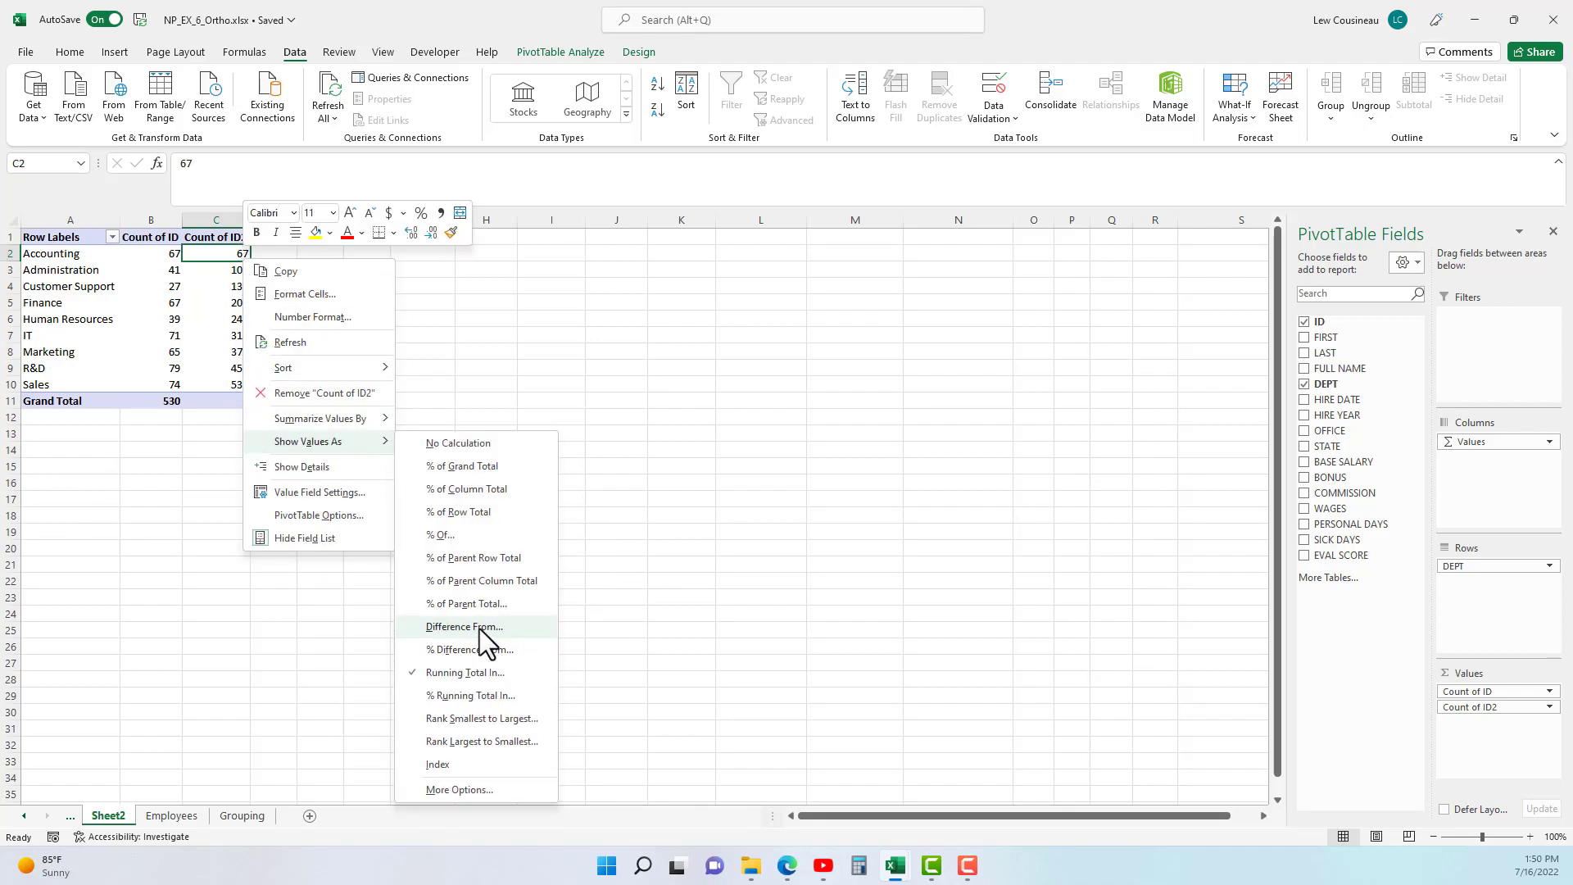
click(464, 626)
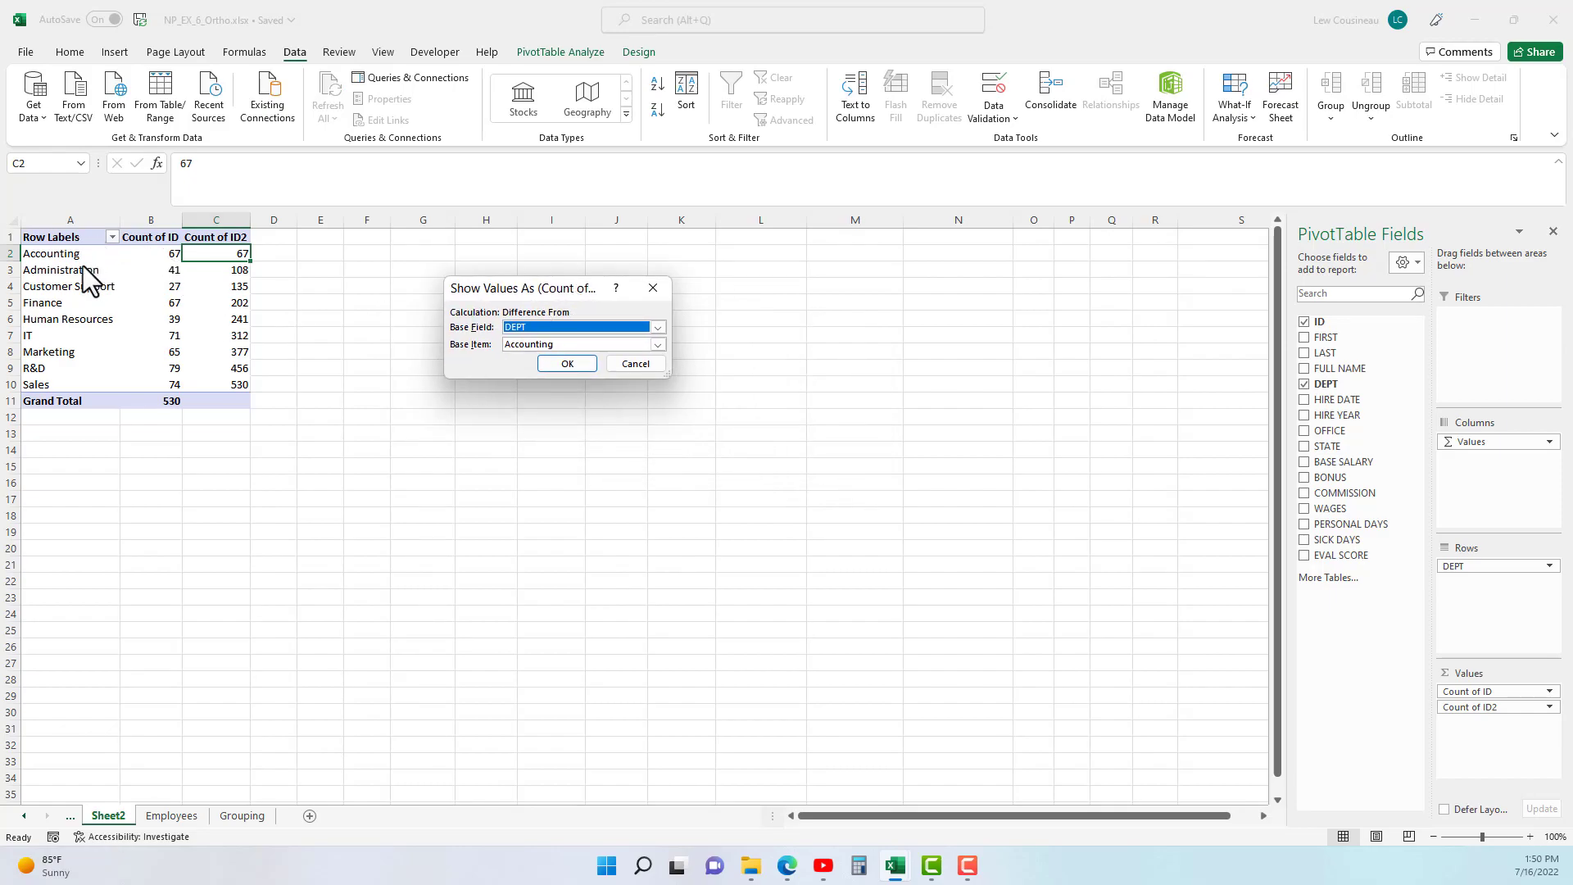
mouse_move(178, 269)
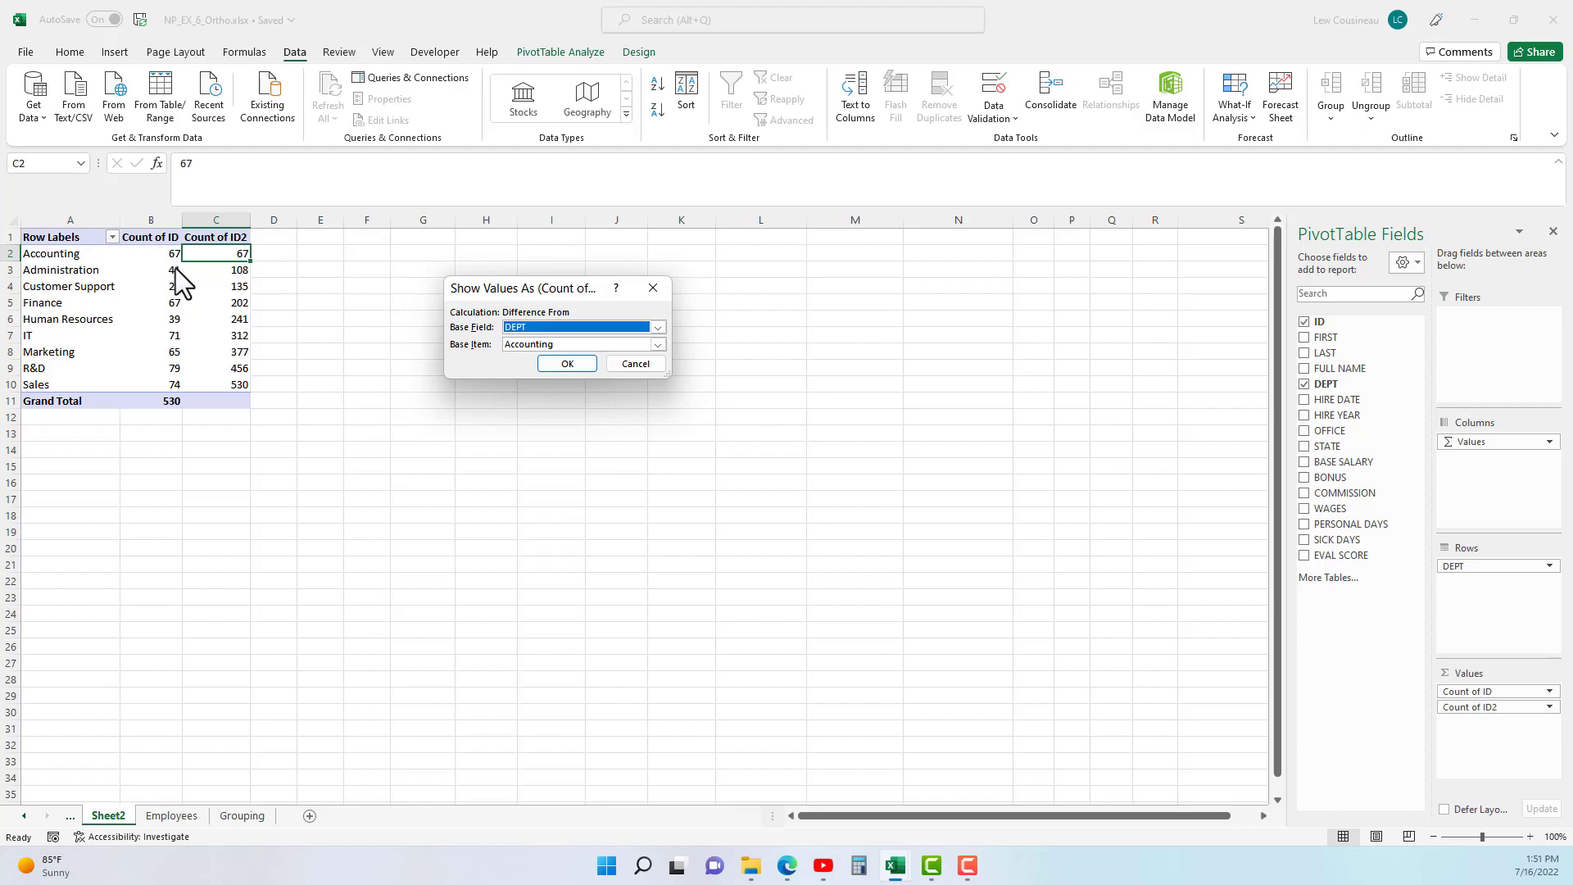
mouse_move(160, 290)
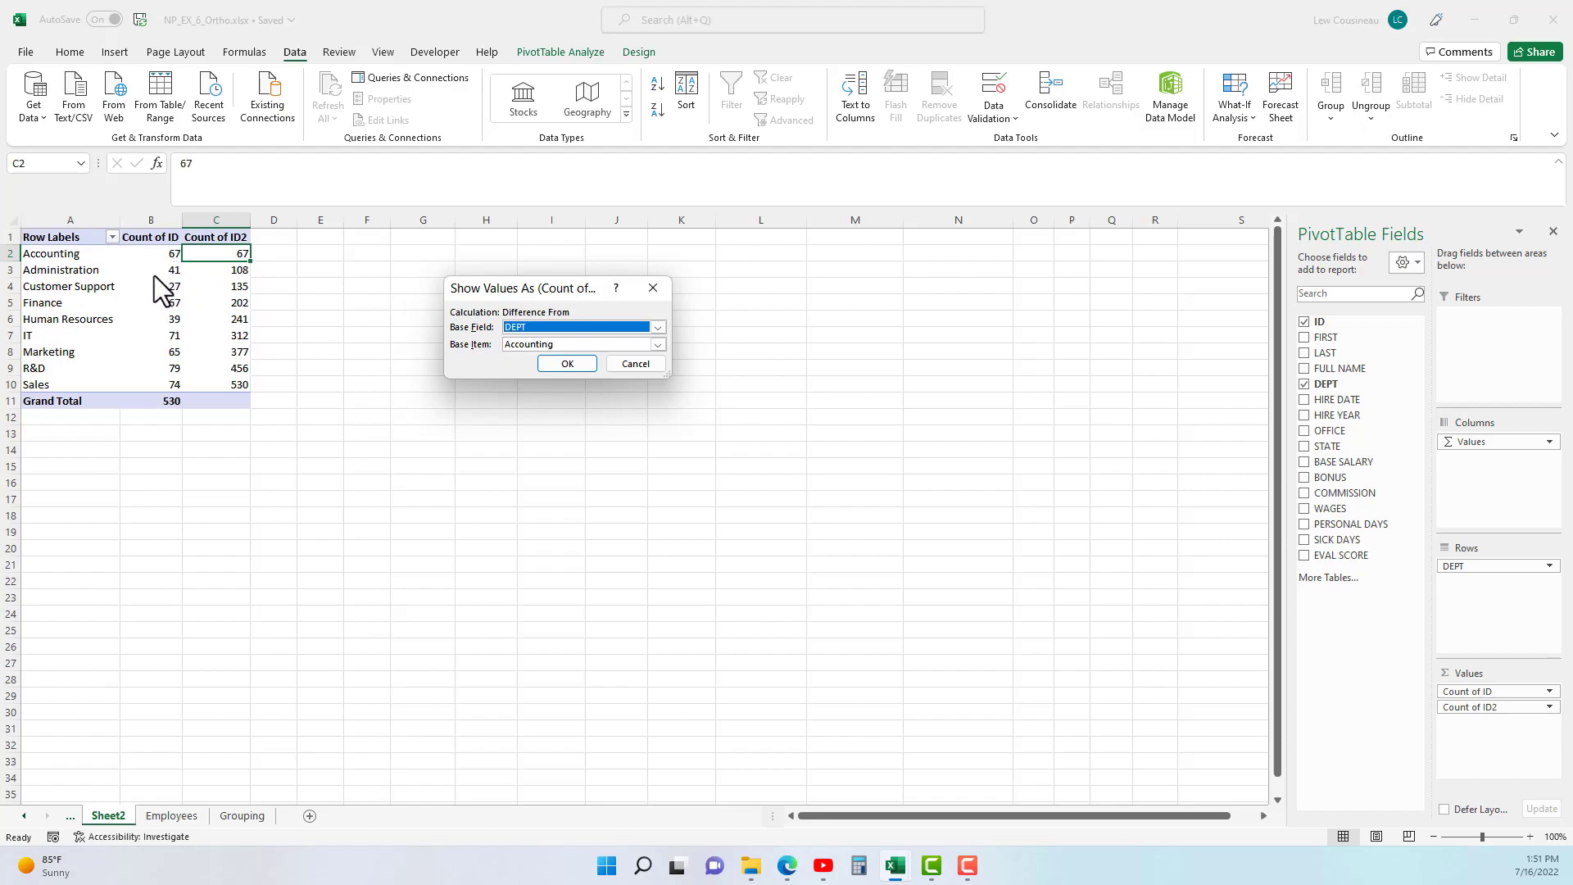
click(565, 364)
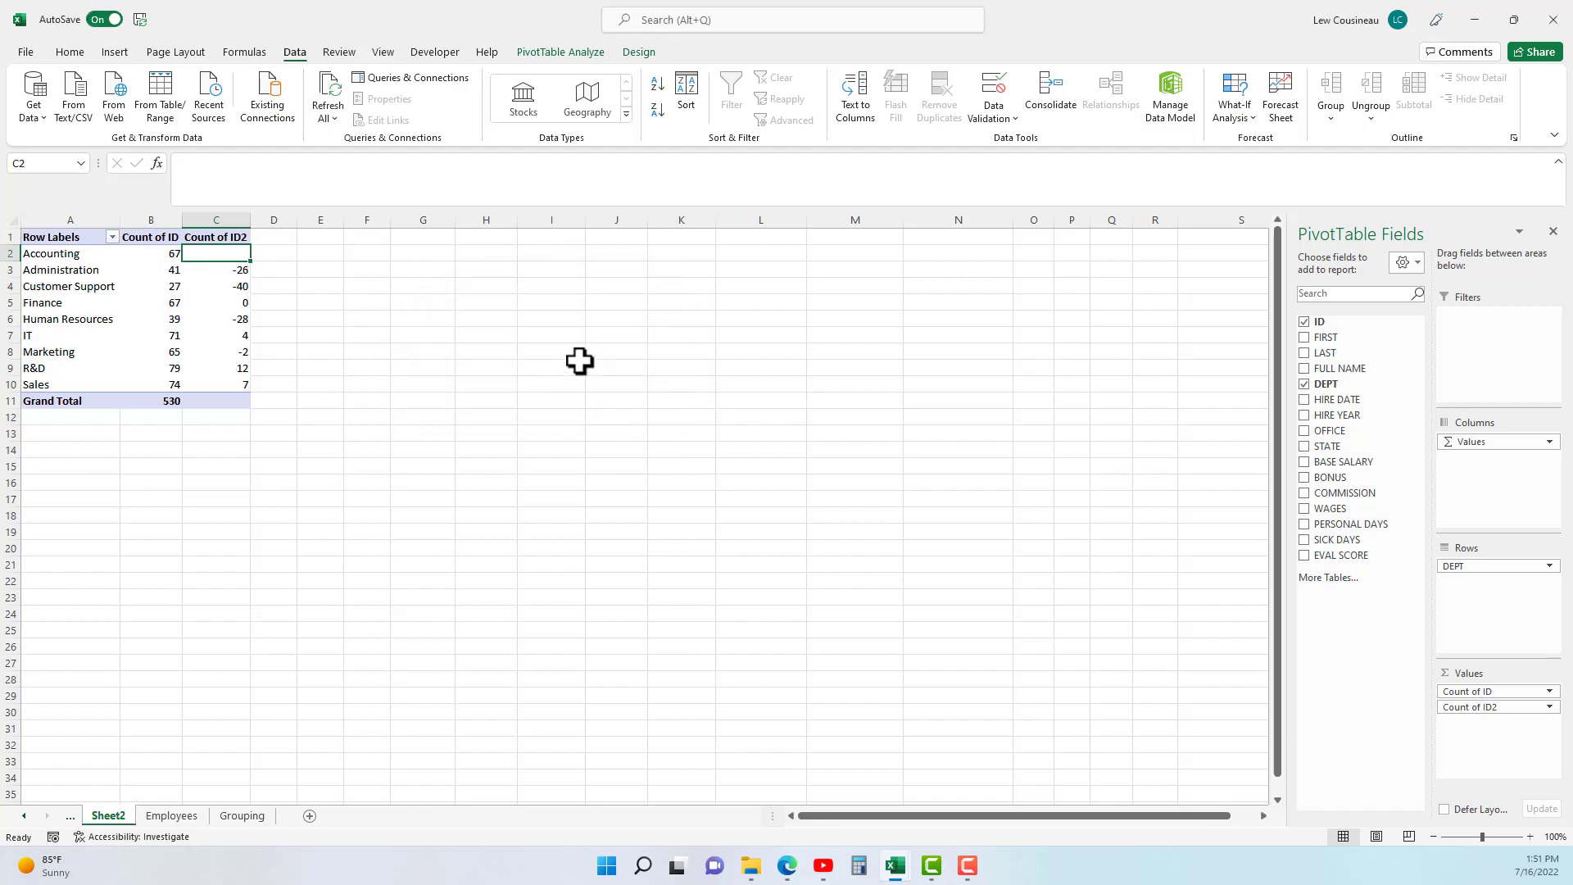
Review the resulting differences for Finance, Human Resources, Marketing and Sales
click(150, 269)
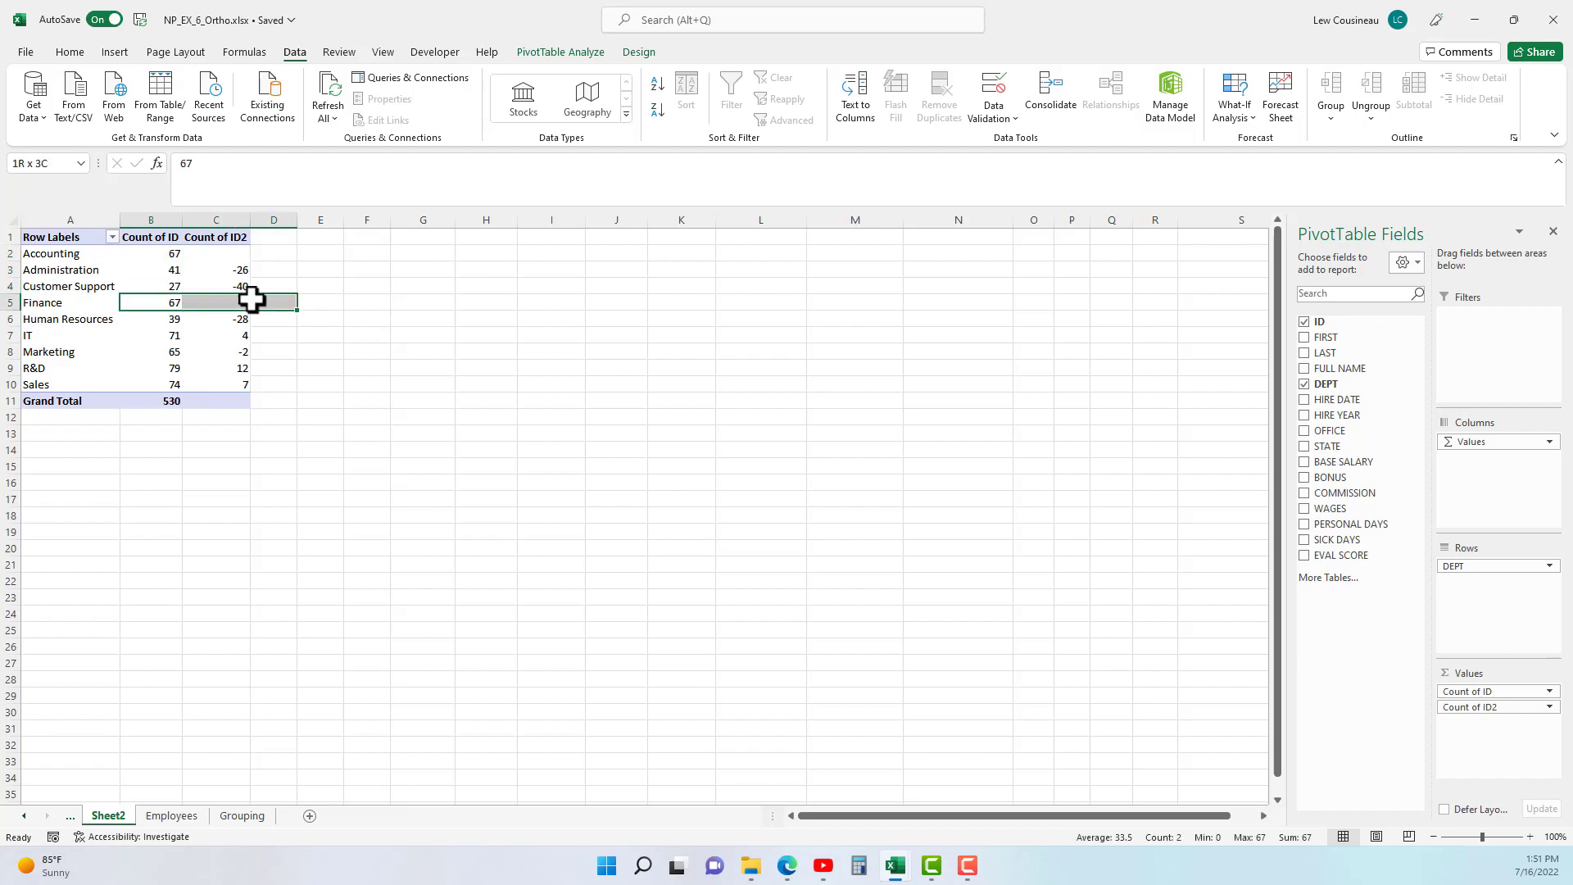
click(217, 320)
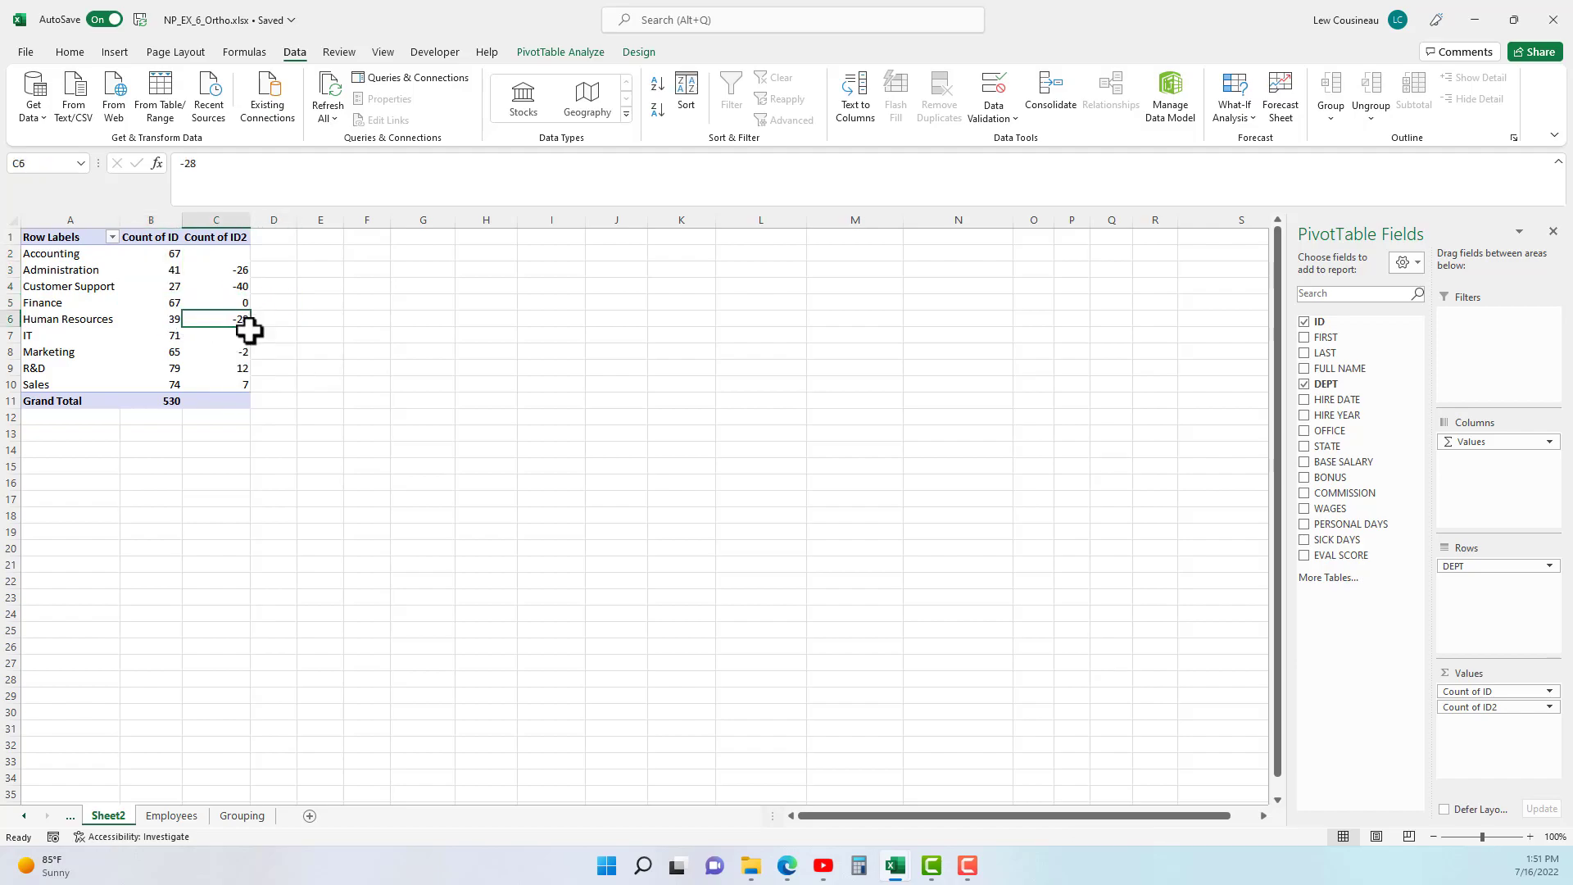
click(217, 351)
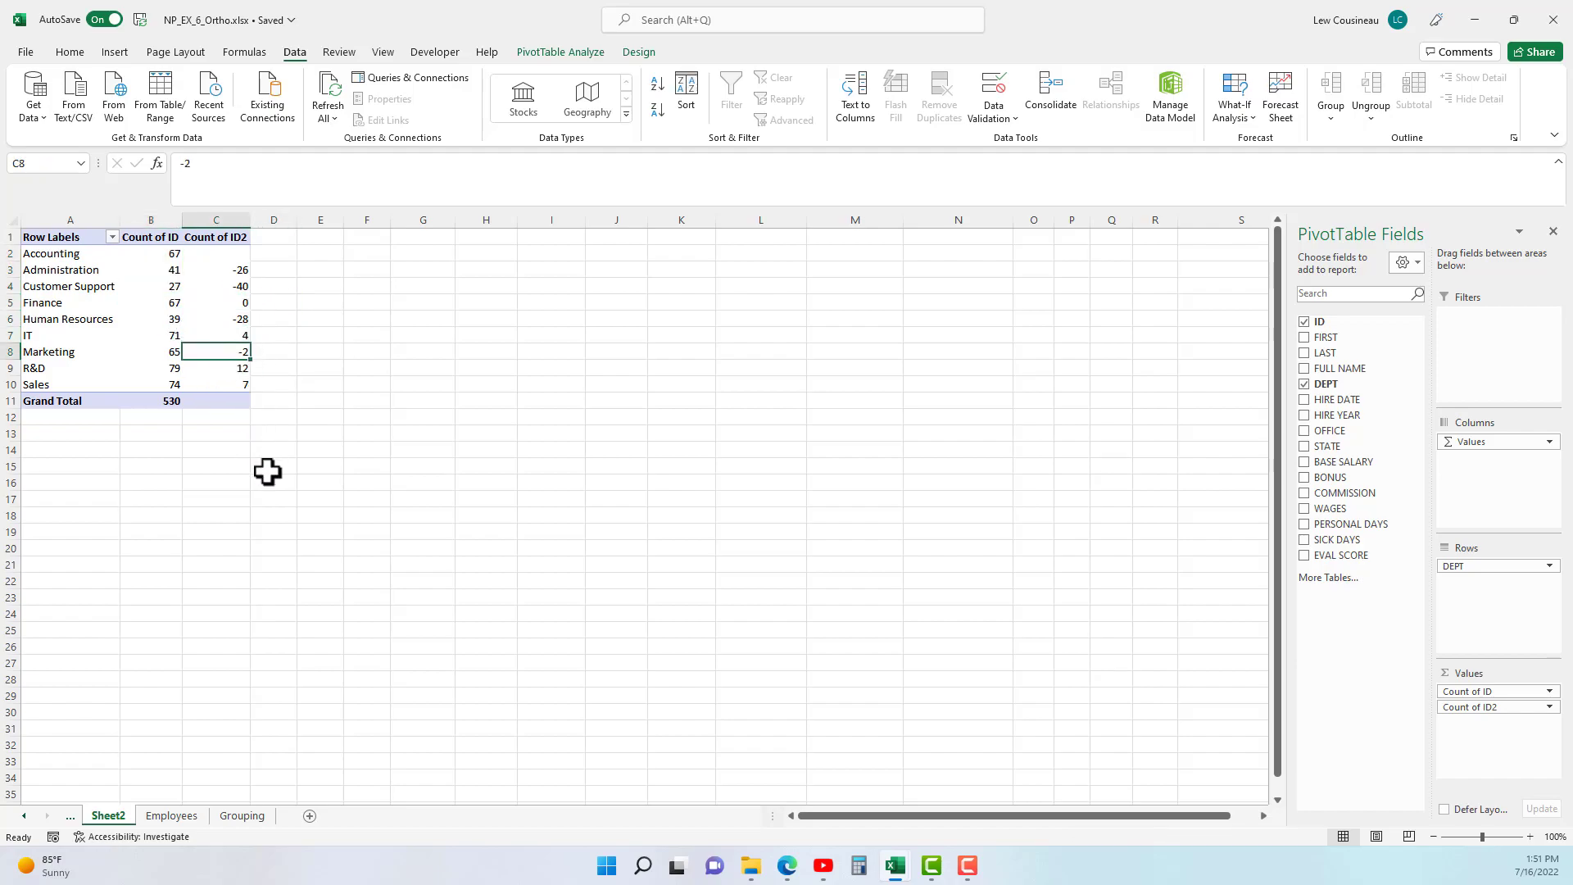
click(217, 383)
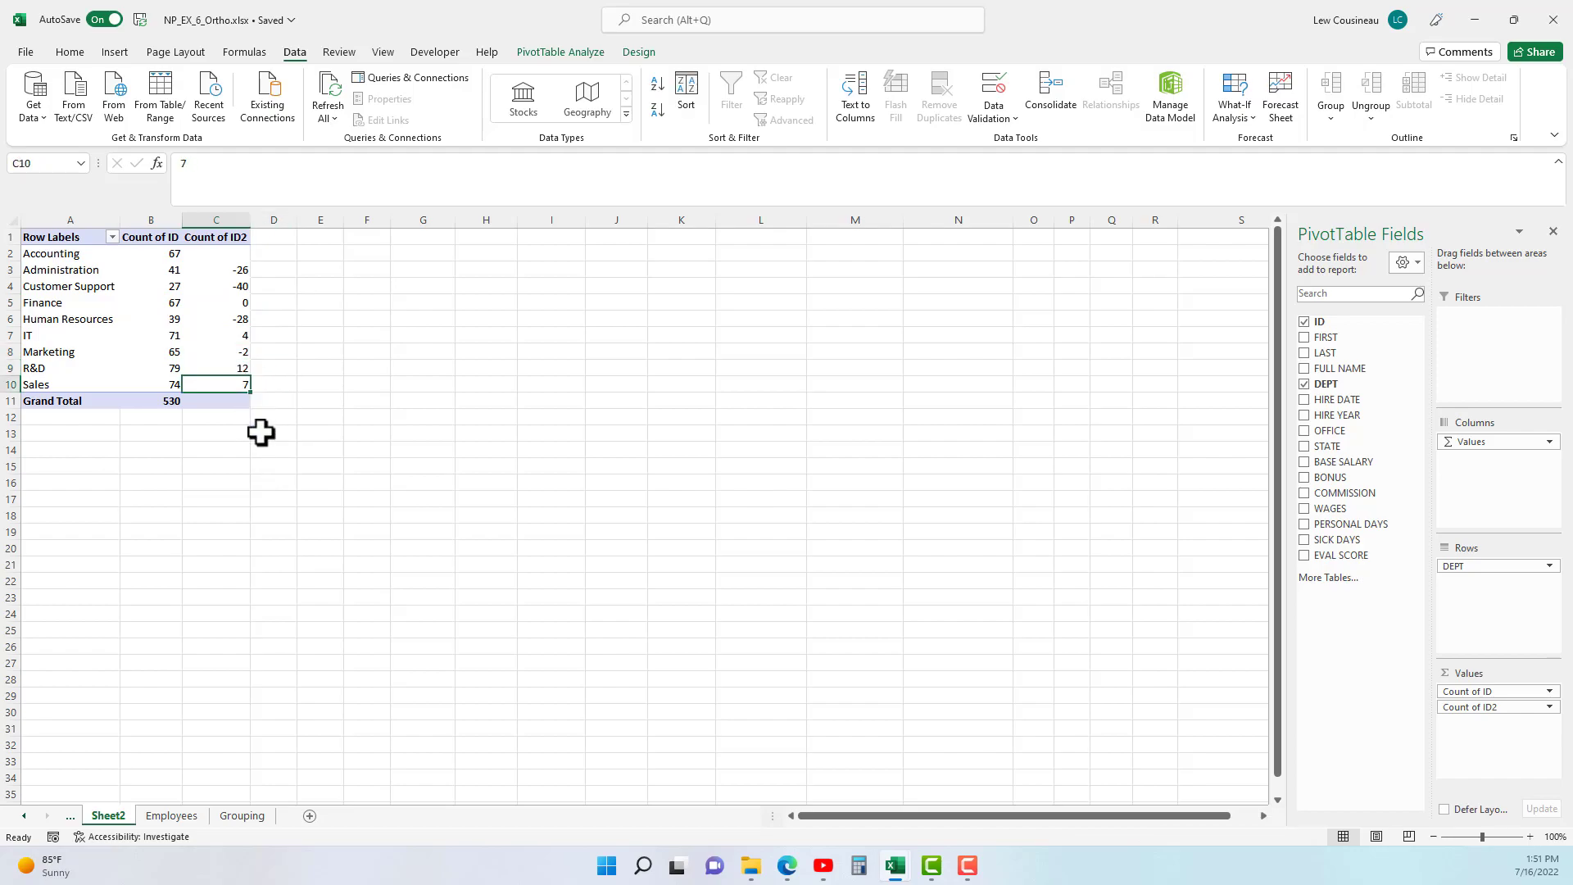
mouse_move(245, 426)
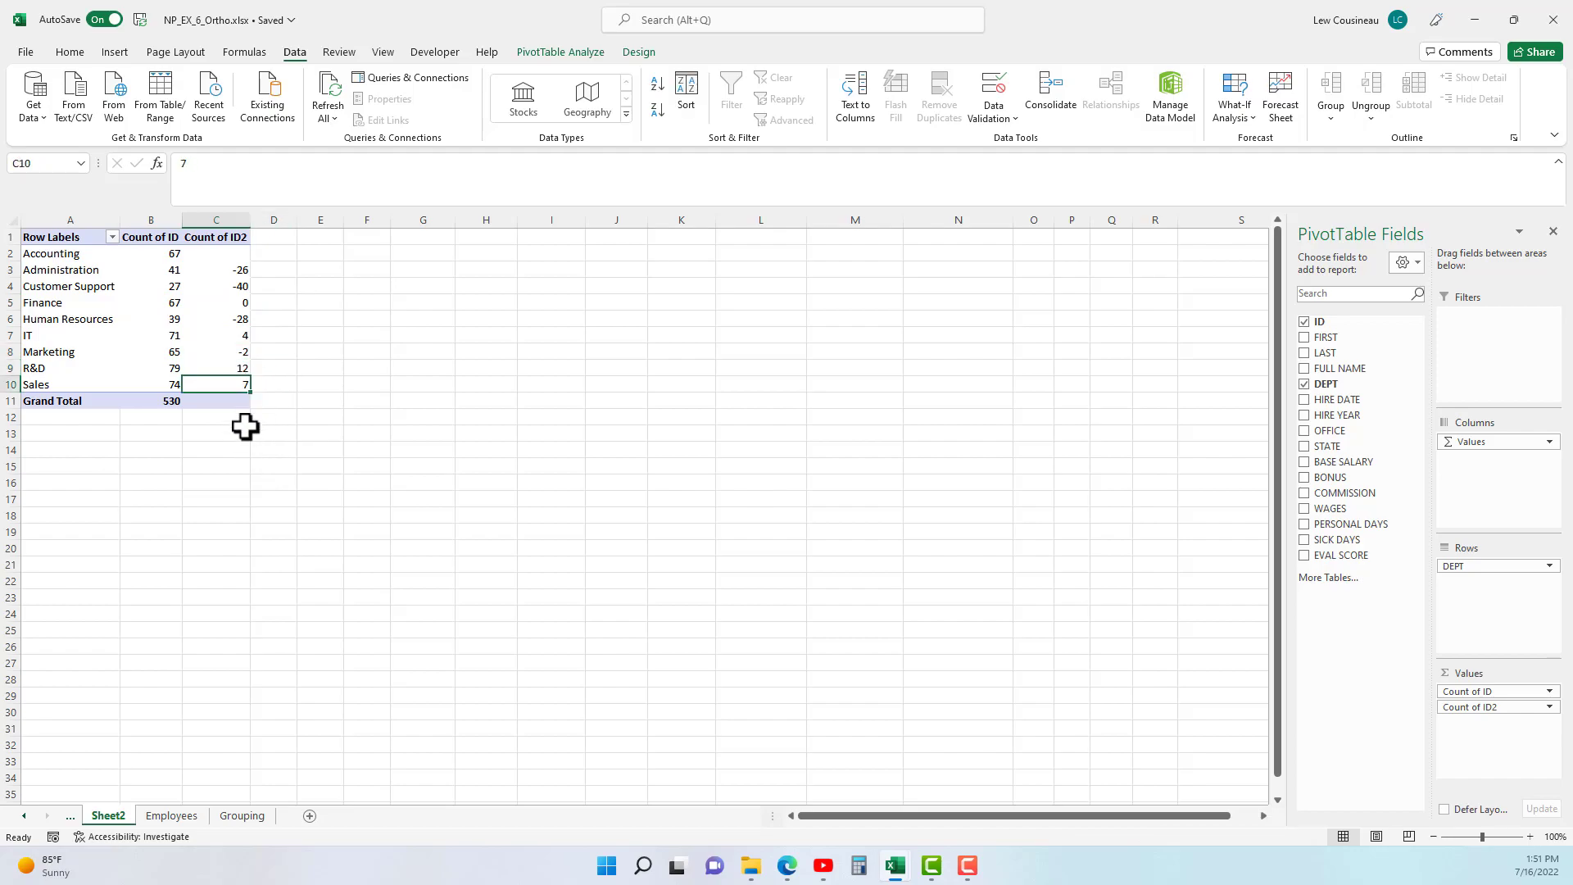
mouse_move(216, 236)
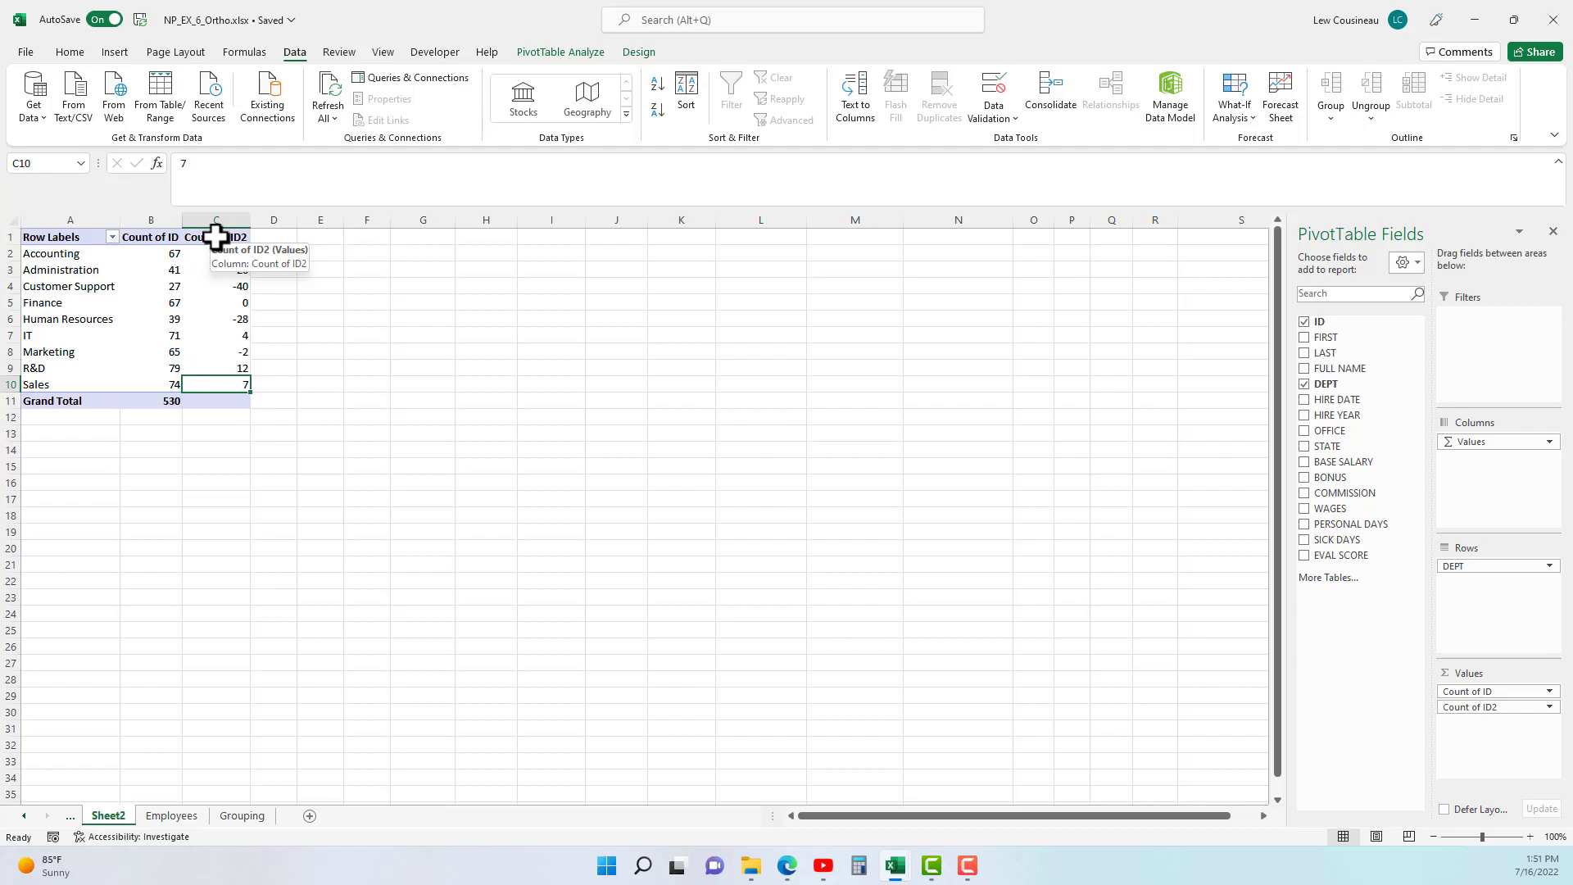
right_click(216, 236)
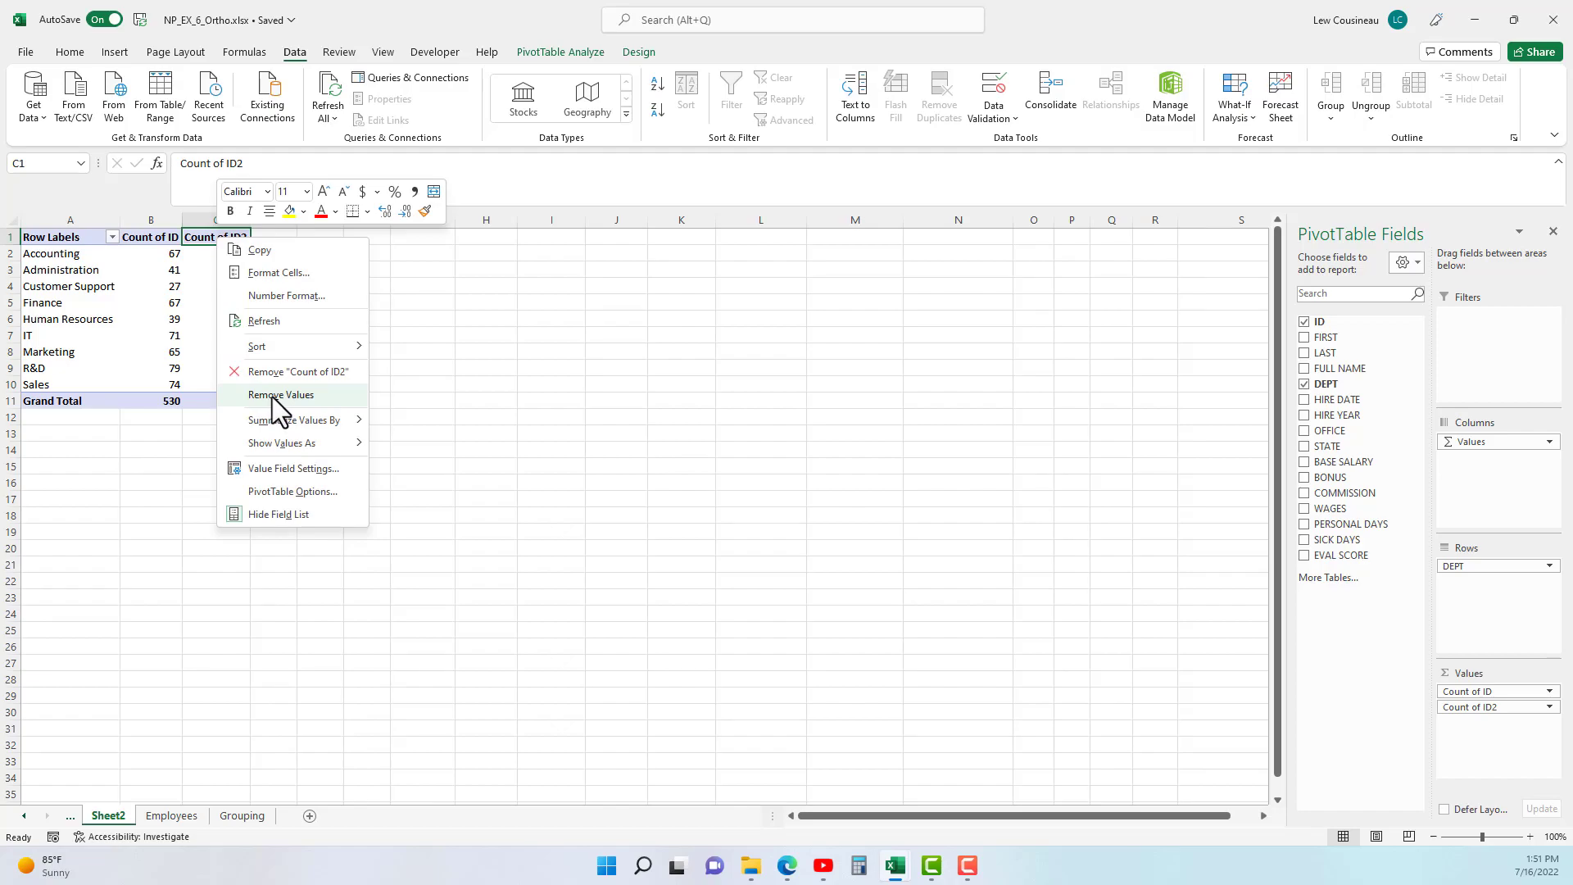
mouse_move(280, 395)
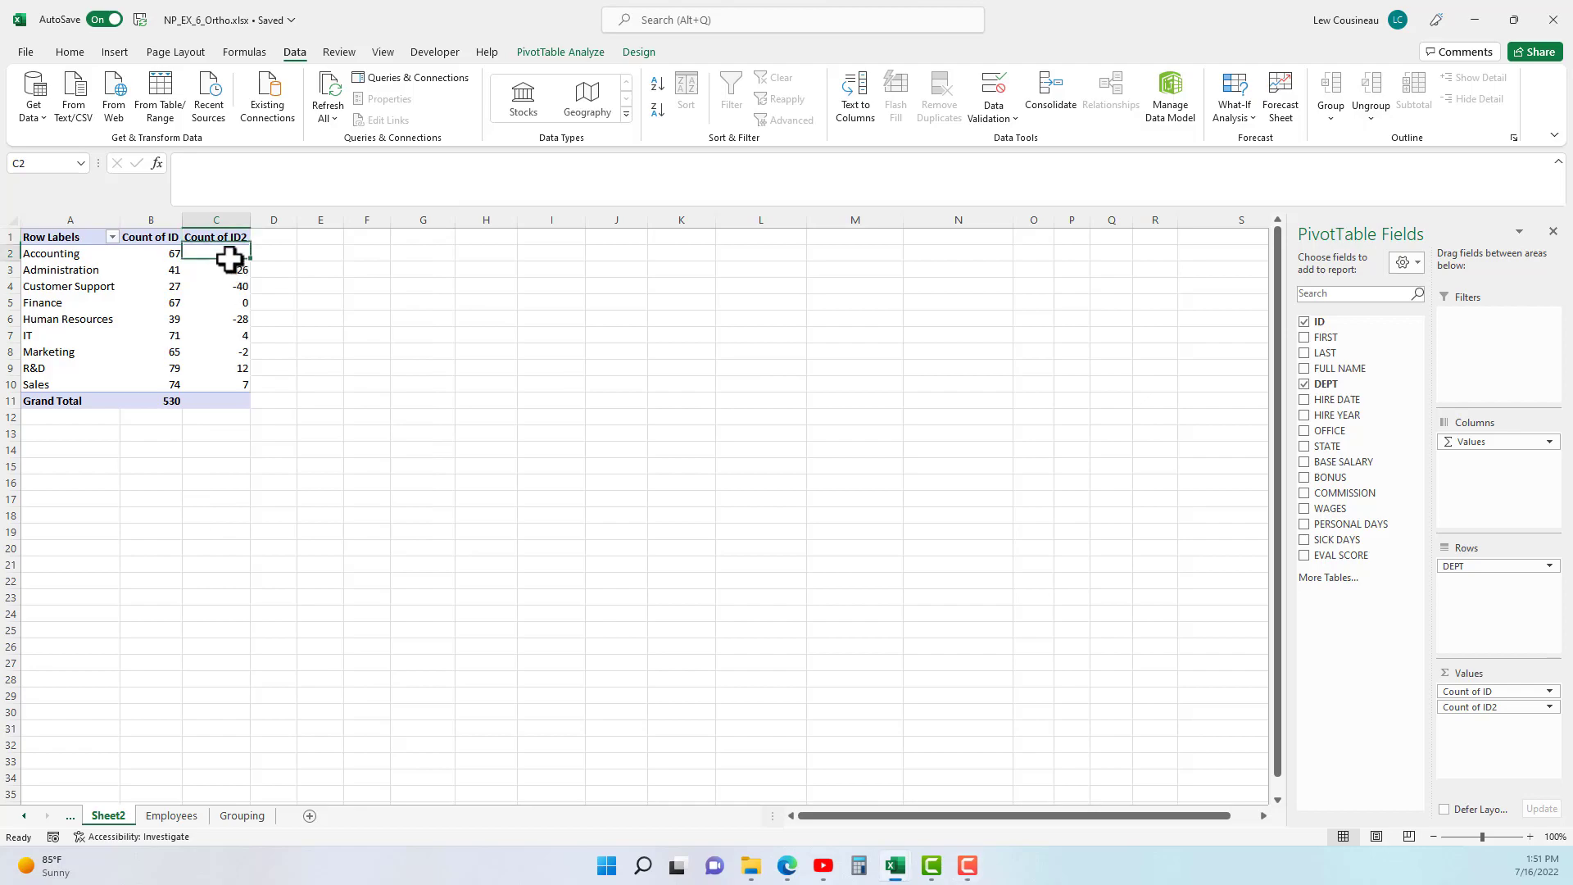
right_click(230, 252)
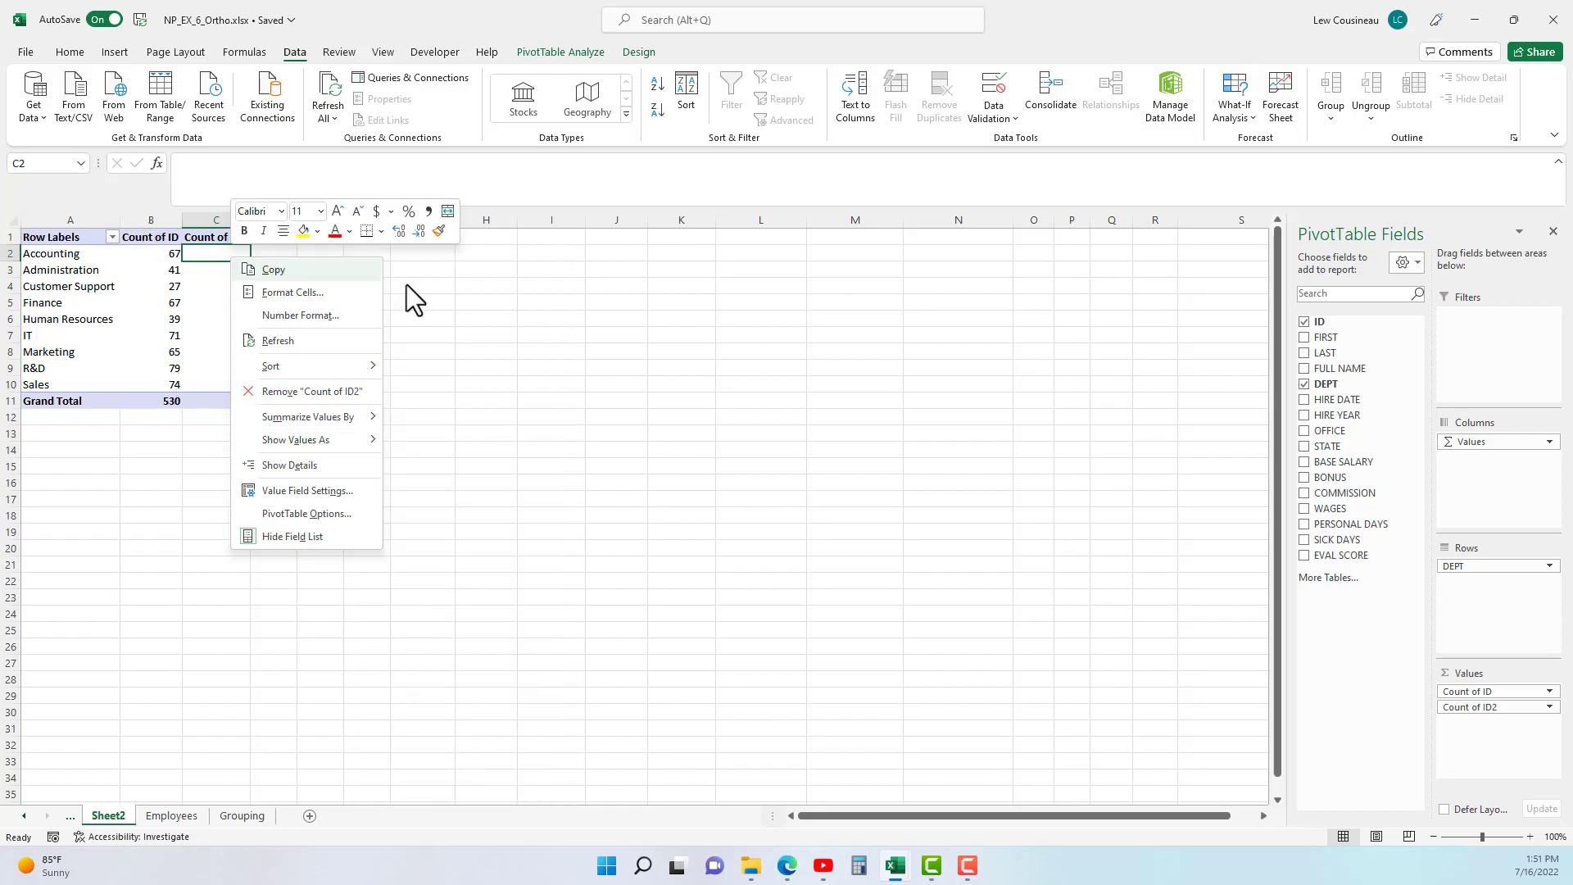
mouse_move(531, 476)
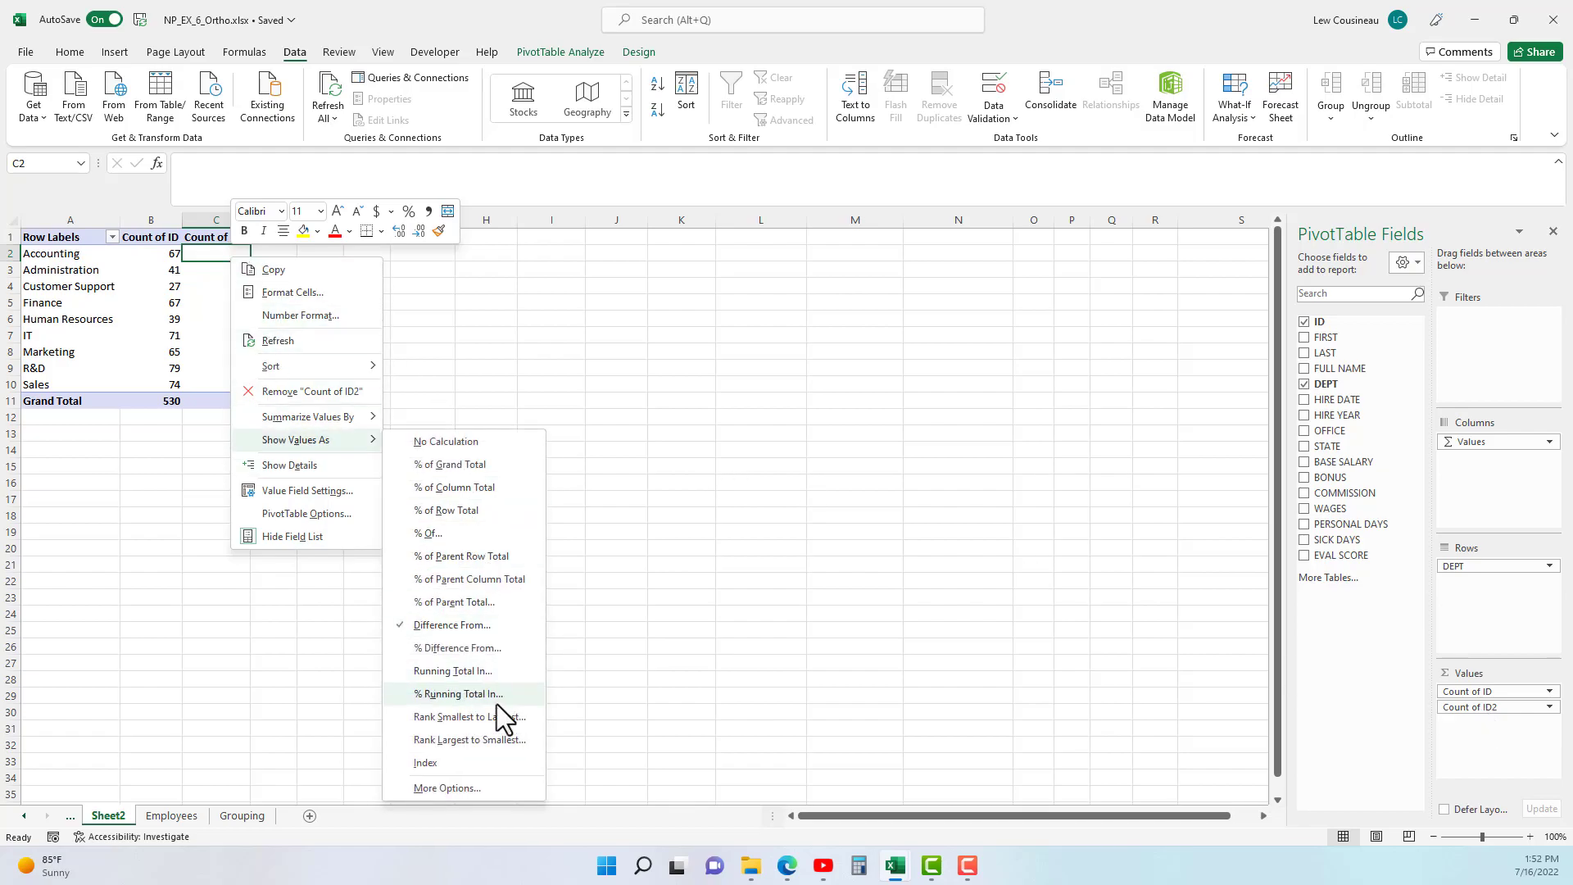
click(449, 624)
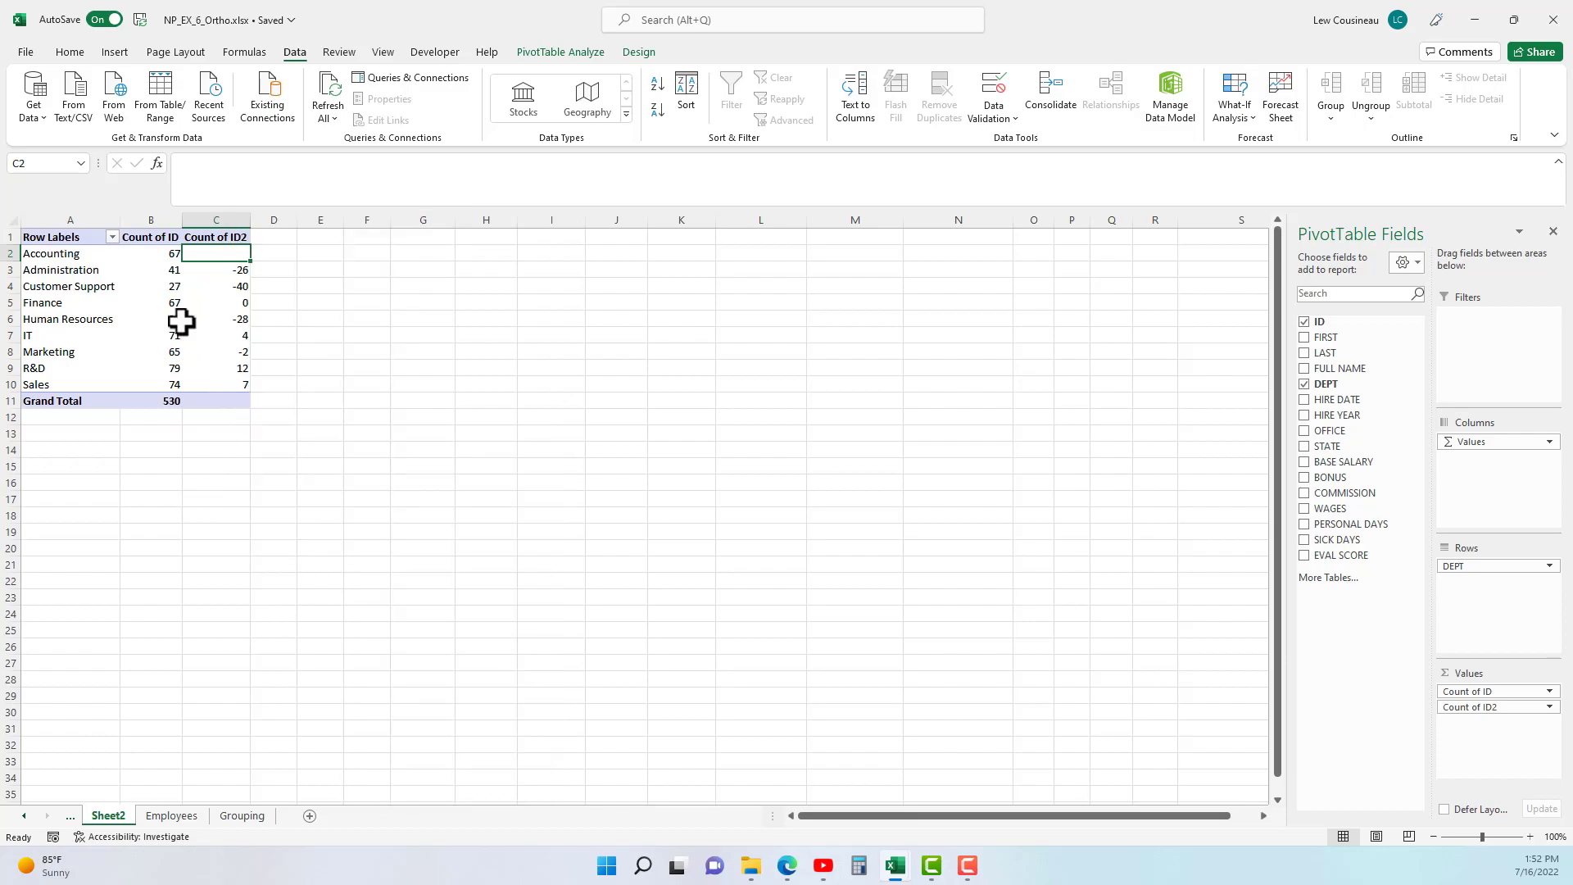